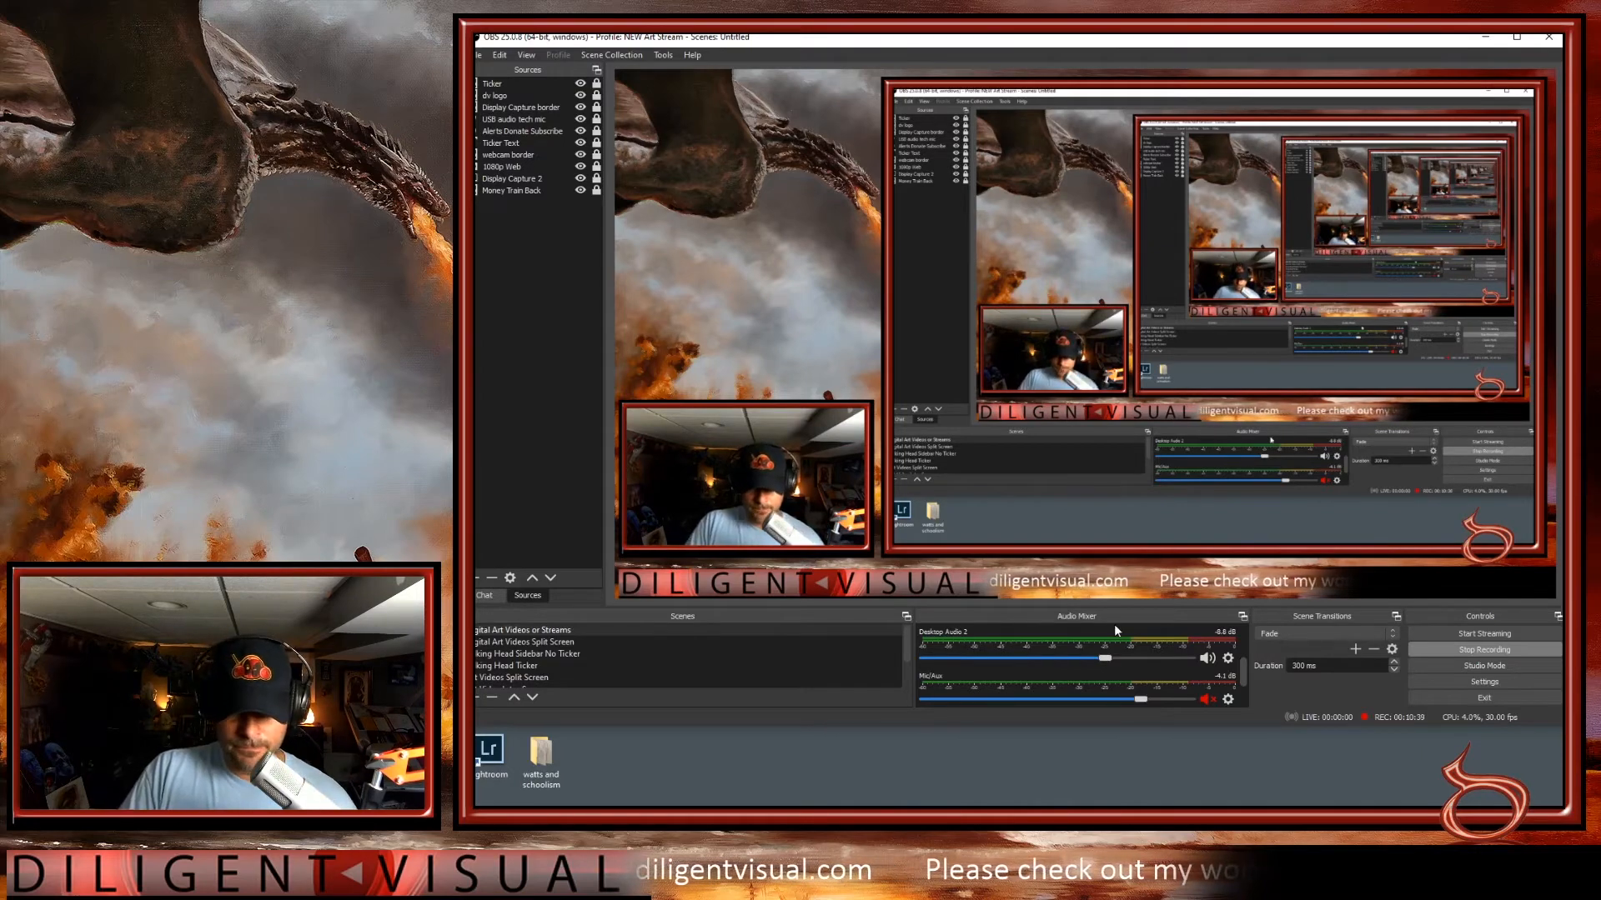
# - Switch to Google Chrome to show Google results for 'obs studio'
pyautogui.click(663, 54)
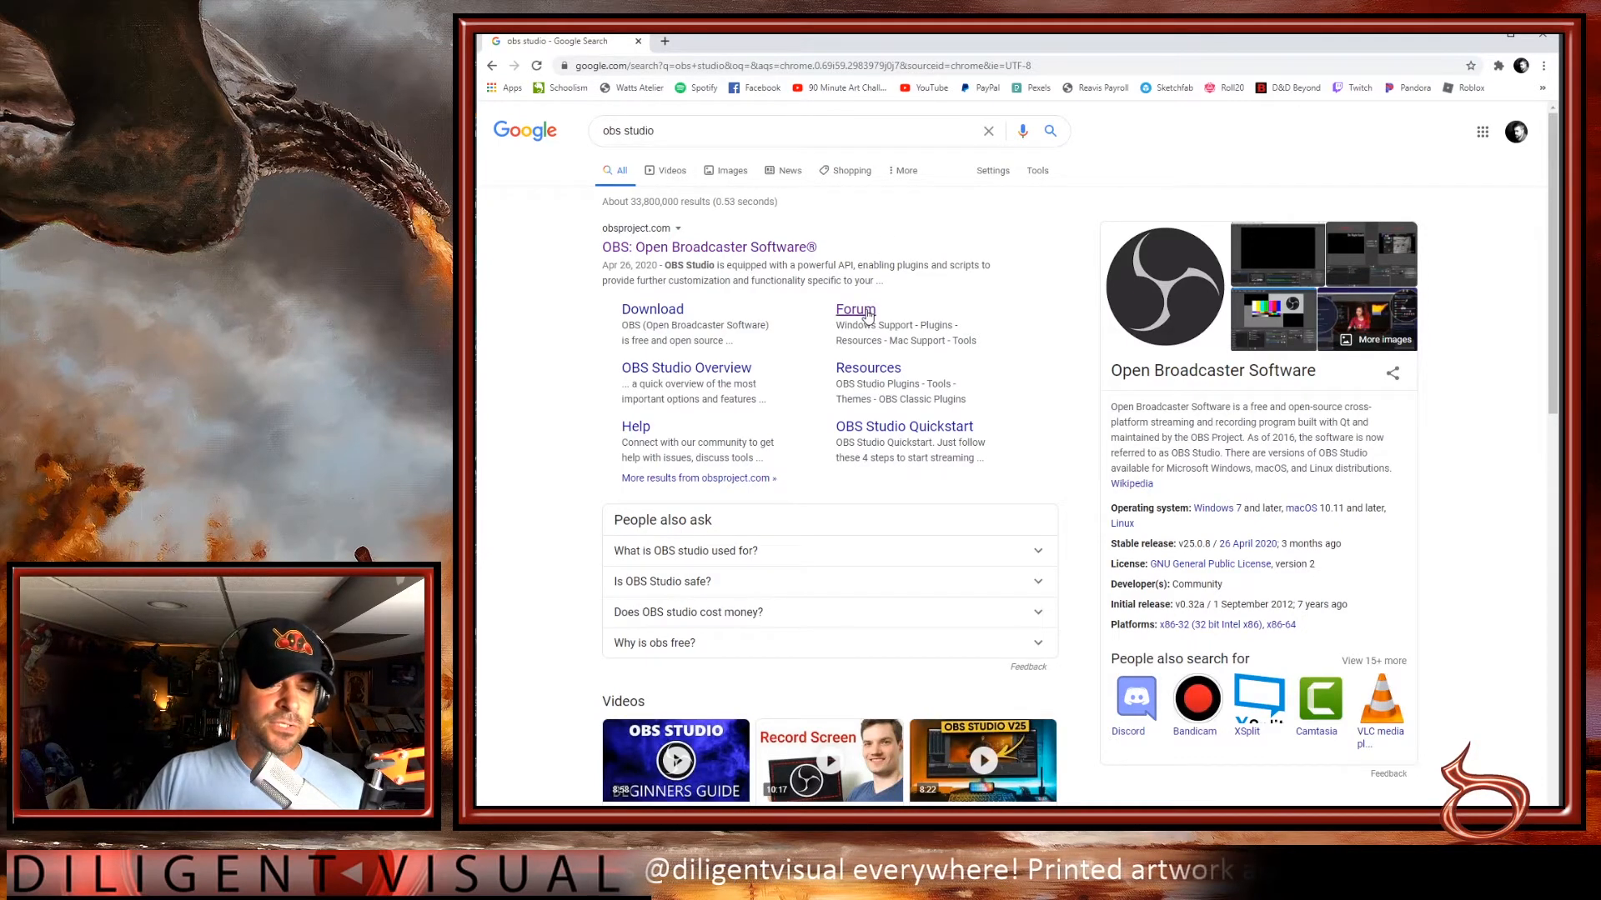
# - Go from the results to the OBS Forums' Resources > OBS Studio Plugins category
pyautogui.click(854, 310)
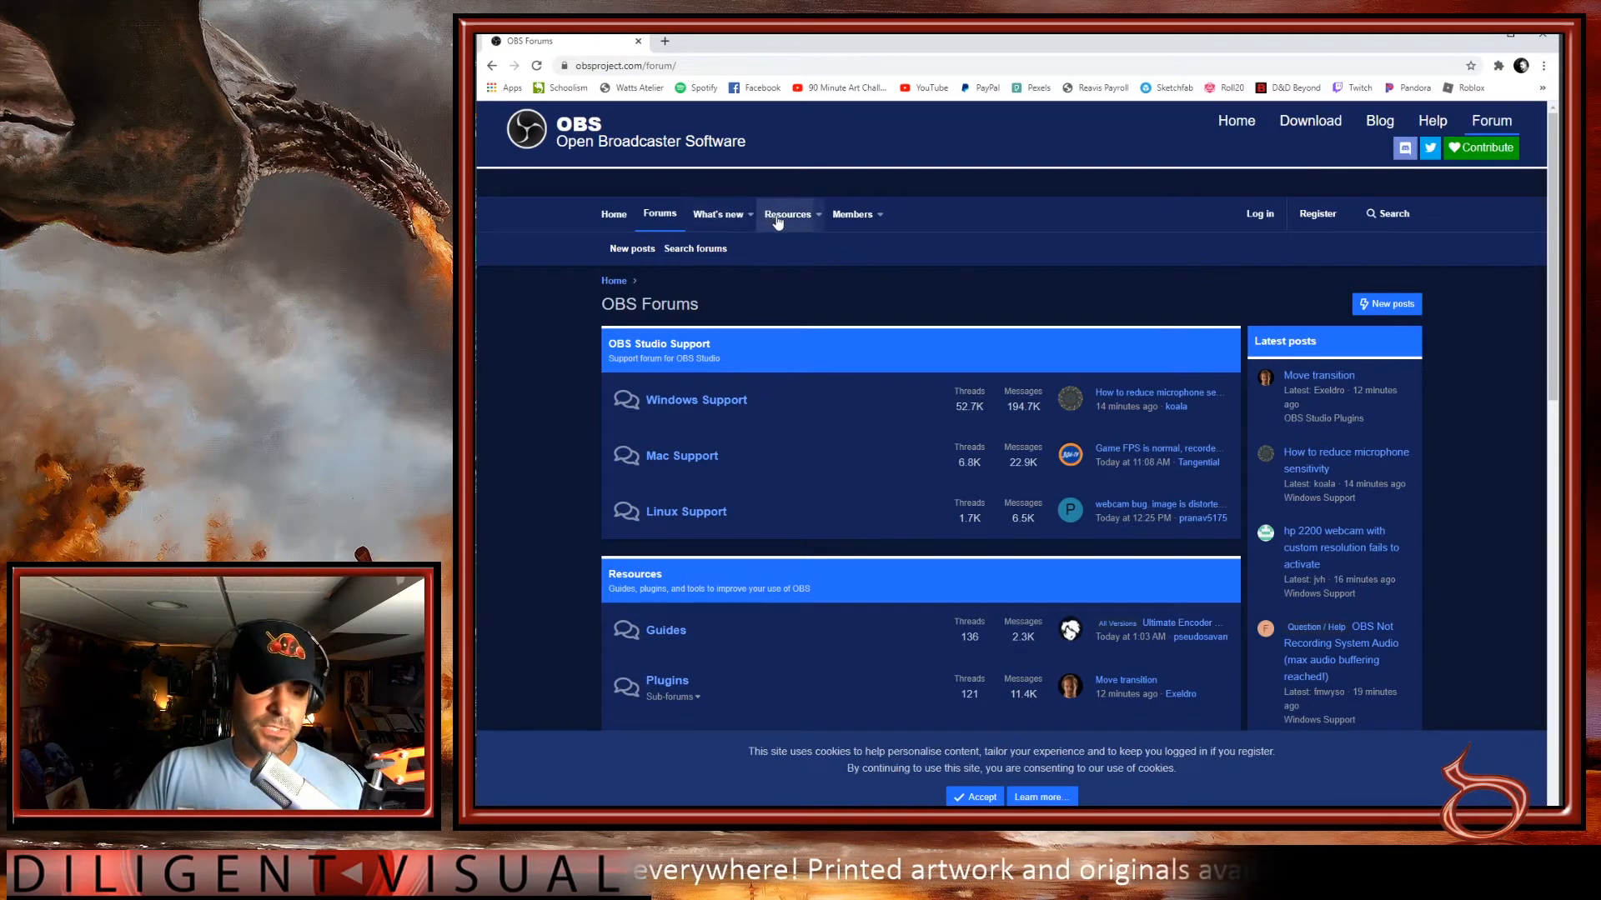
pyautogui.click(788, 215)
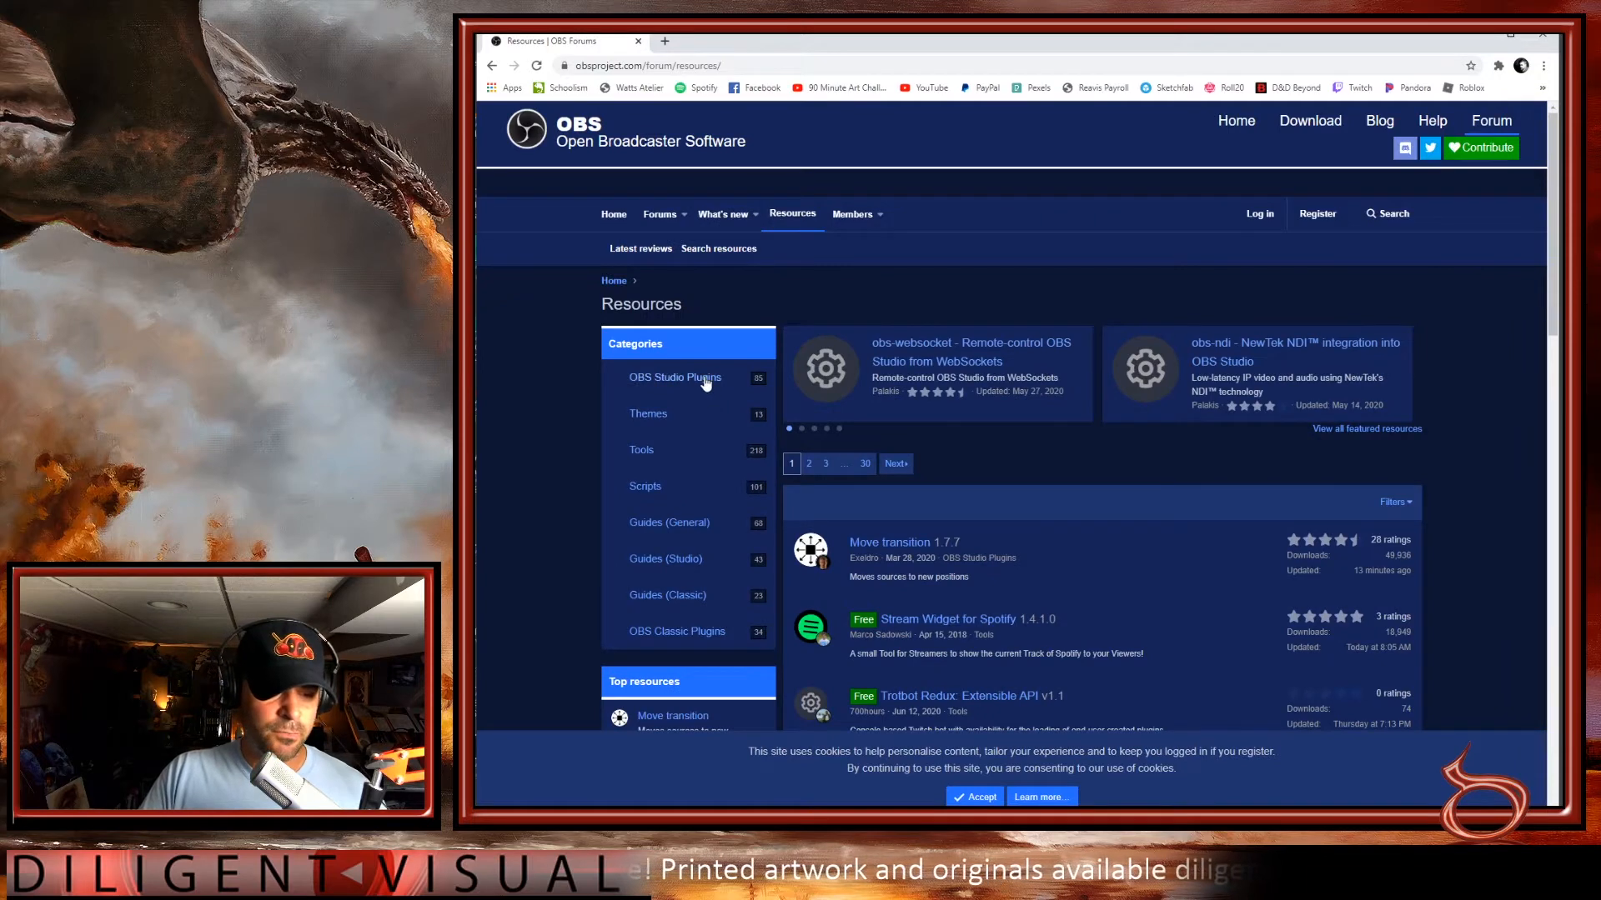
pyautogui.click(674, 377)
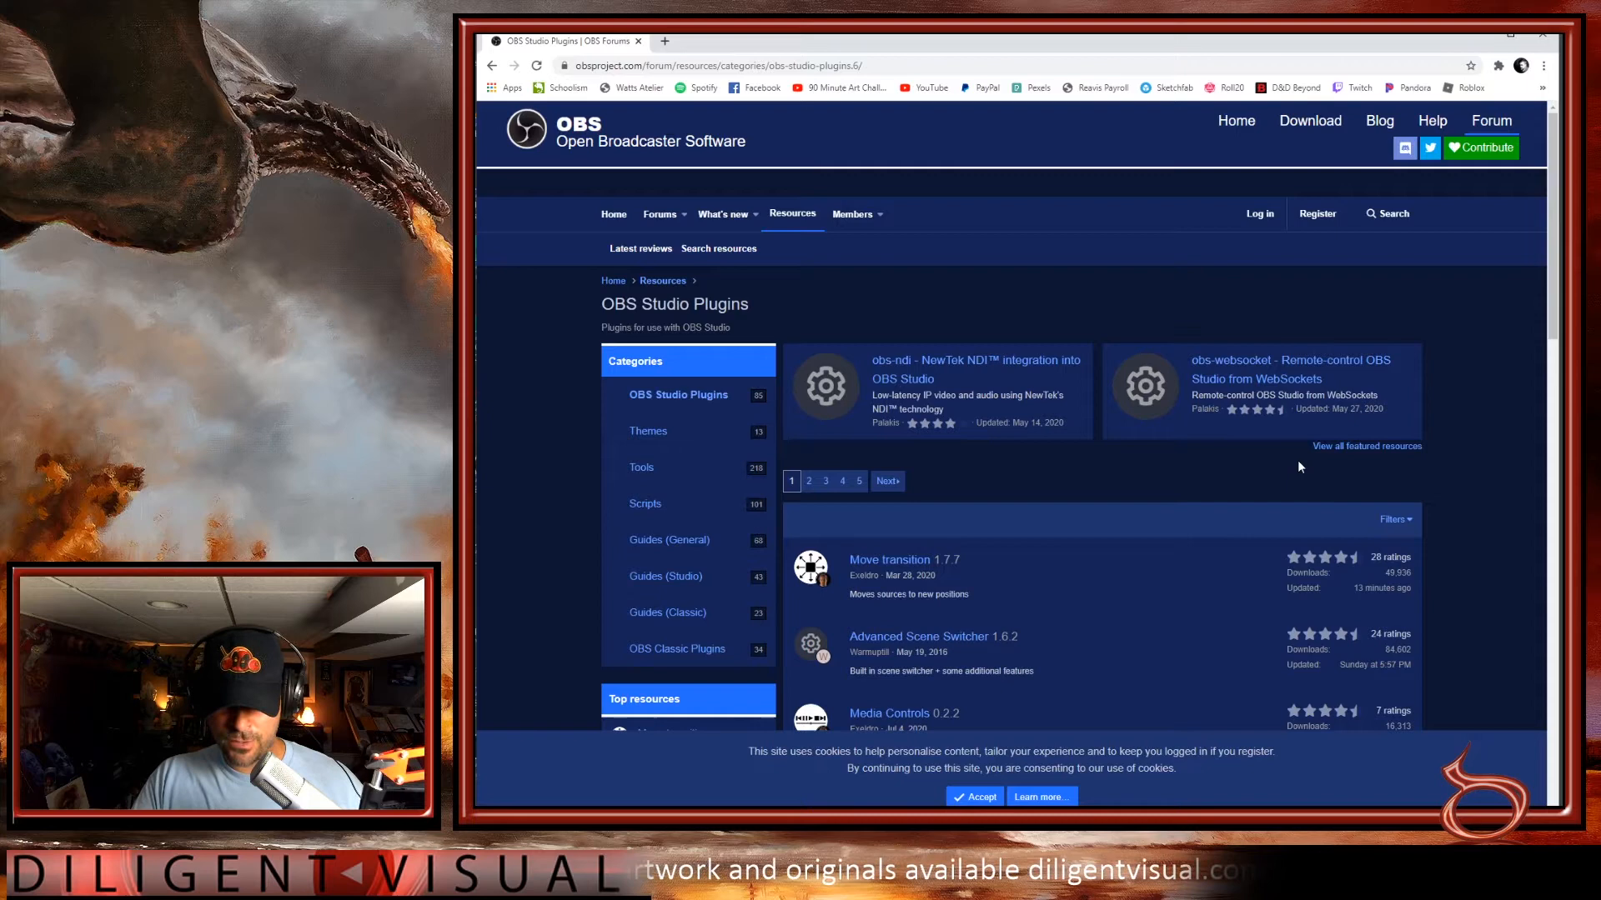
pyautogui.scroll(-3)
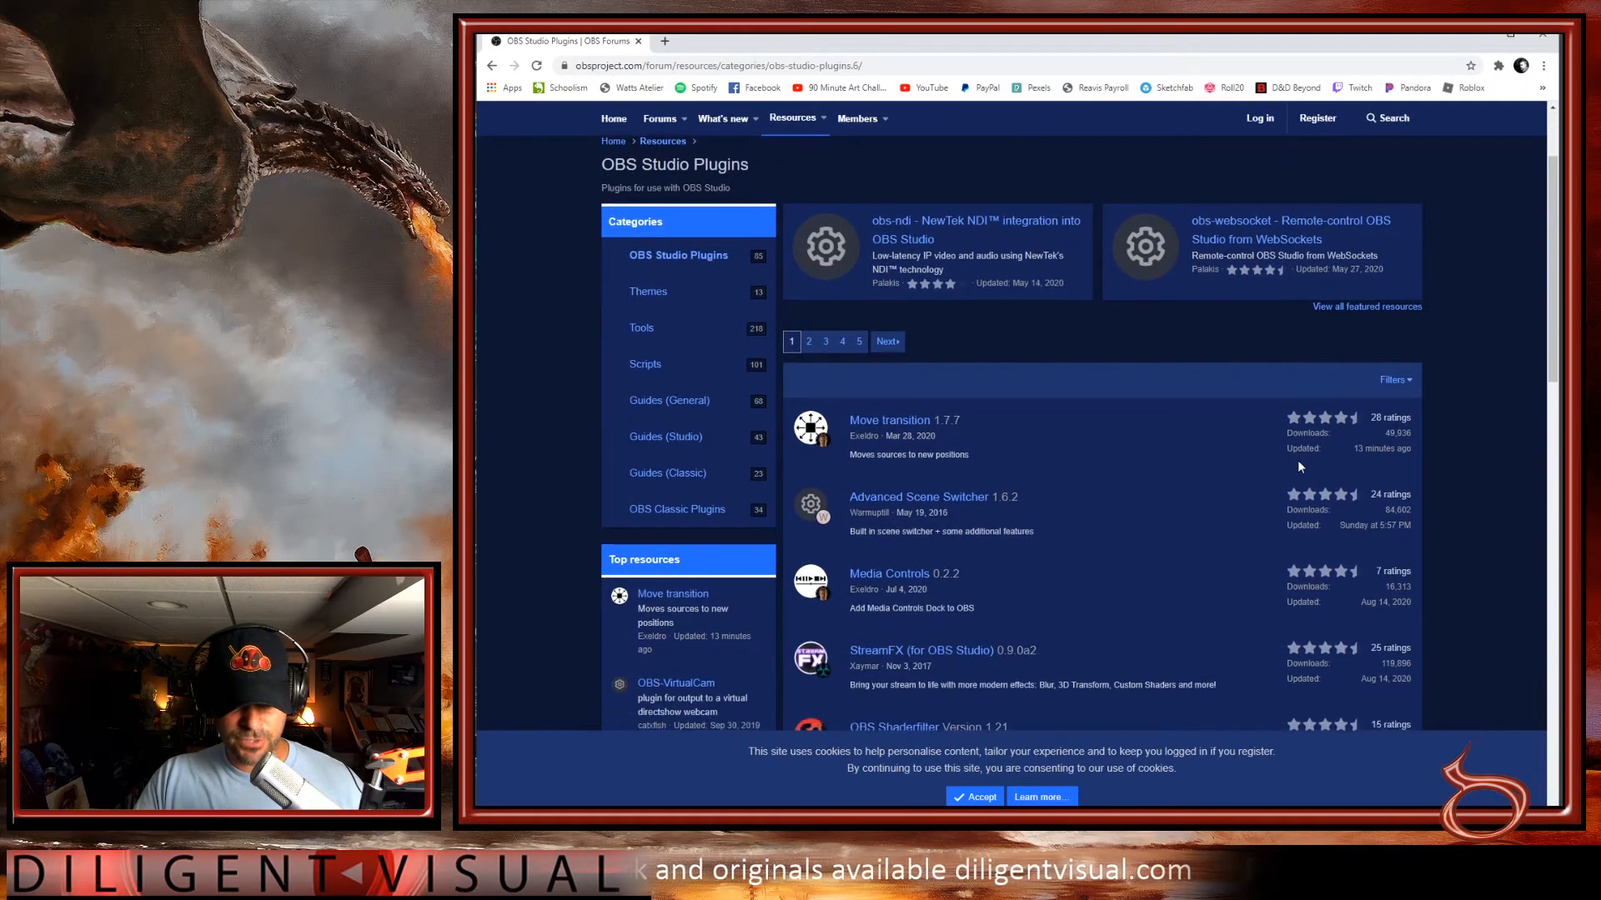
pyautogui.scroll(-3)
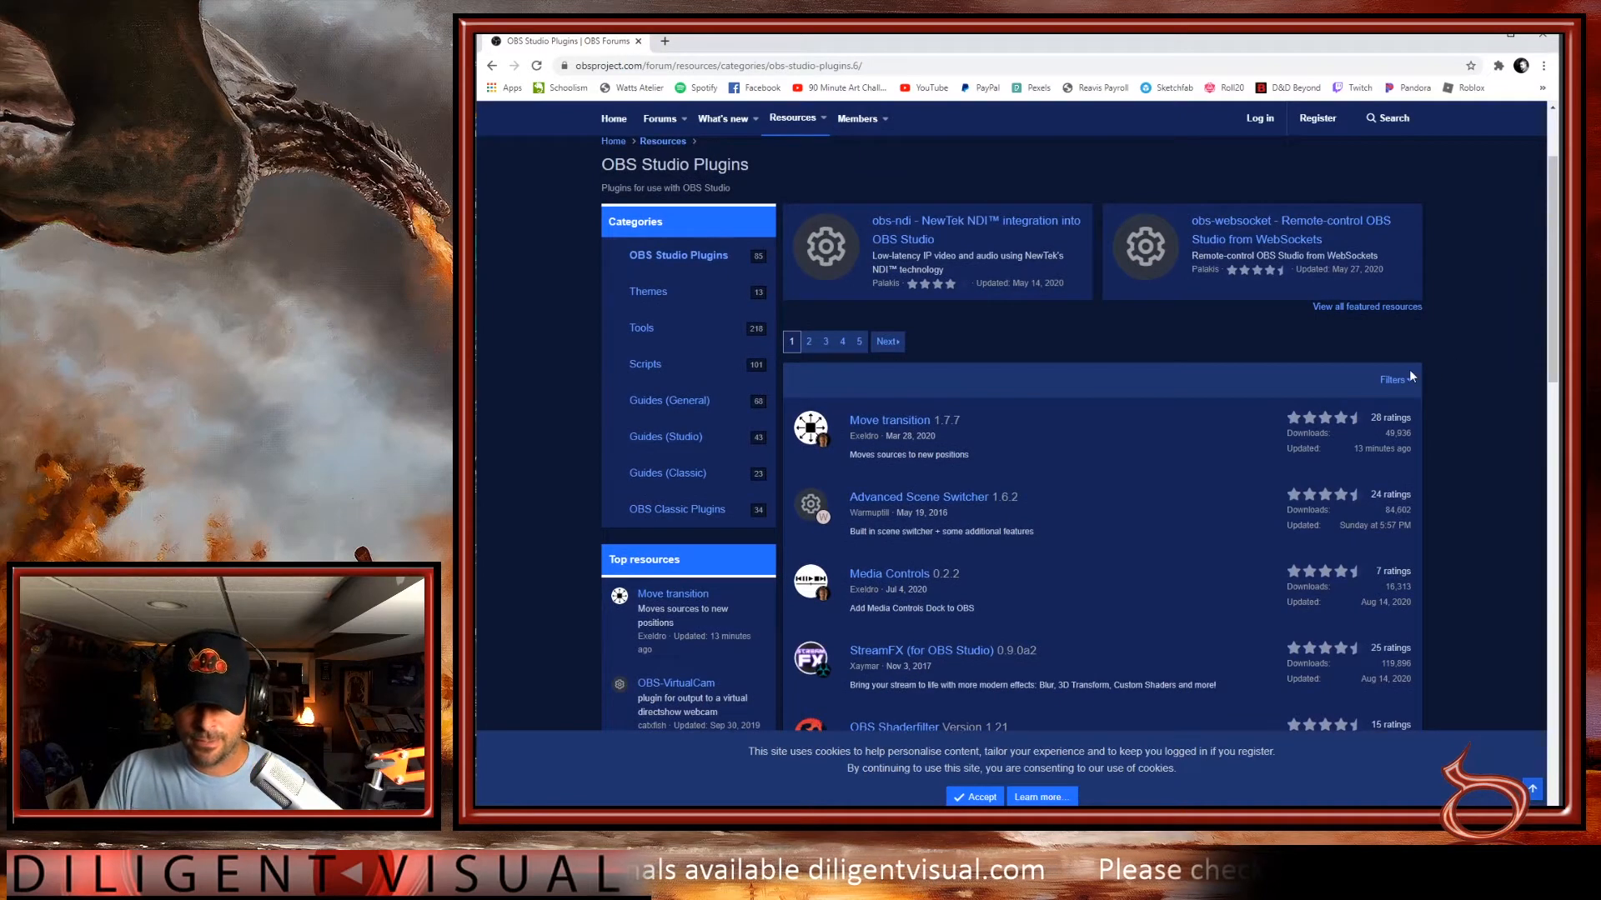
# - Filter the plugin list with Sort by set to Downloads
pyautogui.click(1392, 378)
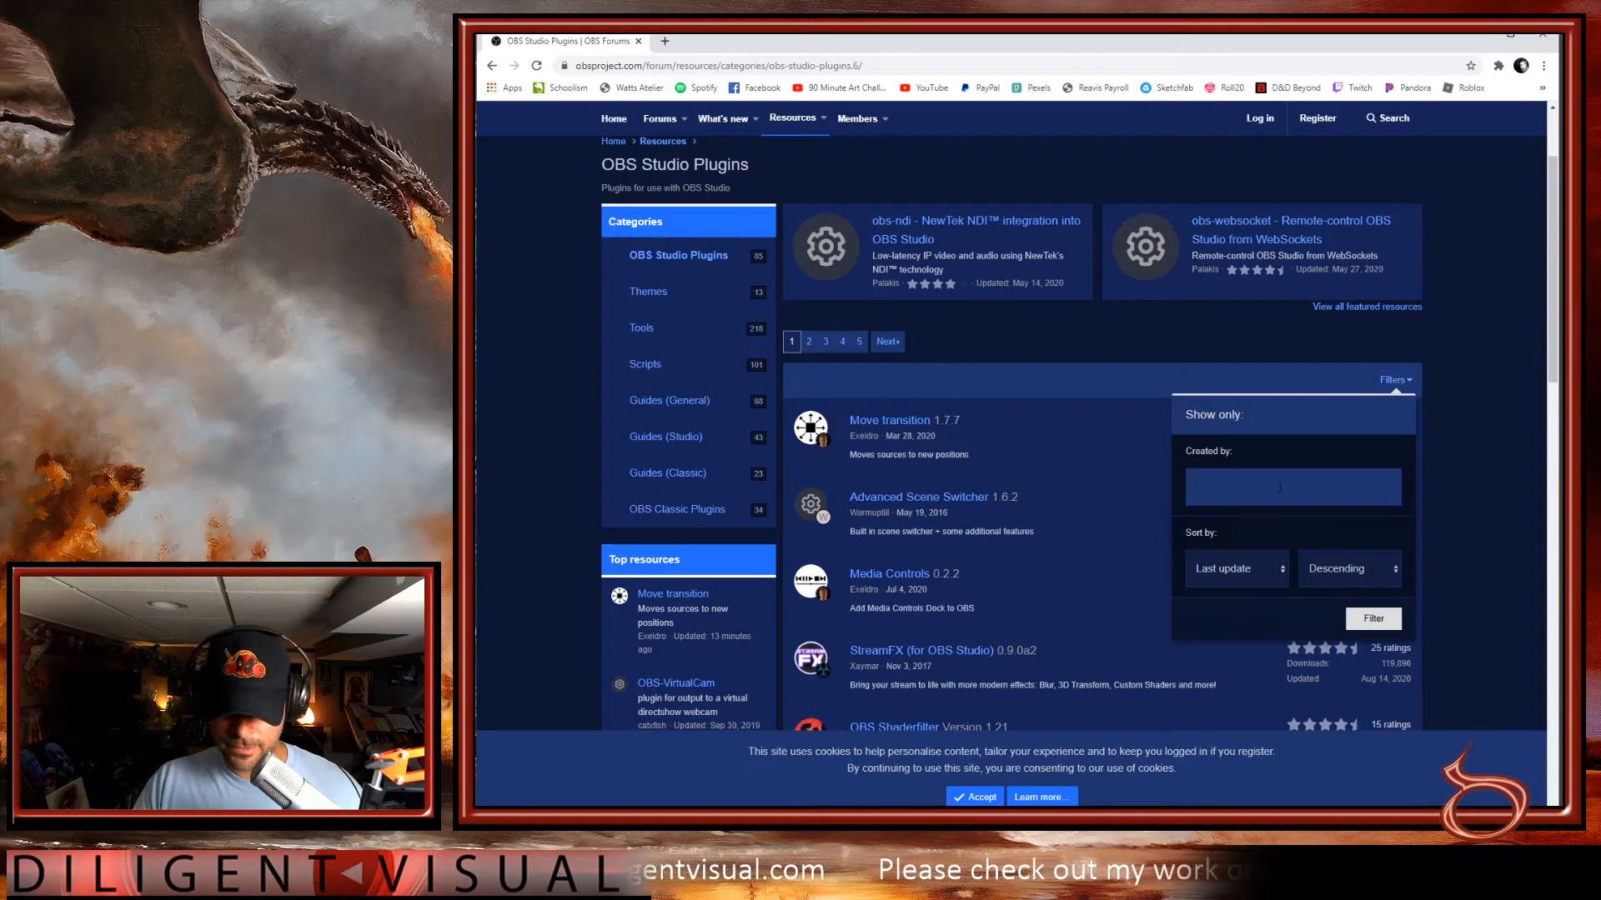
pyautogui.click(1236, 568)
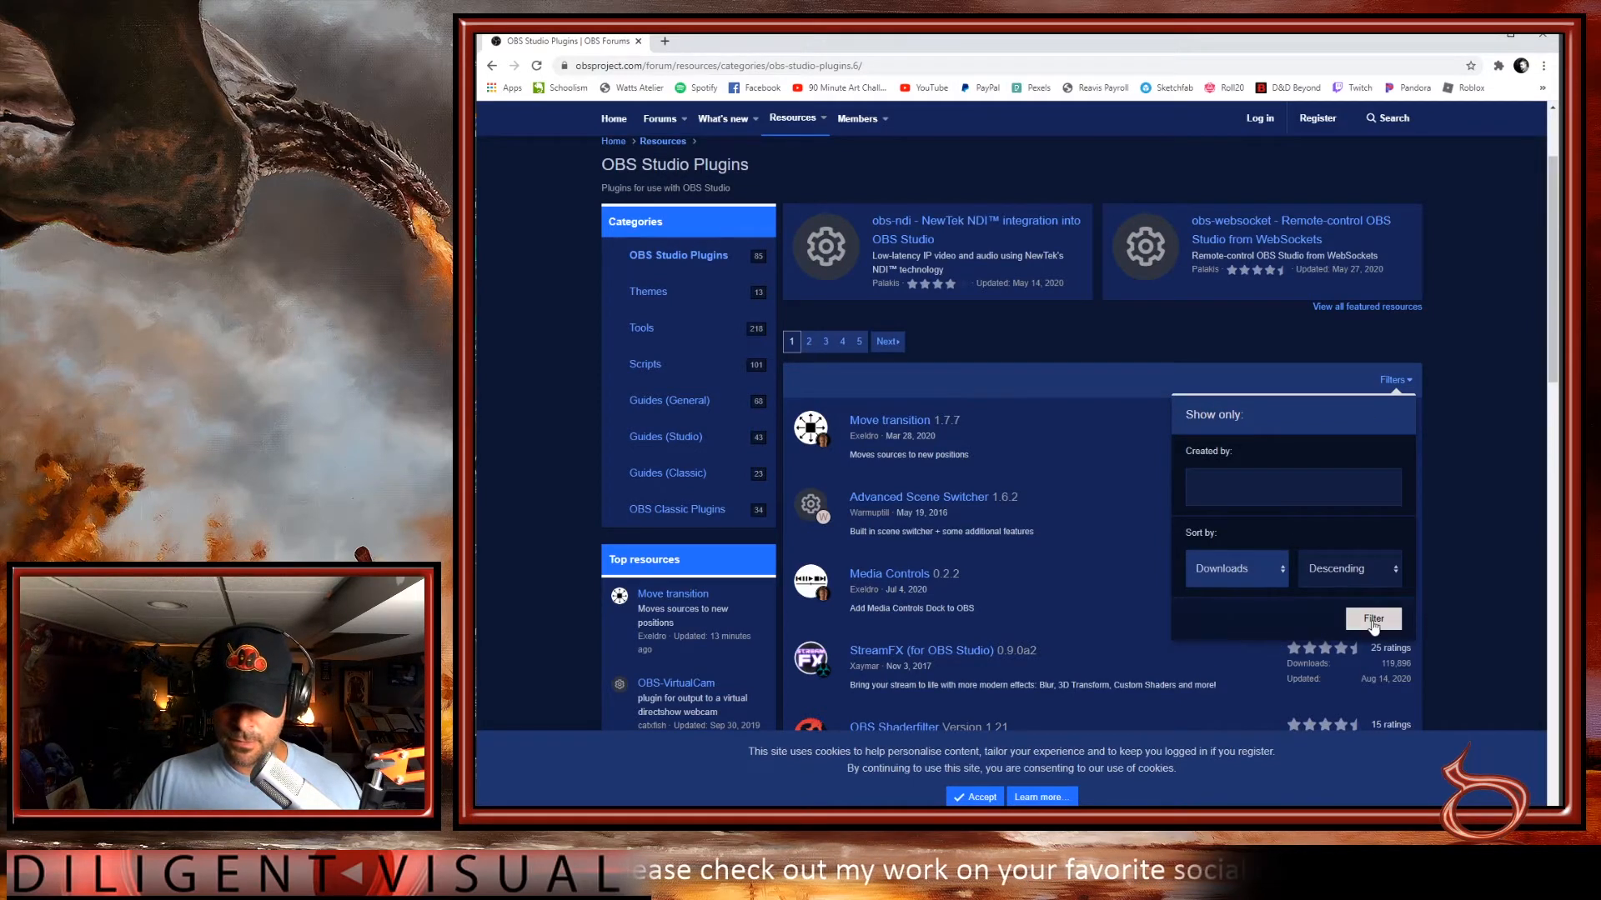
pyautogui.click(1372, 619)
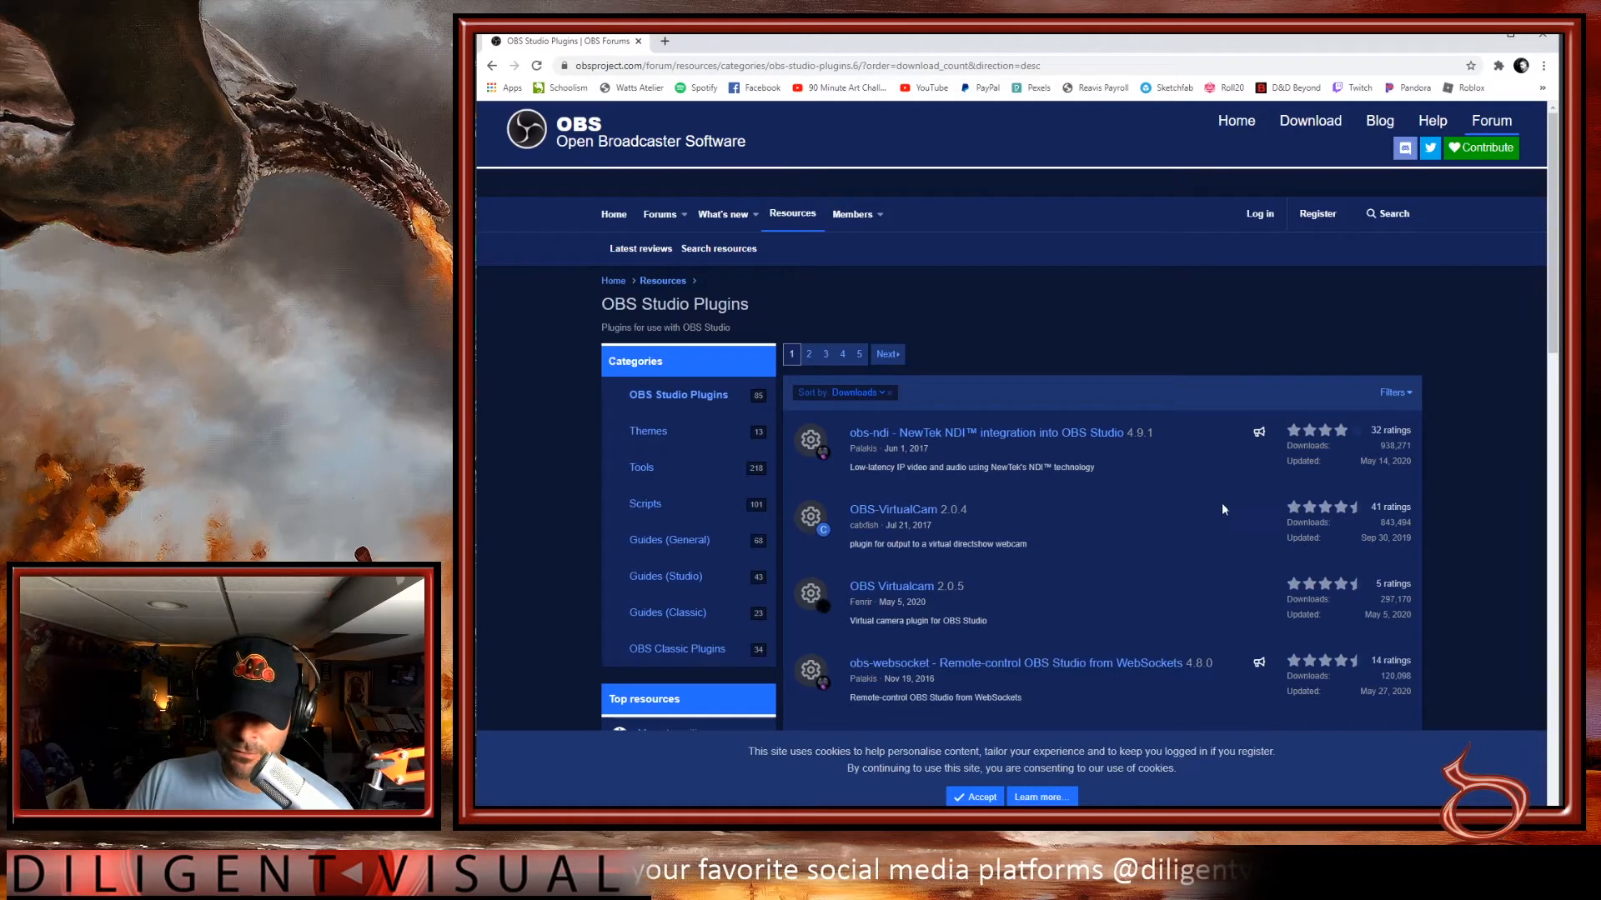
pyautogui.moveTo(1154, 511)
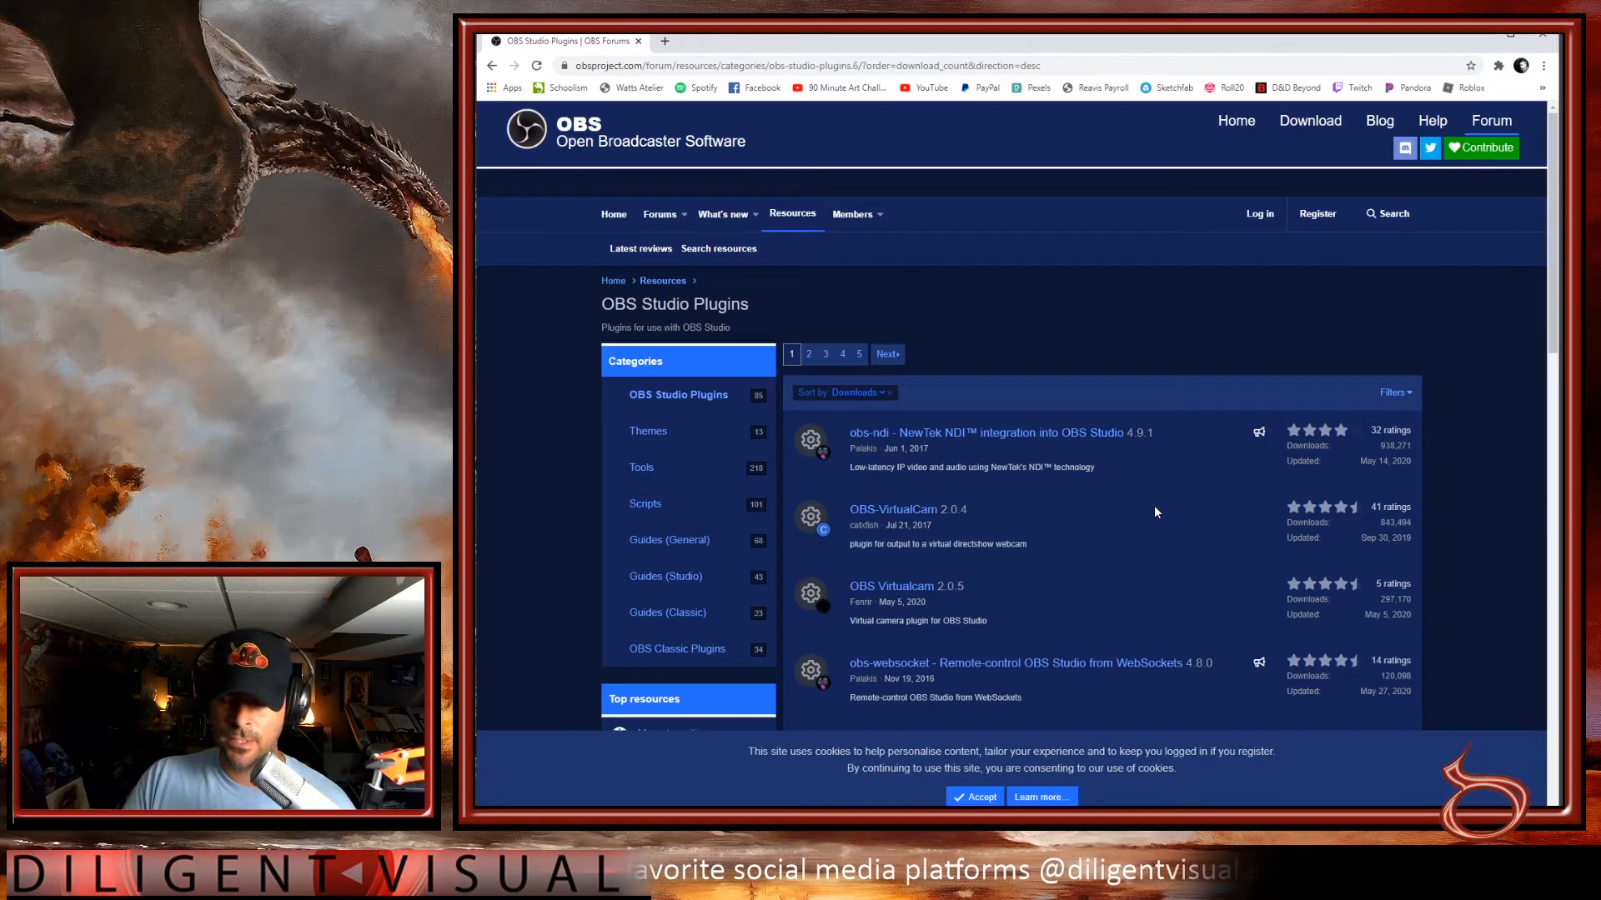
pyautogui.moveTo(1047, 605)
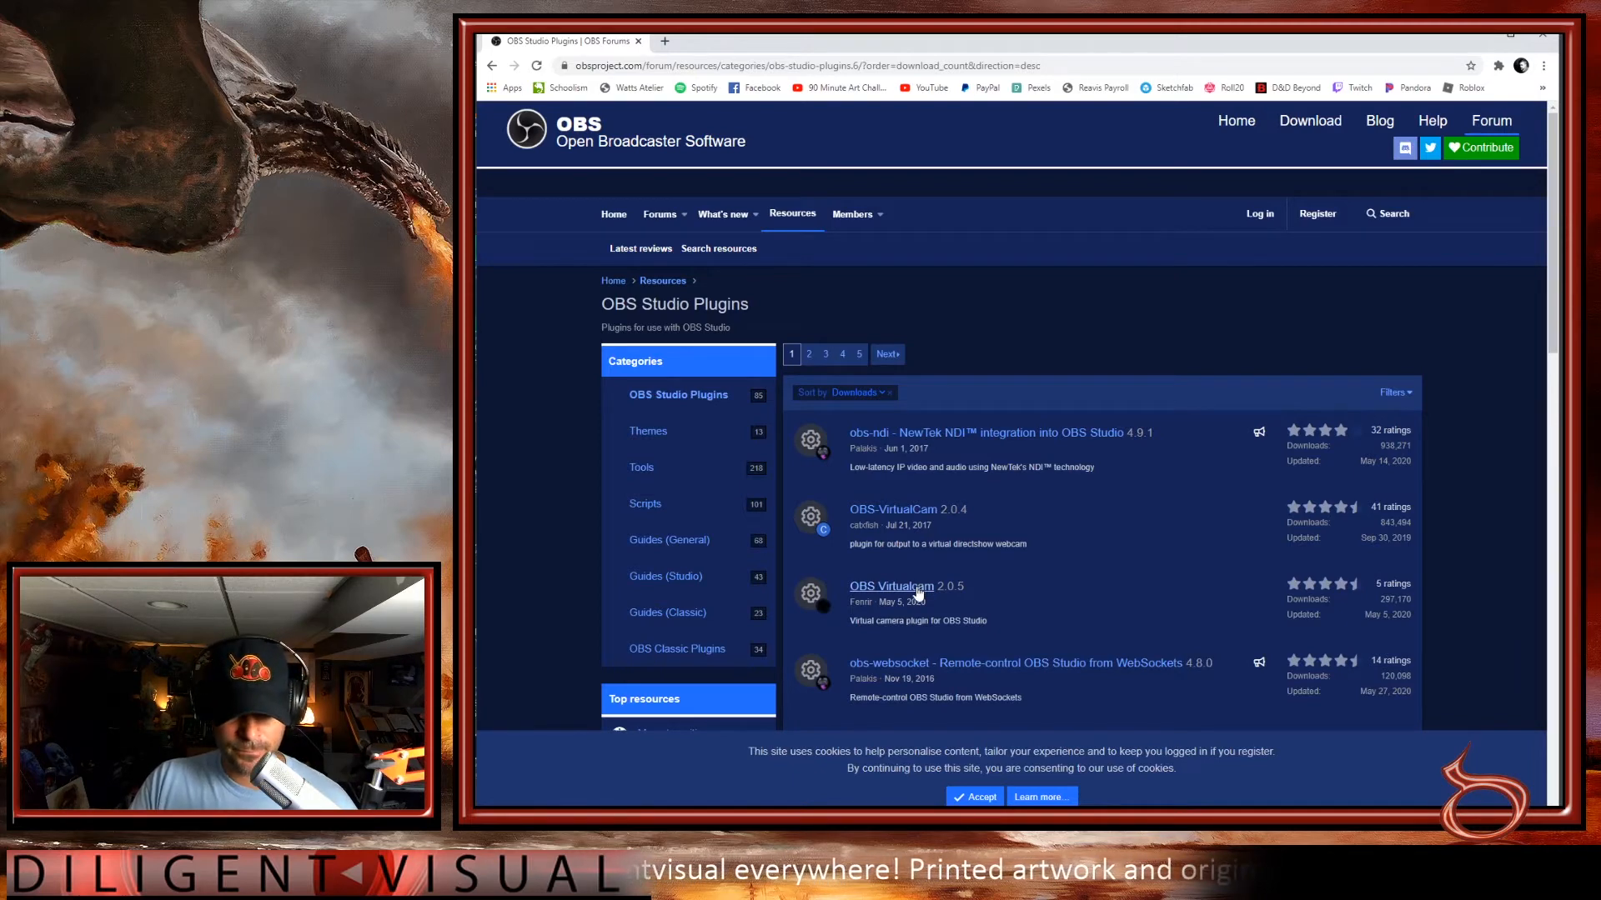
# - Open the OBS Virtualcam 2.0.5 plugin page and scroll to its How to use section
pyautogui.click(891, 586)
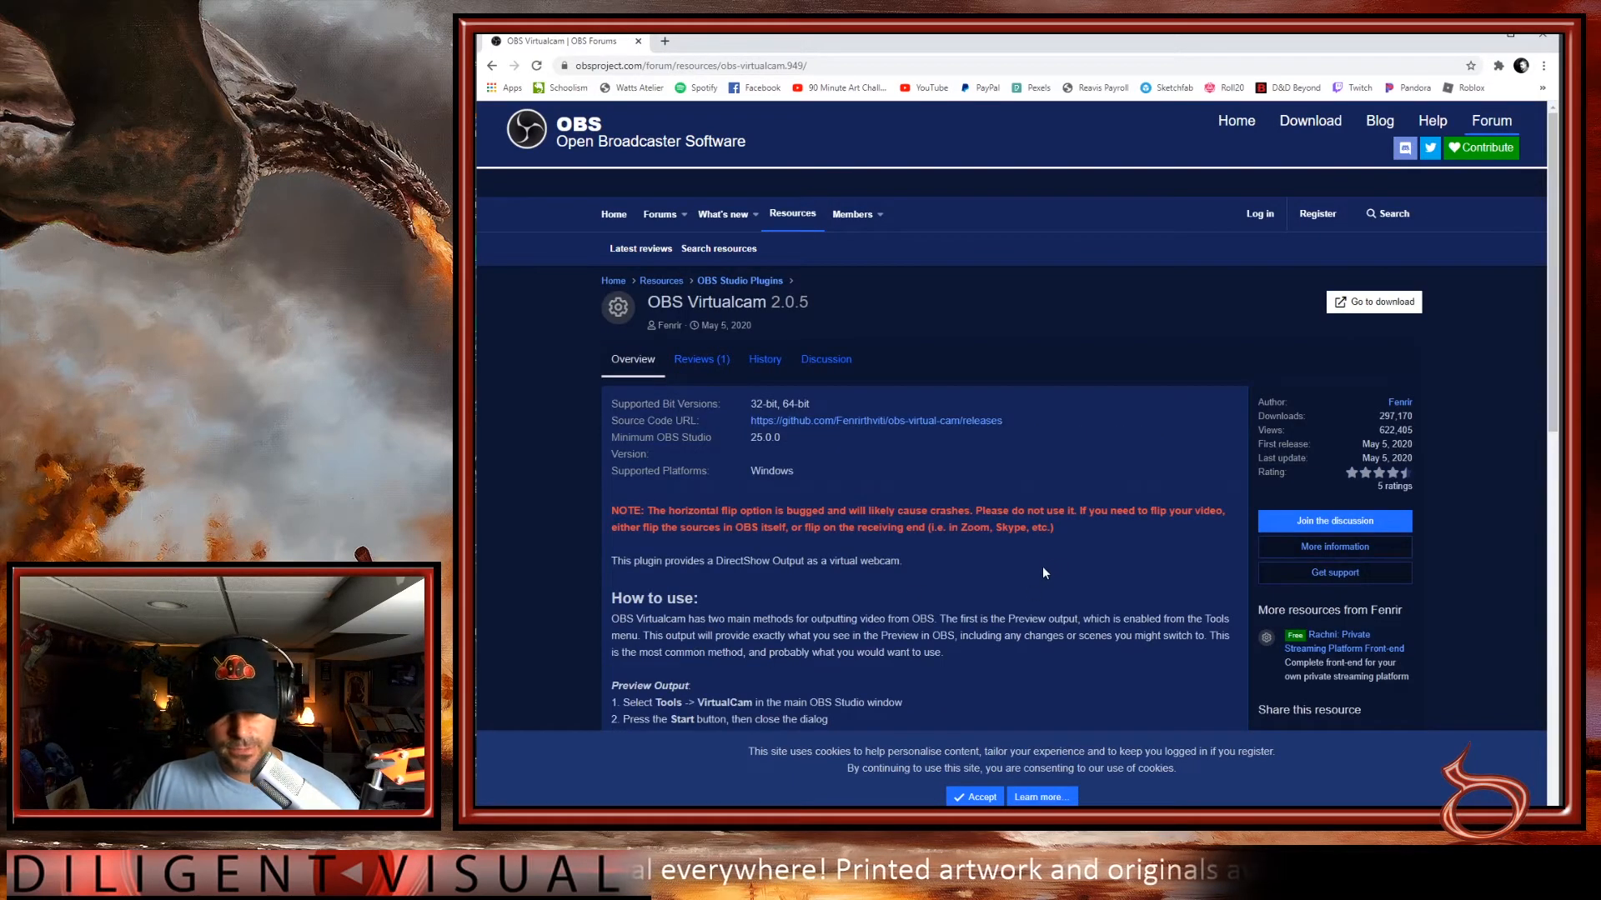
pyautogui.scroll(-3)
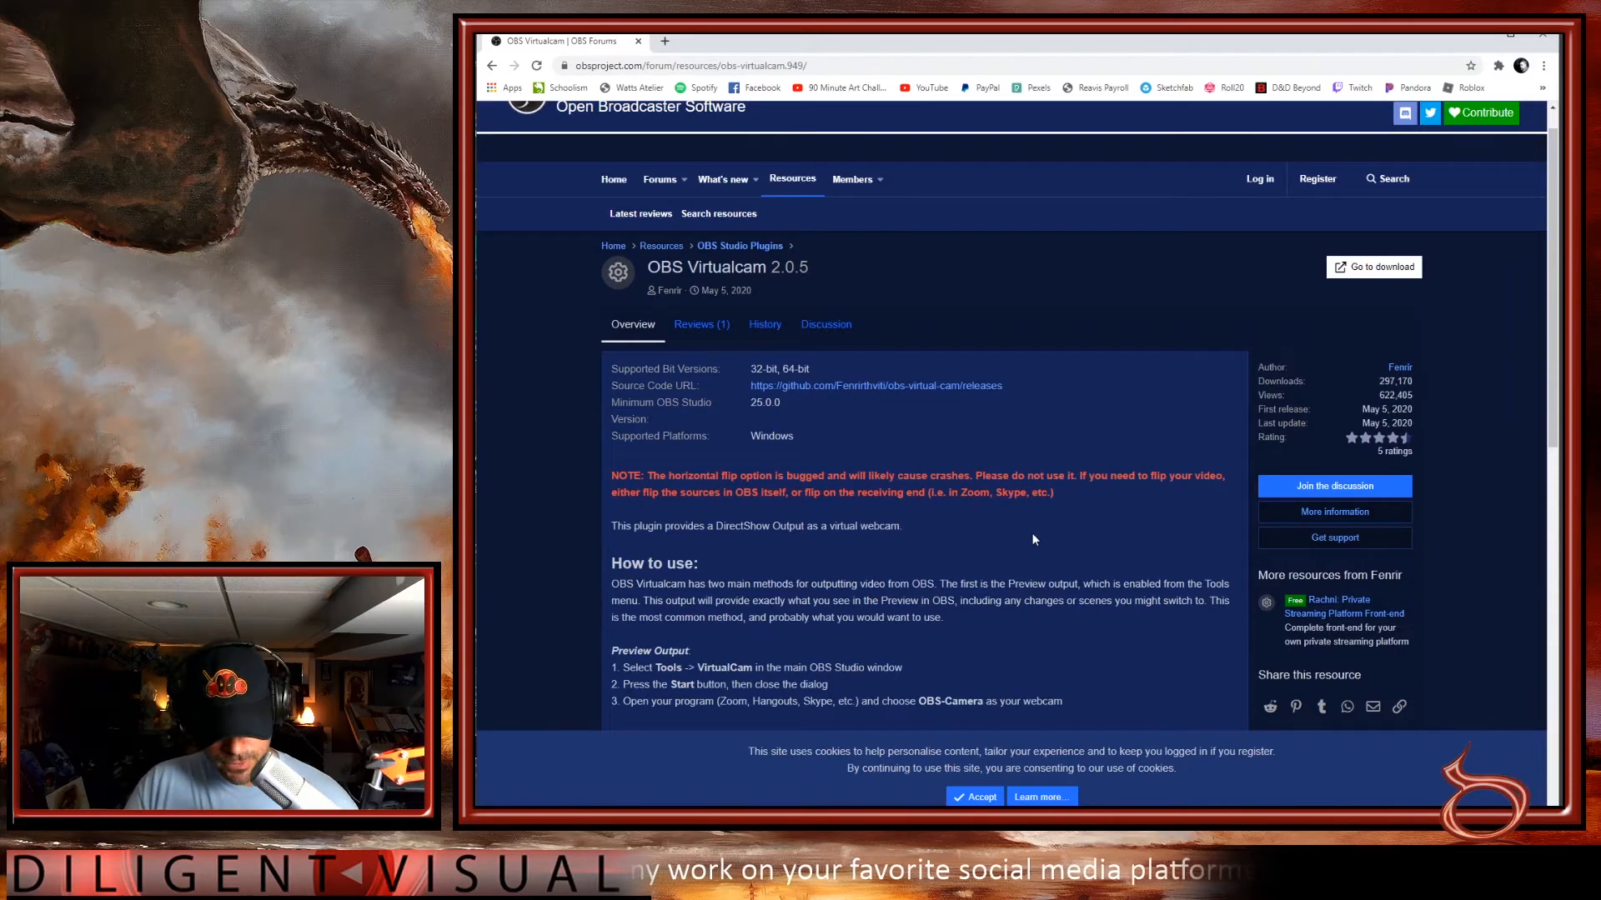
pyautogui.scroll(-3)
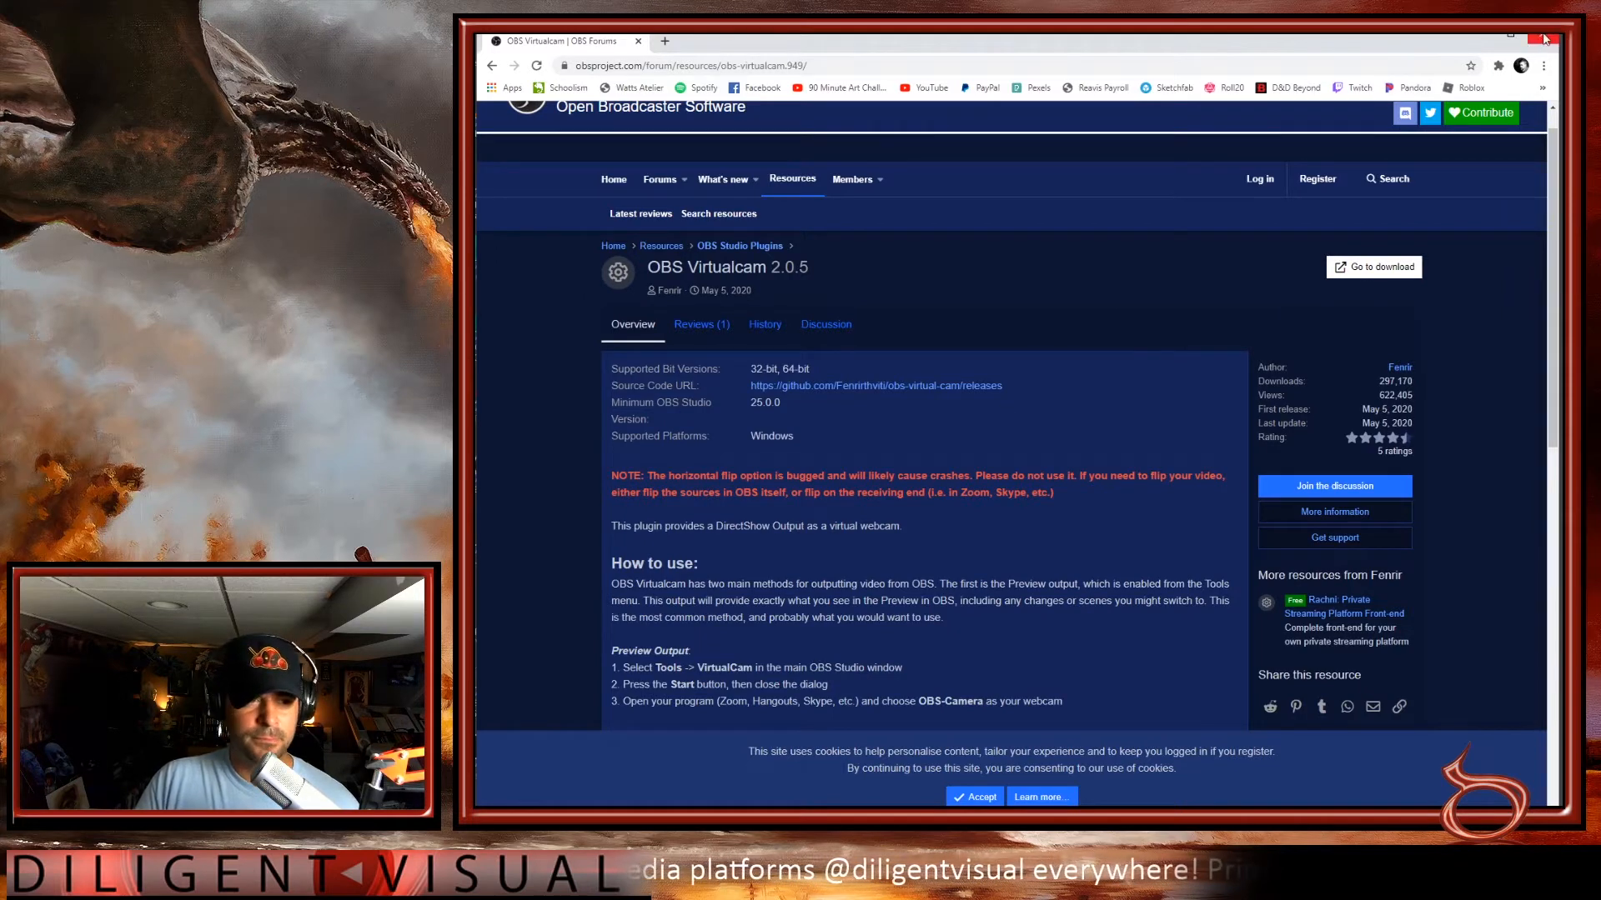
# - Minimize the browser to reveal the Windows desktop
pyautogui.click(1543, 39)
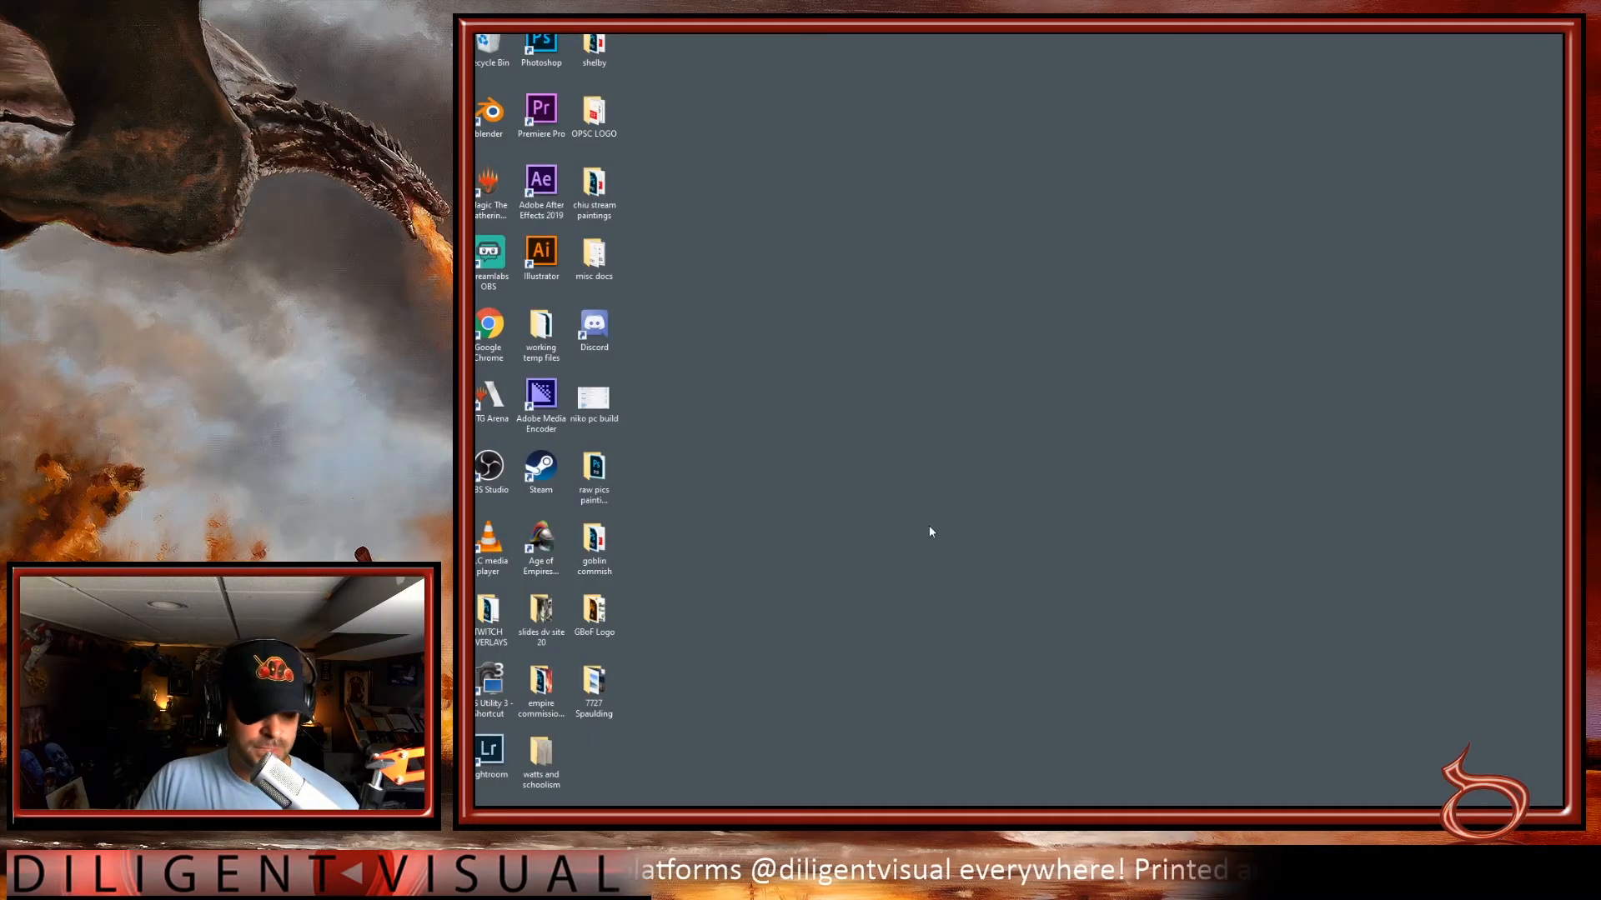
pyautogui.moveTo(1341, 285)
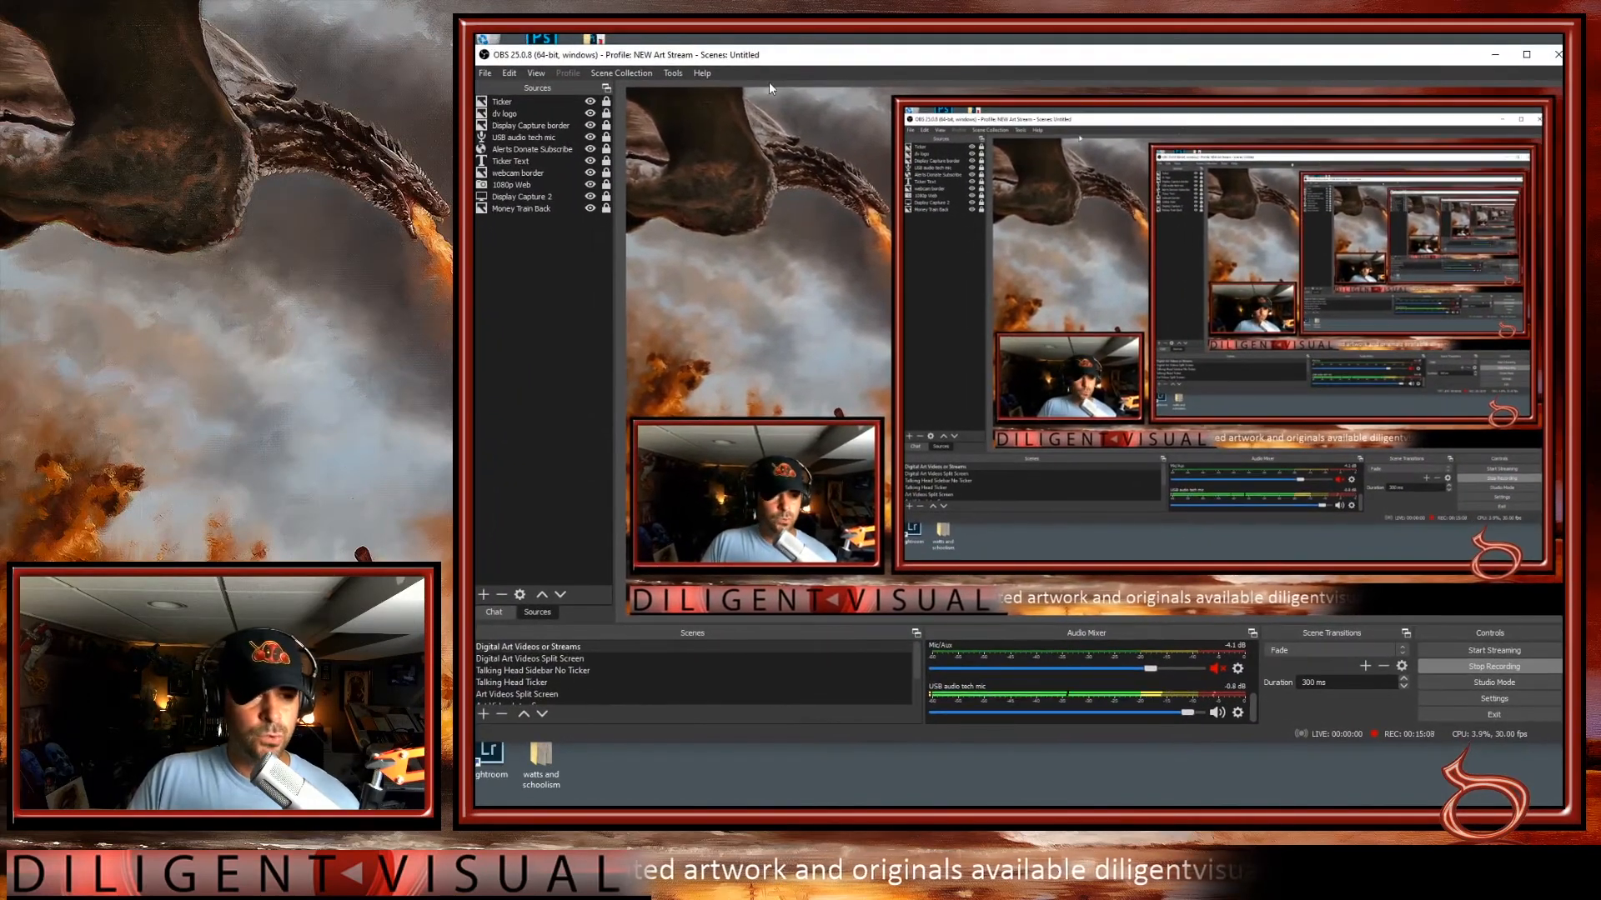
# - Open the VirtualCam dialog from the OBS Tools menu, targeting OBS-Camera
pyautogui.click(672, 72)
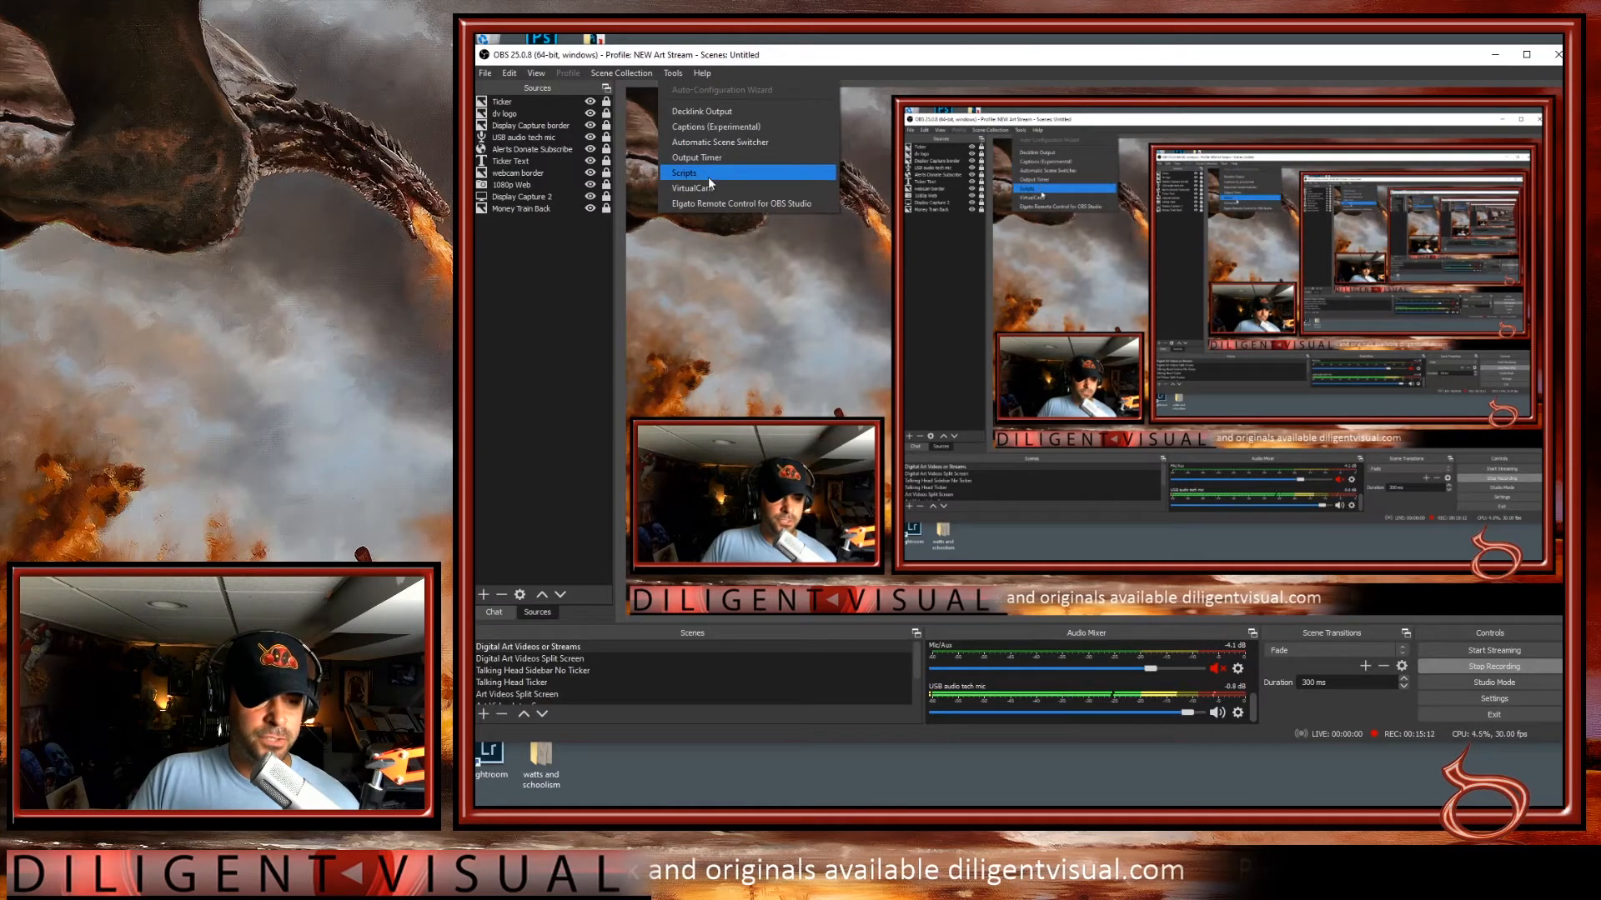
pyautogui.moveTo(692, 187)
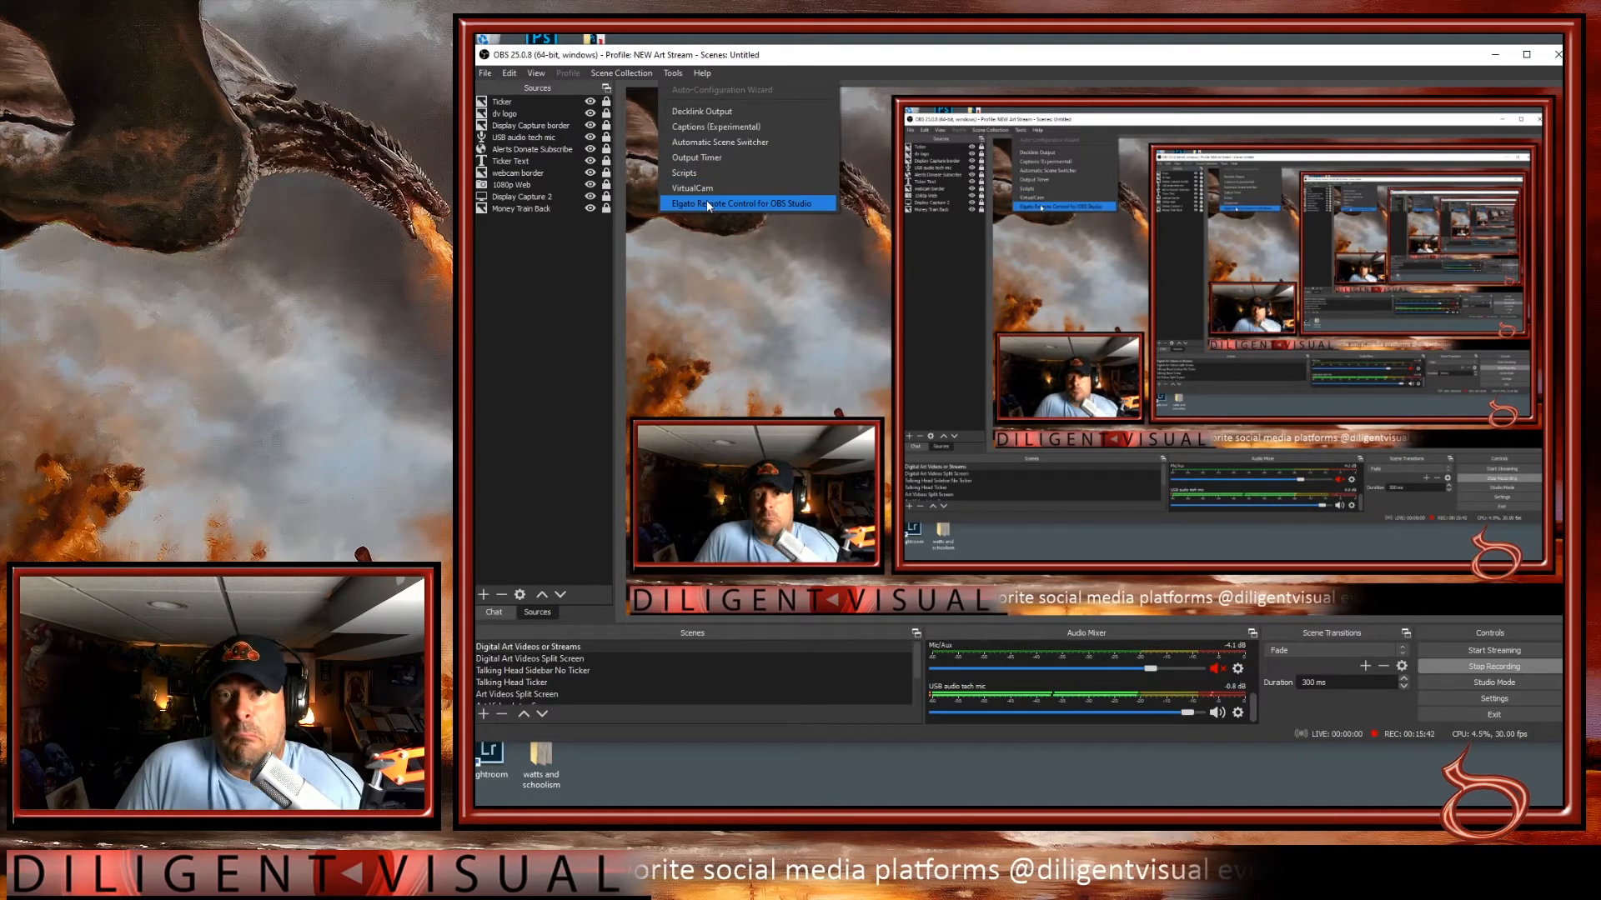
pyautogui.click(691, 188)
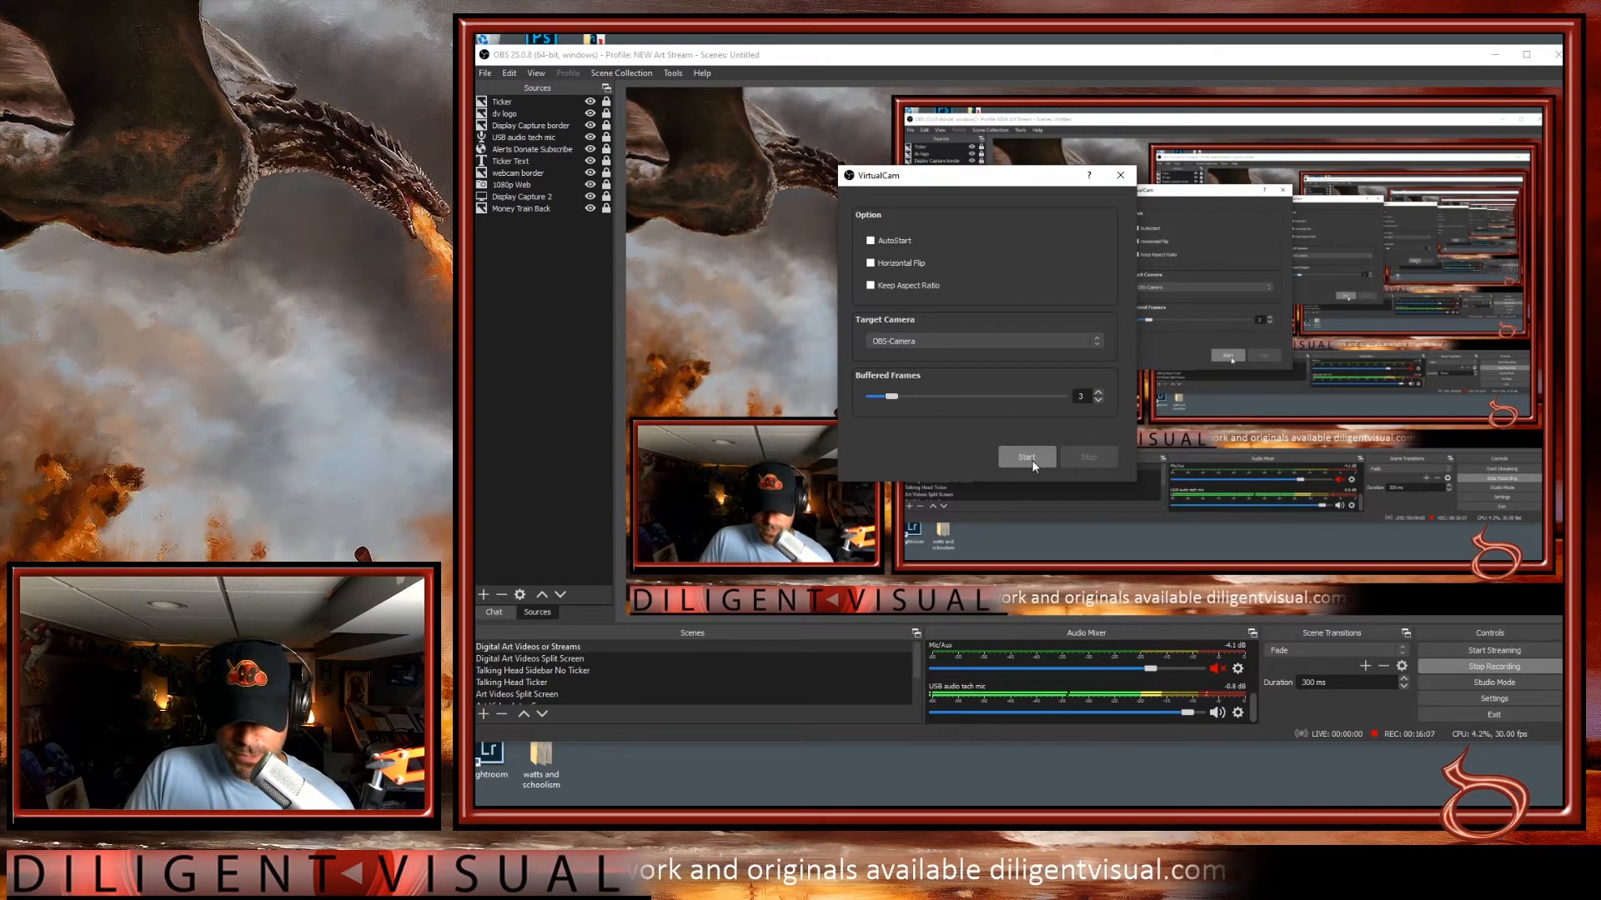
# - Start the OBS-Camera virtual camera and close the VirtualCam dialog
pyautogui.click(1025, 456)
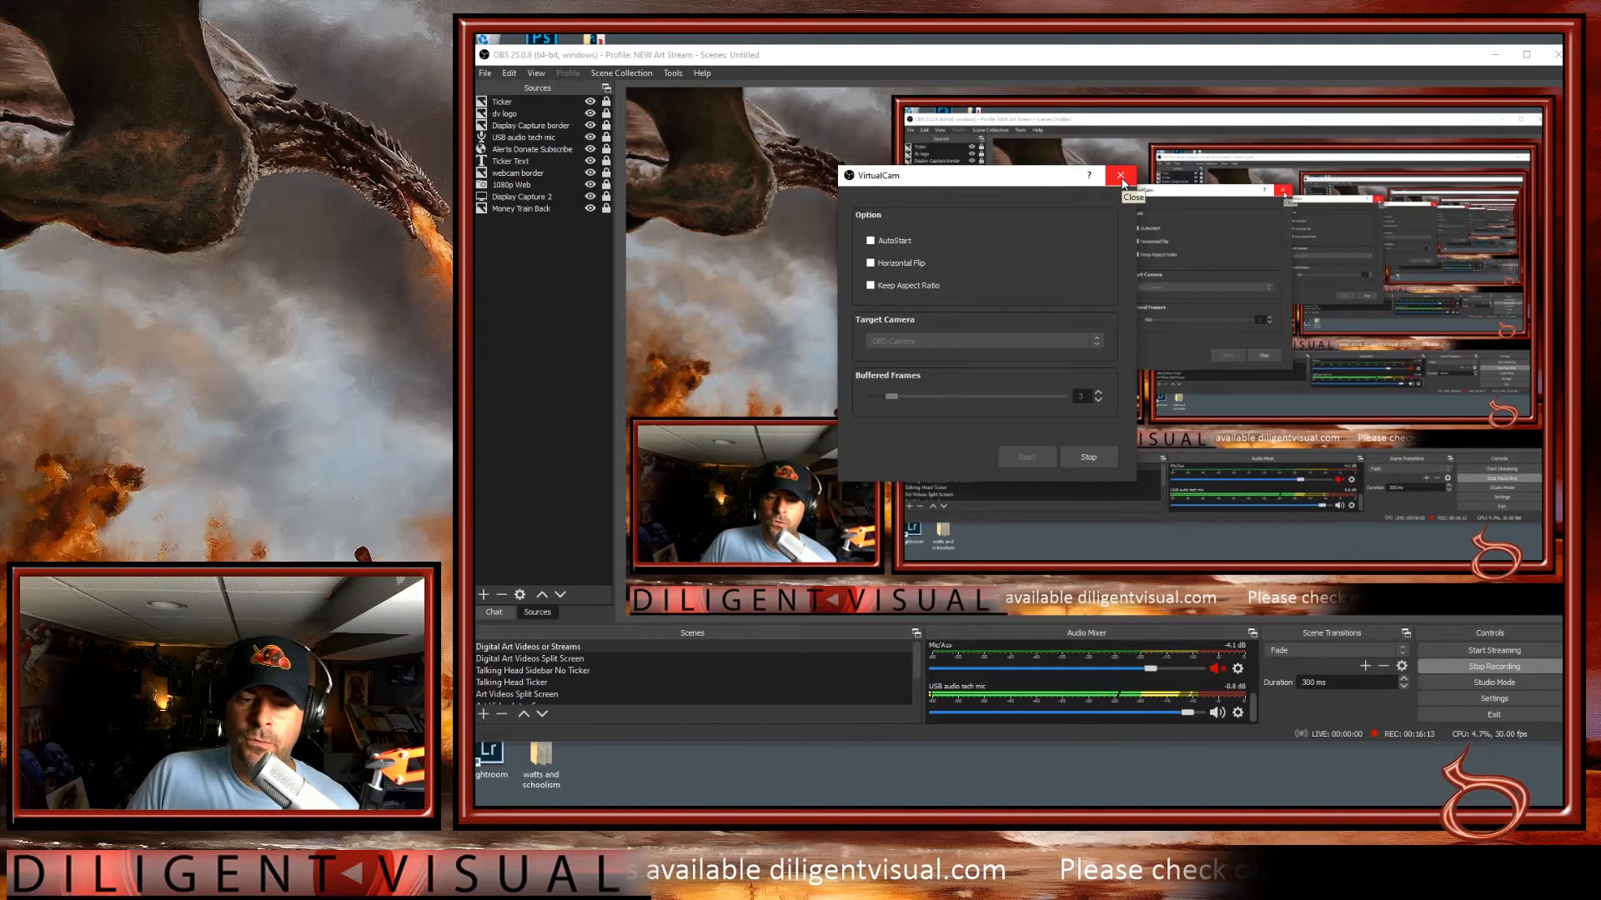
pyautogui.click(1120, 176)
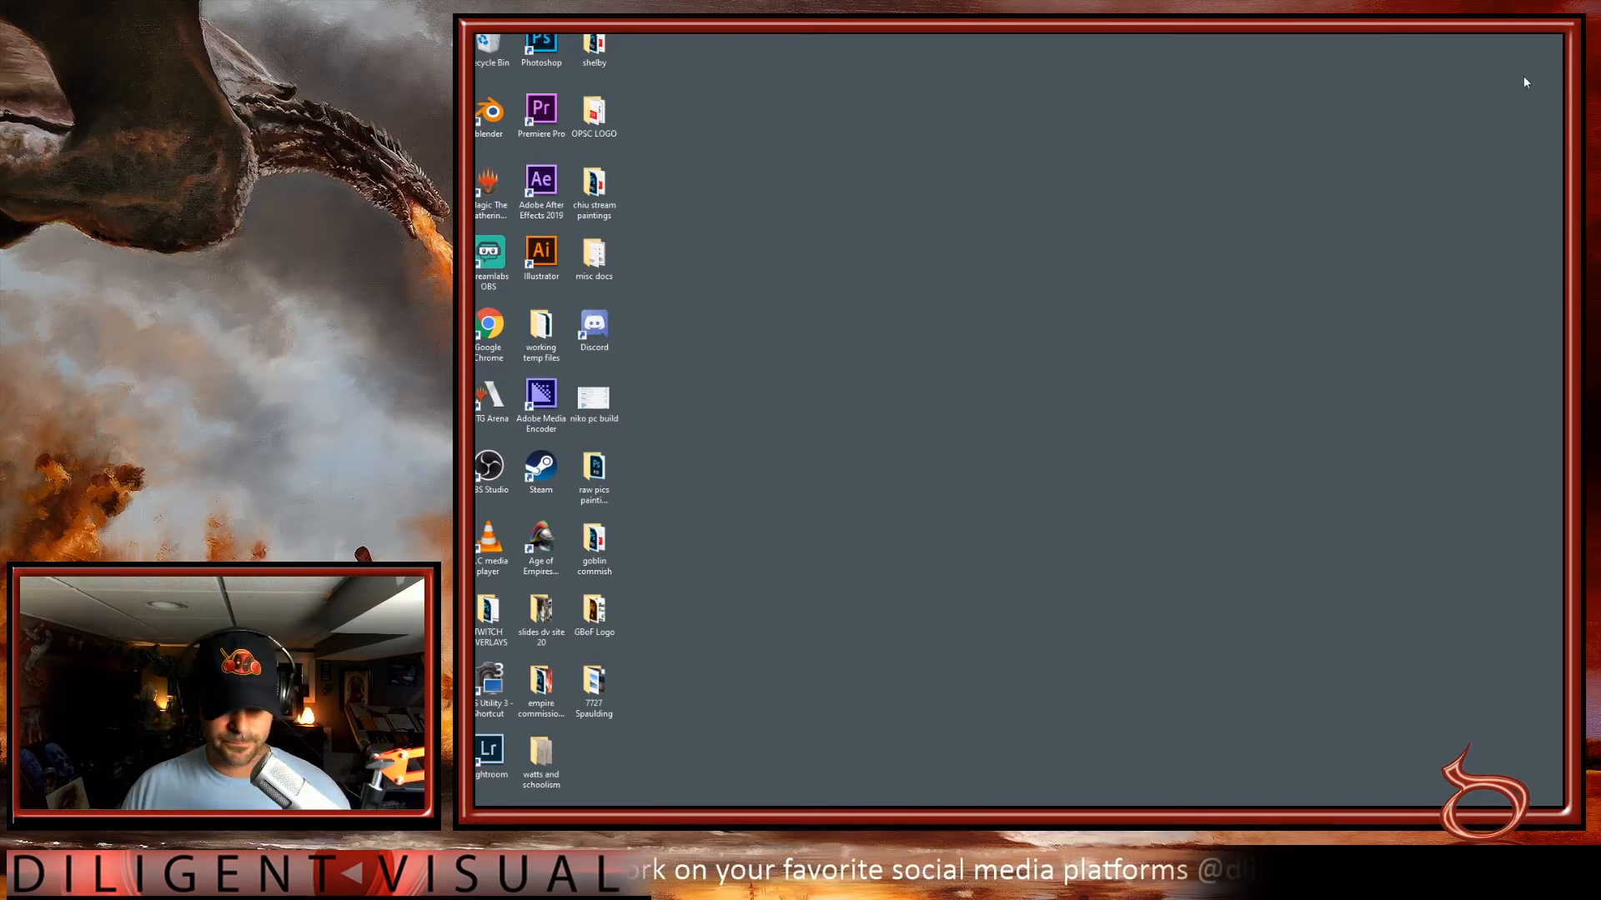
pyautogui.moveTo(1013, 304)
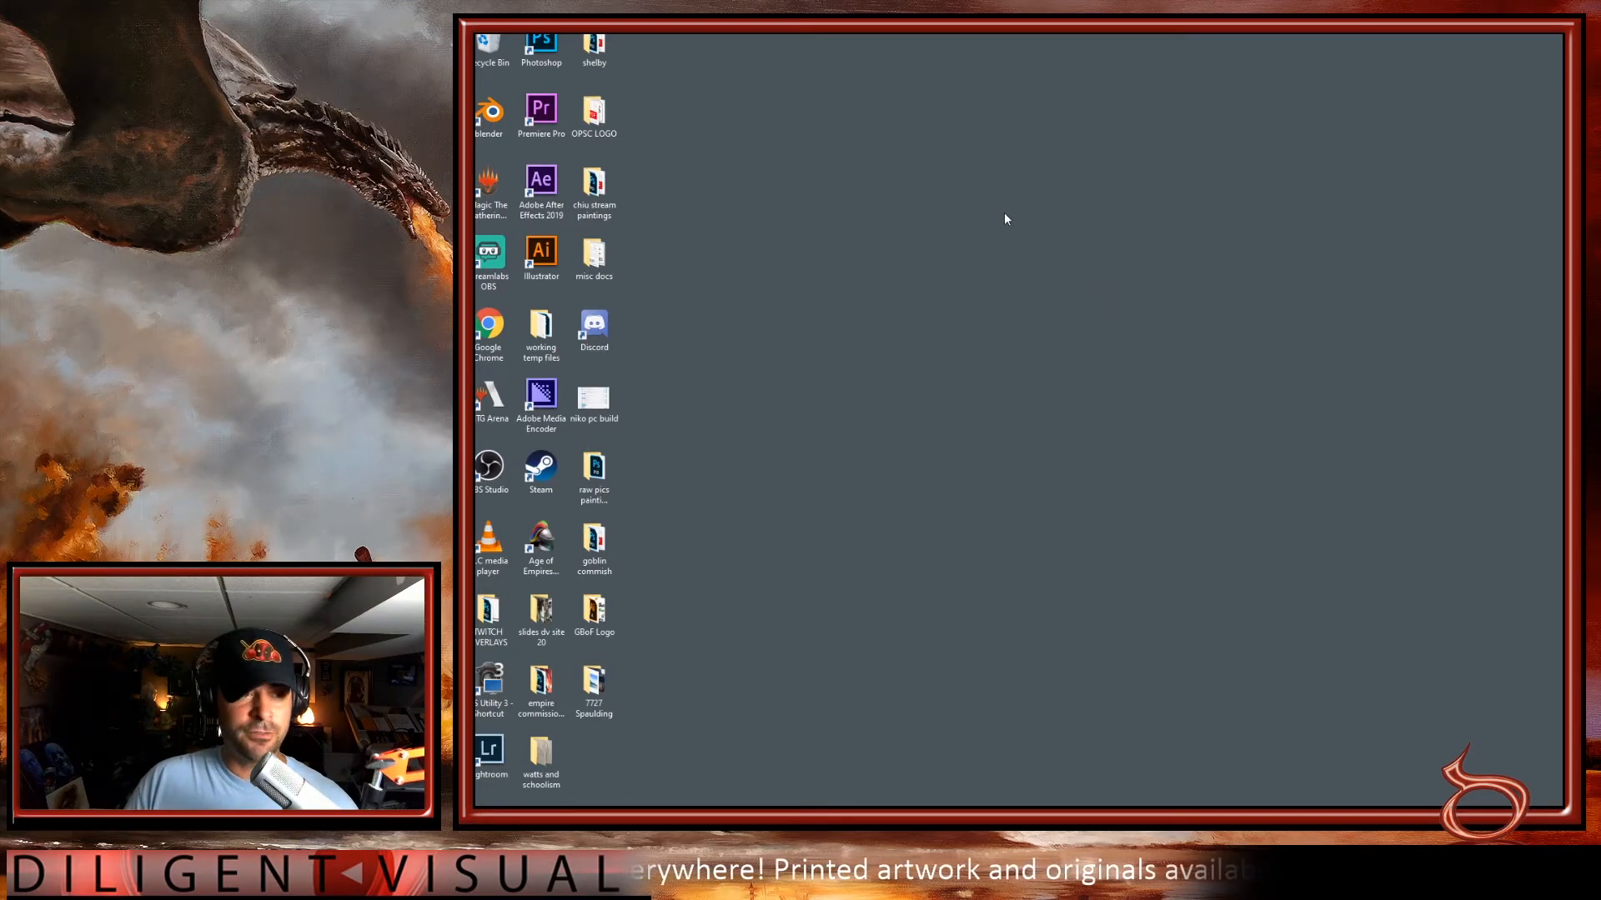
pyautogui.moveTo(863, 290)
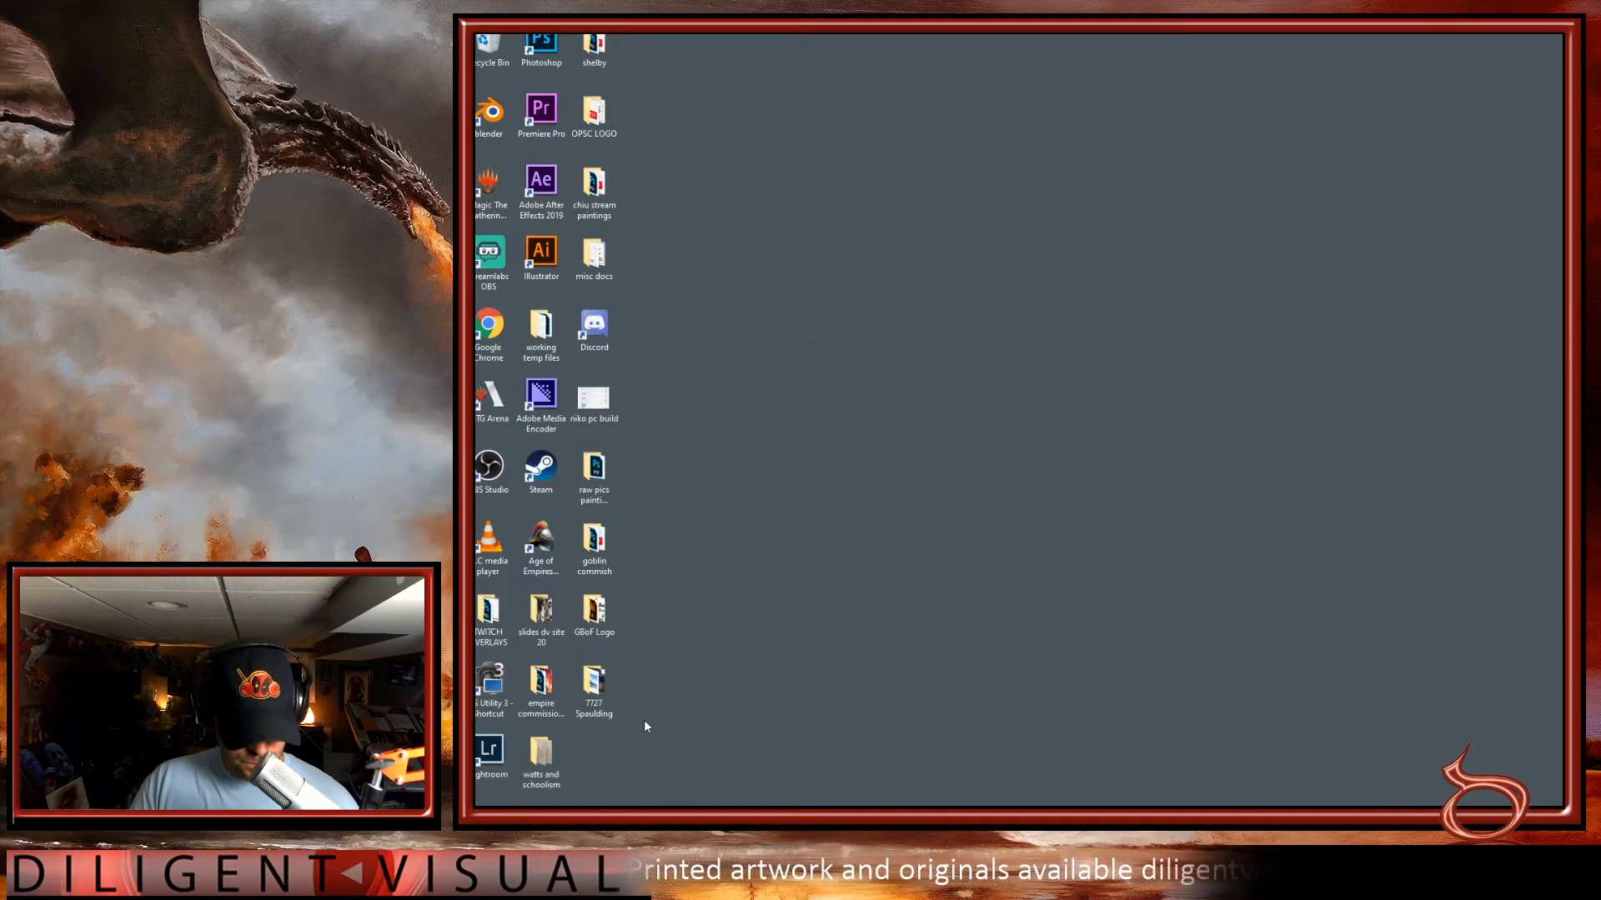
# - Launch Chrome, open Google Meet from Google apps, and show the New meeting options
pyautogui.doubleClick(488, 324)
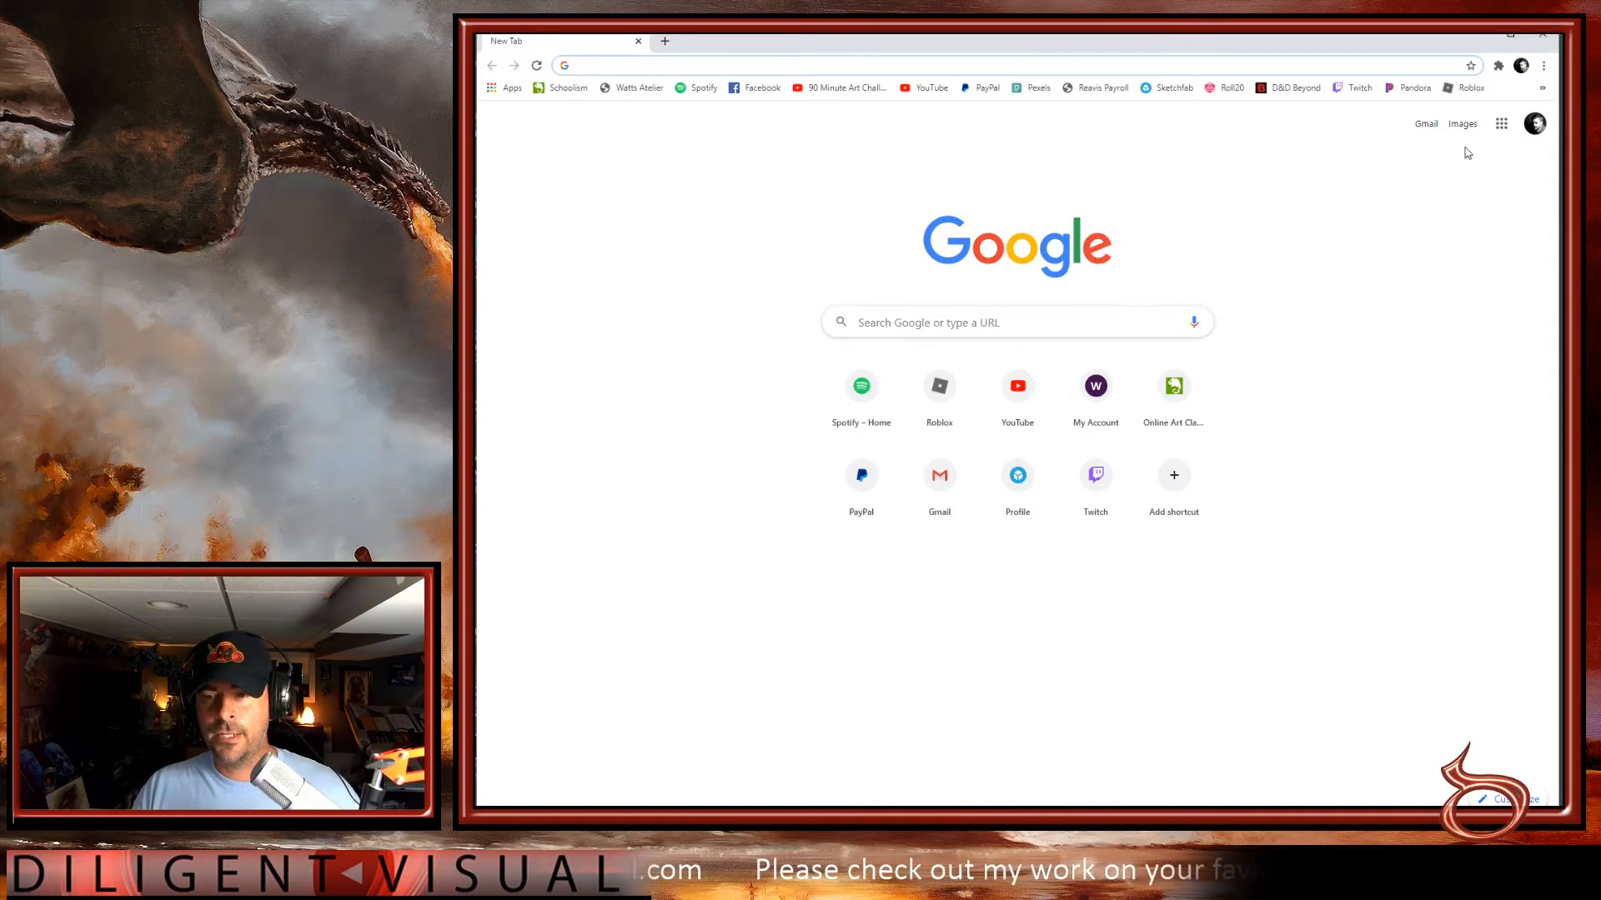
pyautogui.click(1500, 124)
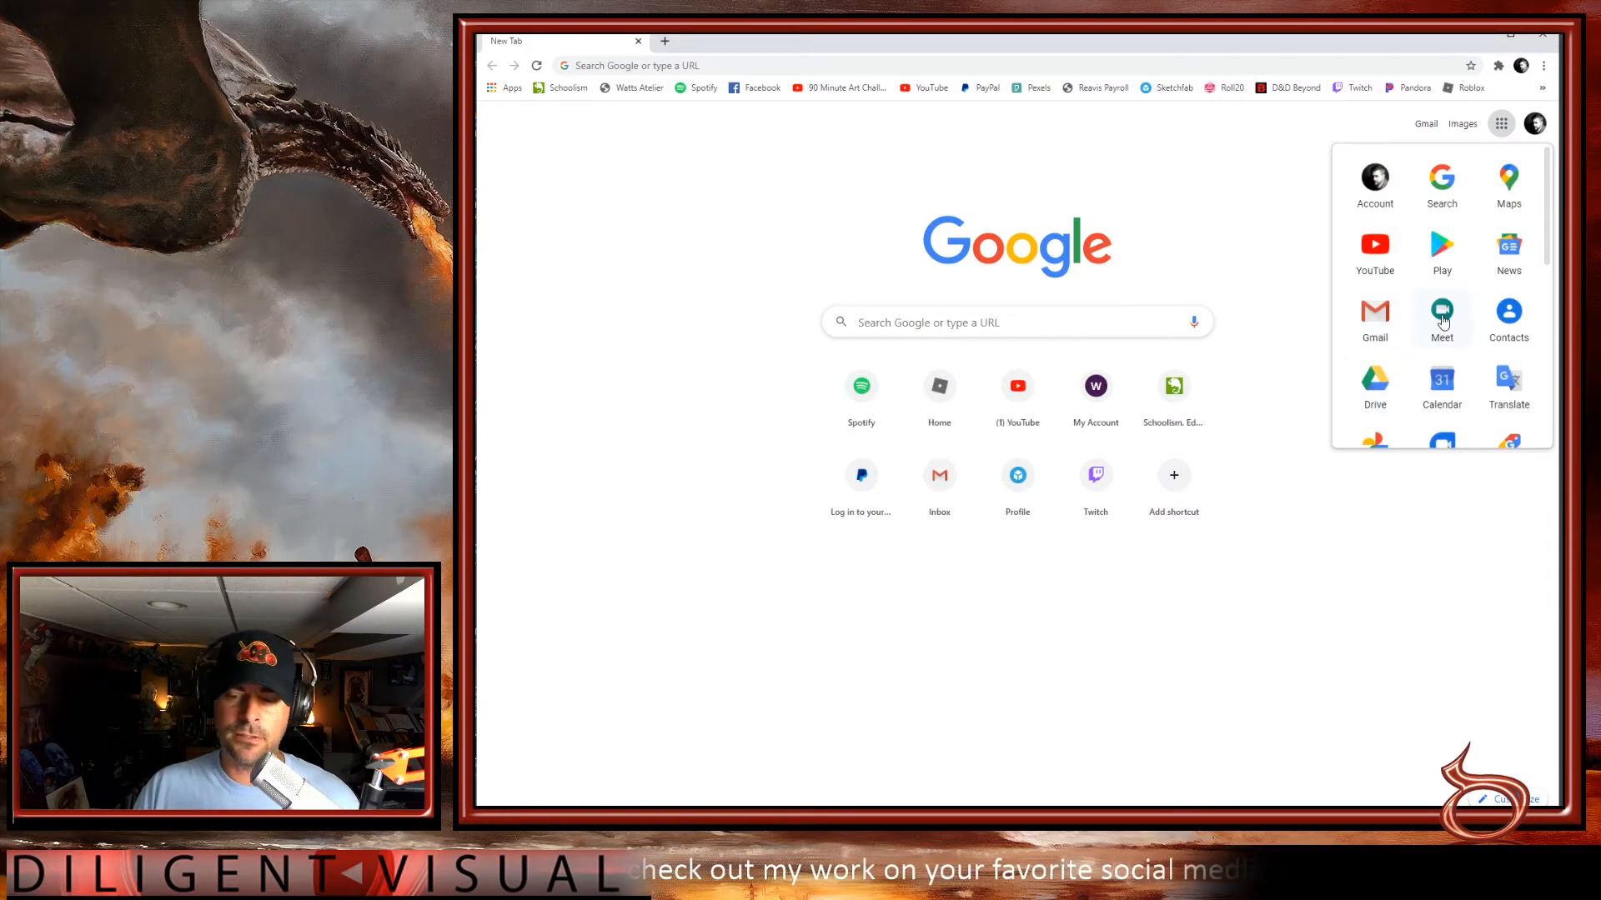
pyautogui.click(1441, 317)
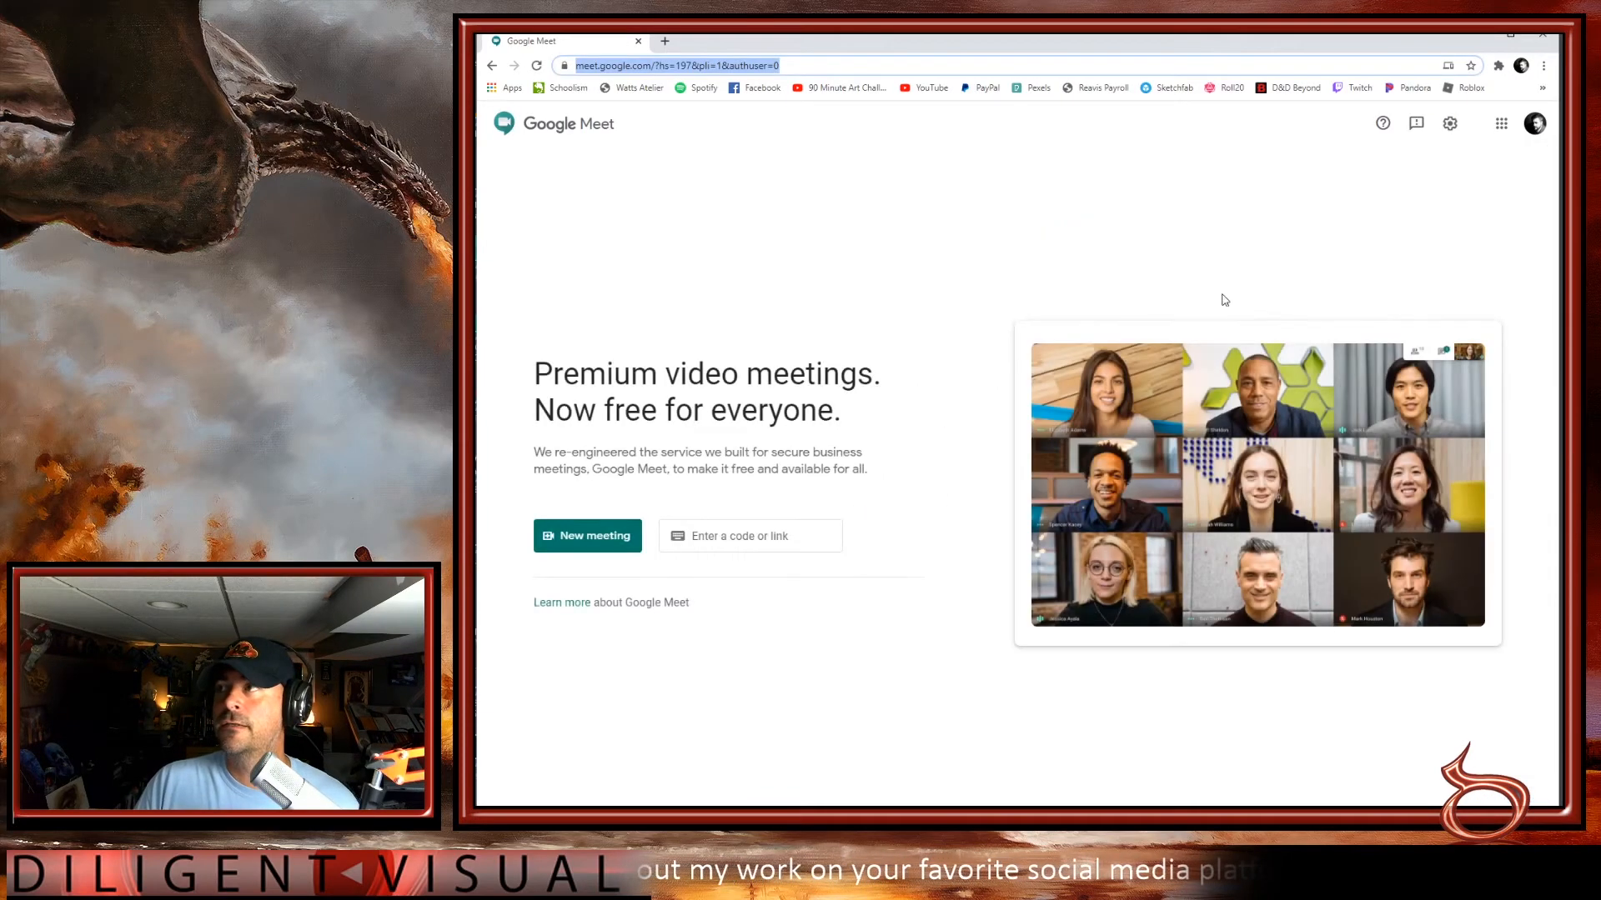
pyautogui.click(750, 536)
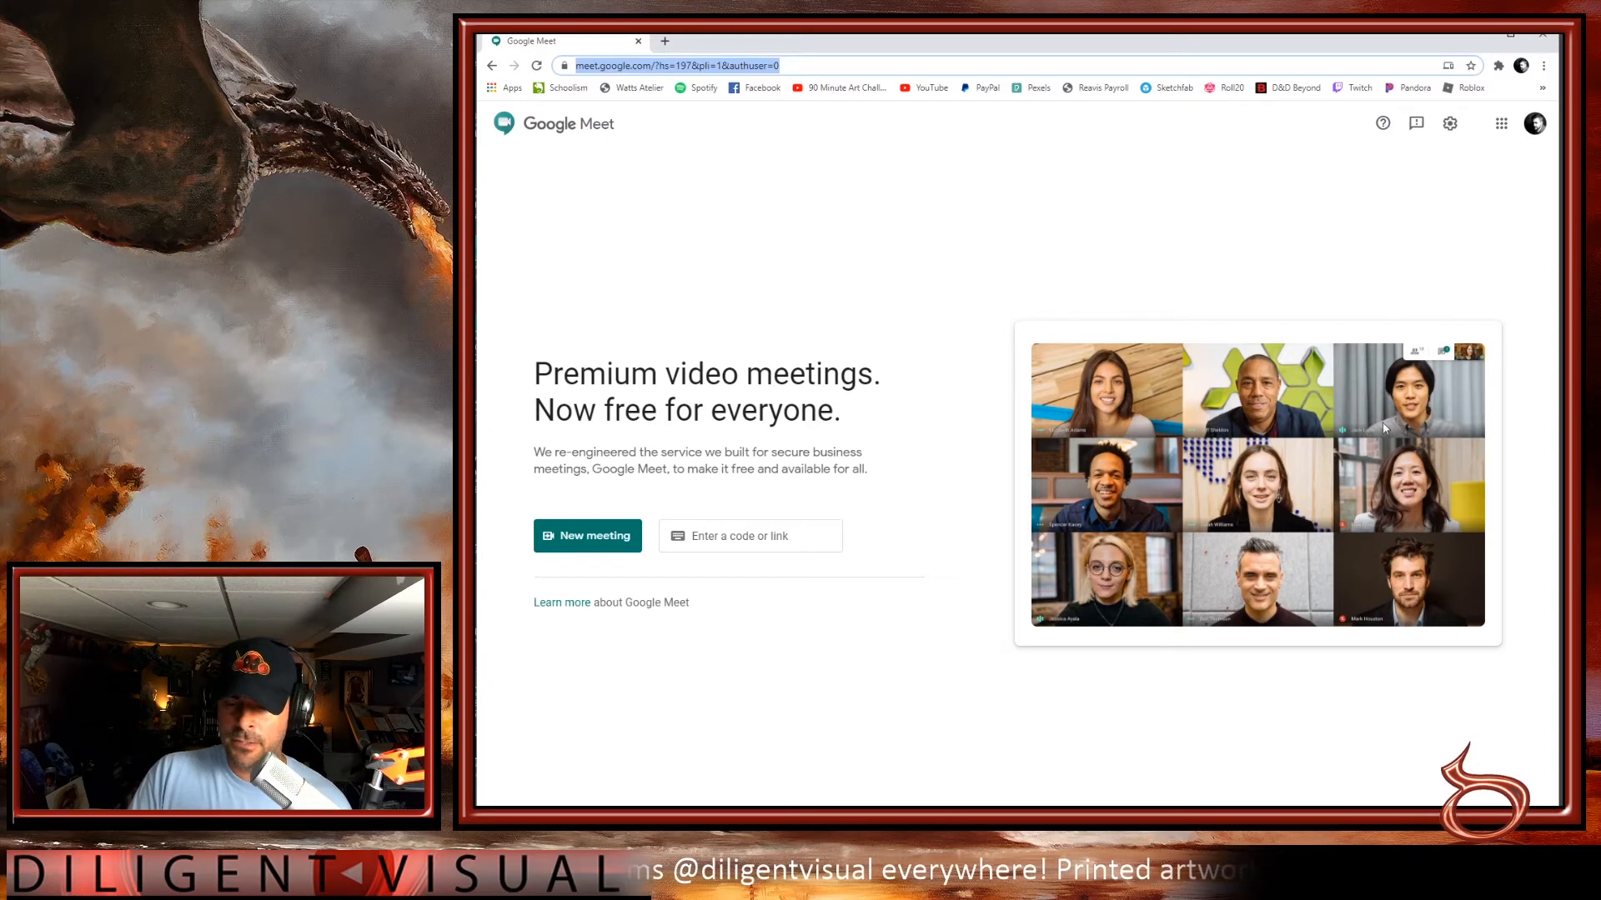
pyautogui.moveTo(1225, 433)
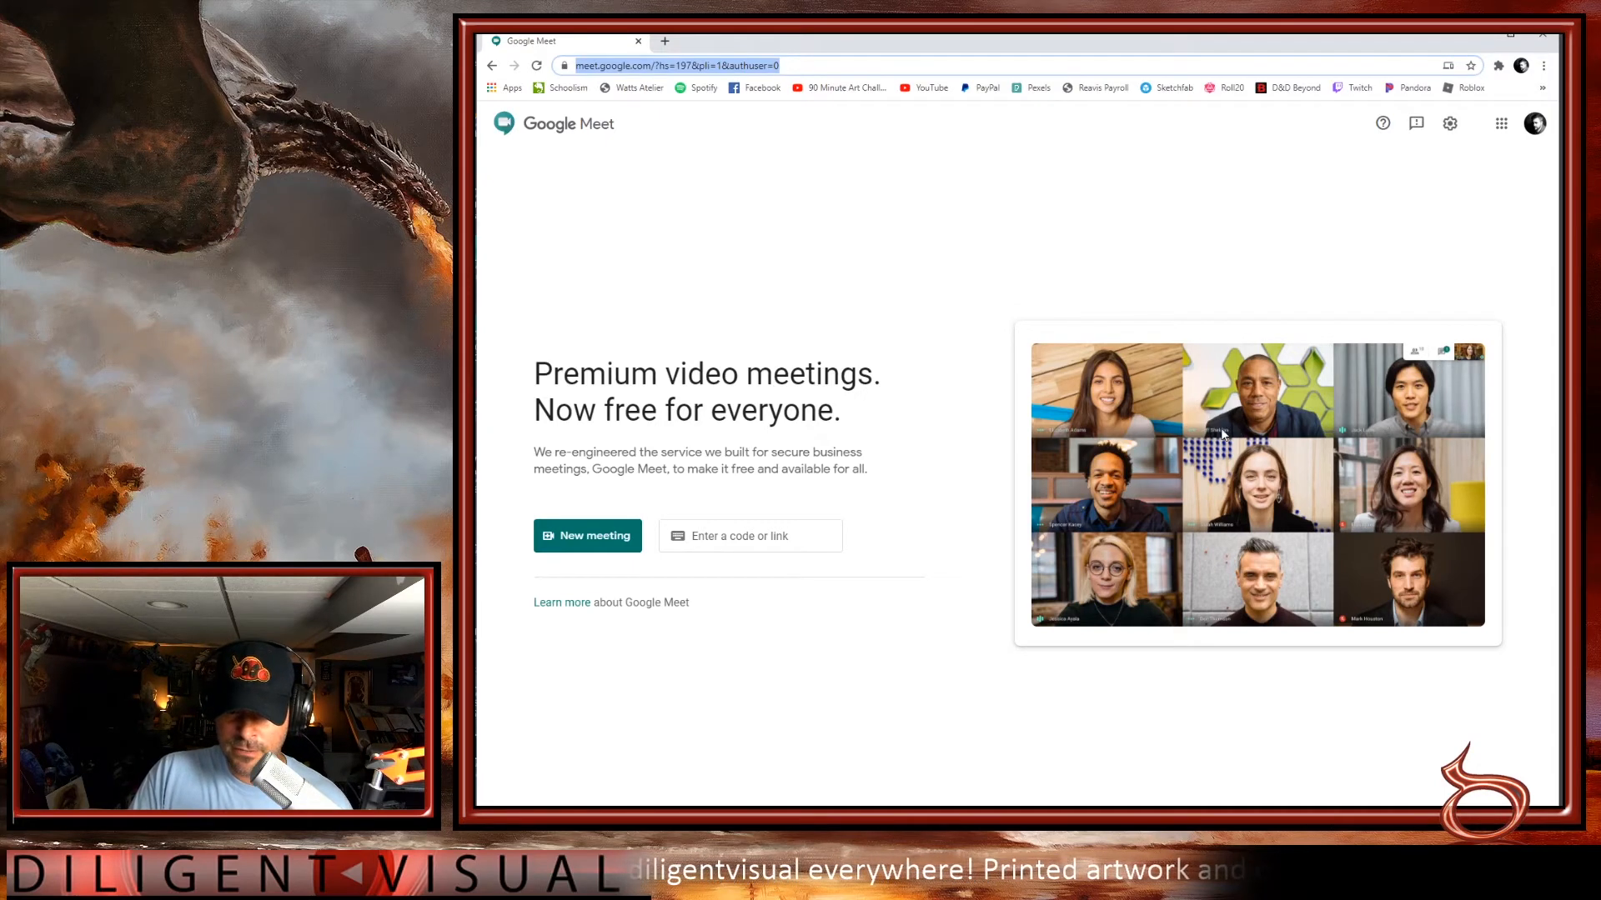
pyautogui.moveTo(1312, 580)
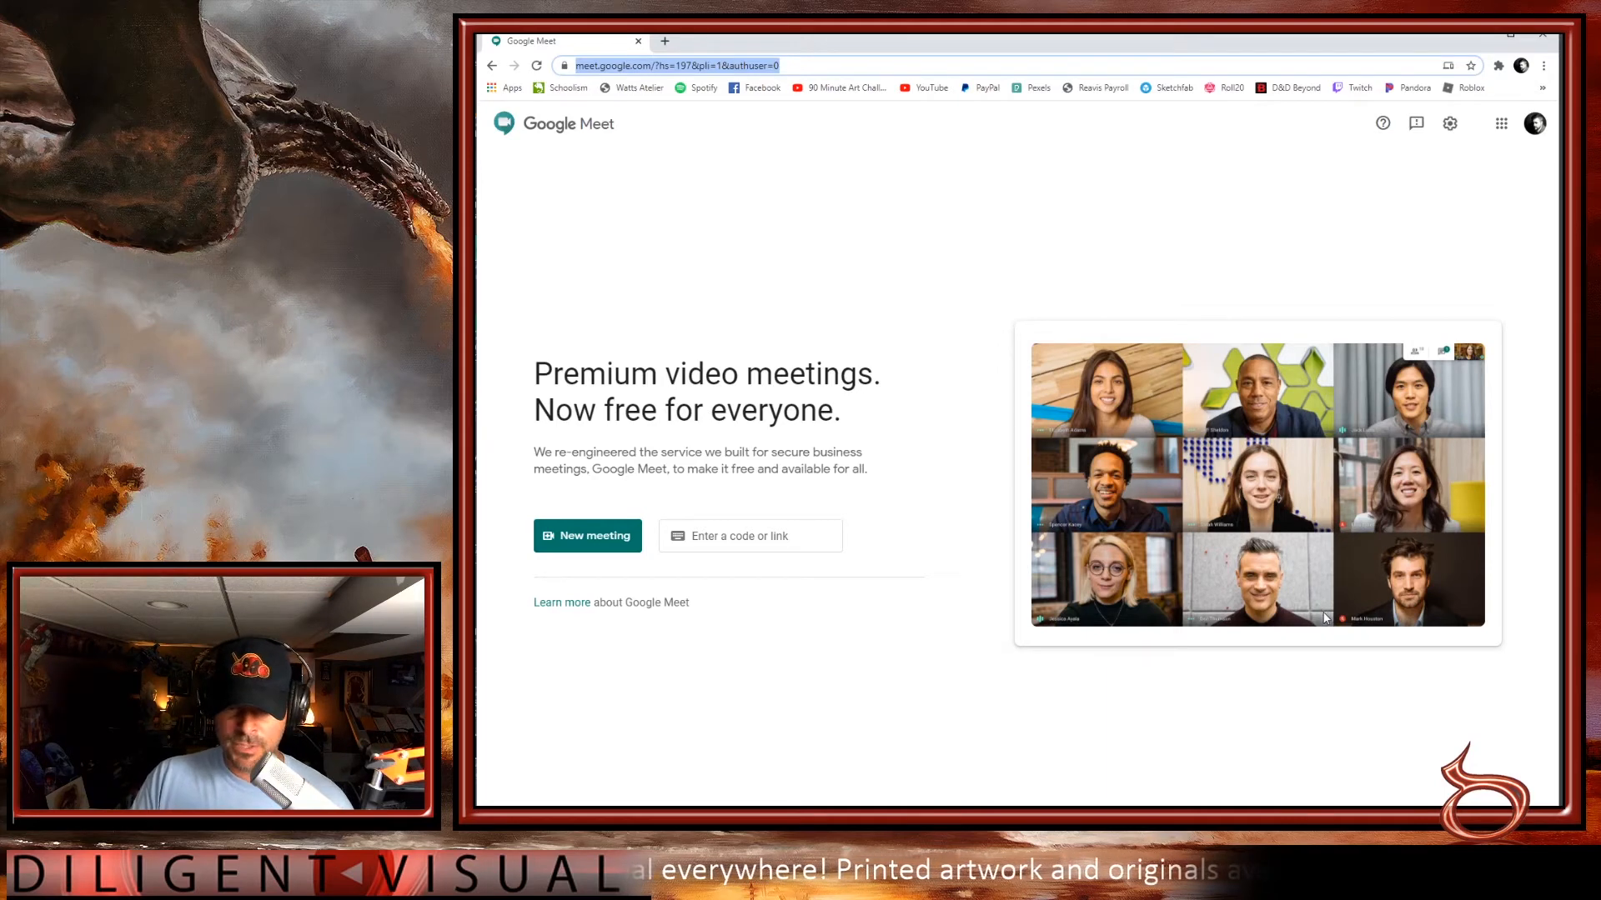
pyautogui.moveTo(1333, 482)
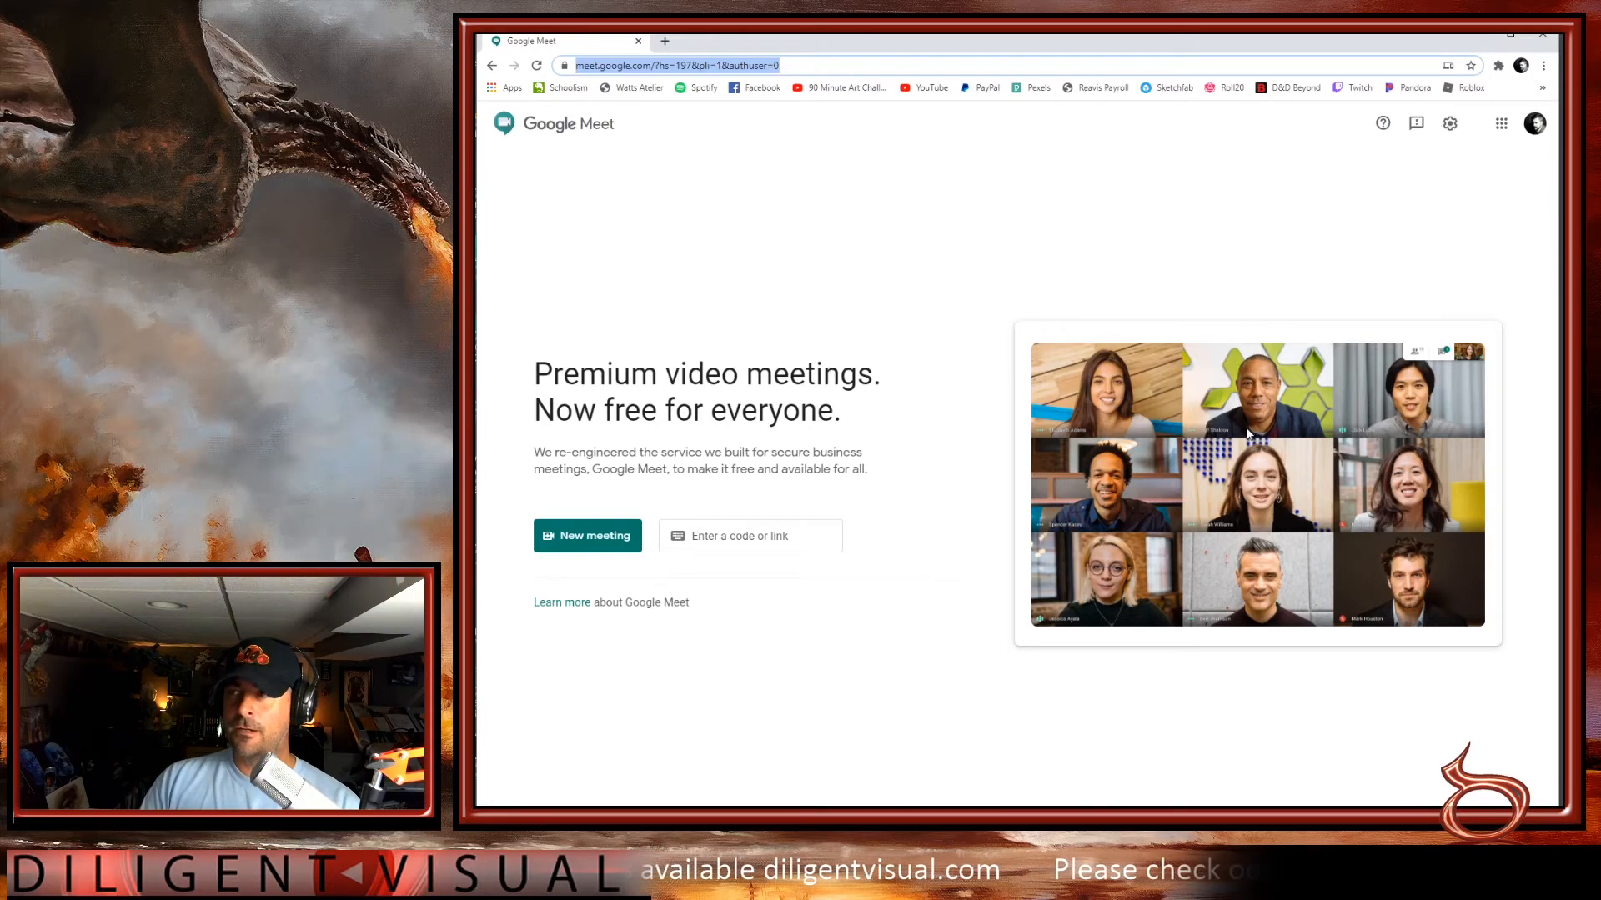
pyautogui.click(586, 535)
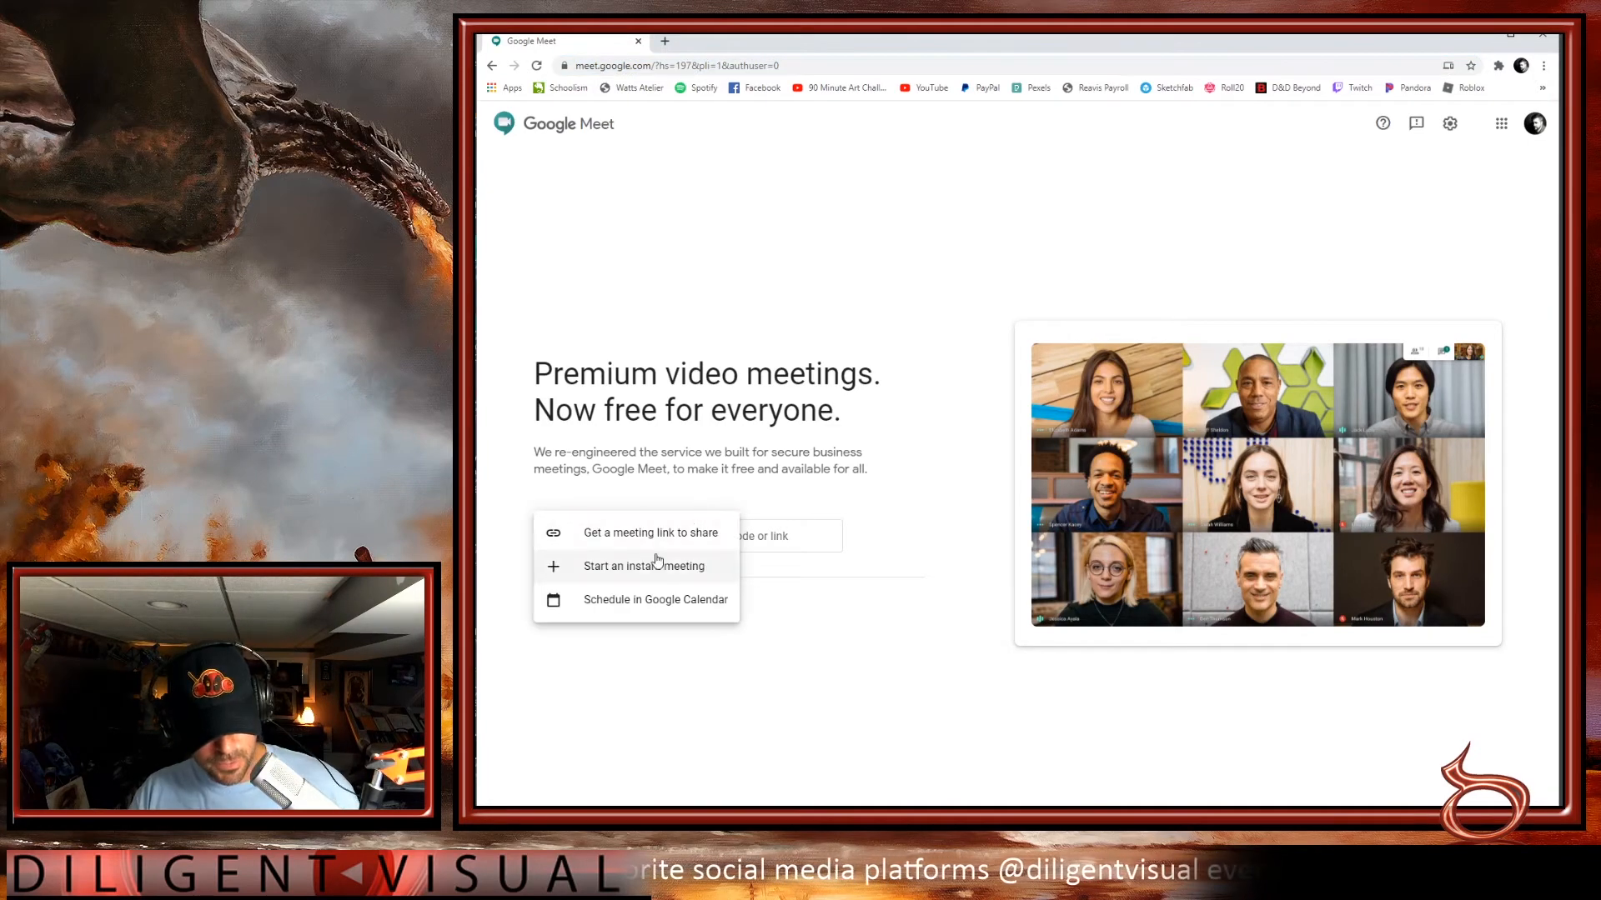
# - Start an instant meeting, join now, and close the Add others panel
pyautogui.click(643, 566)
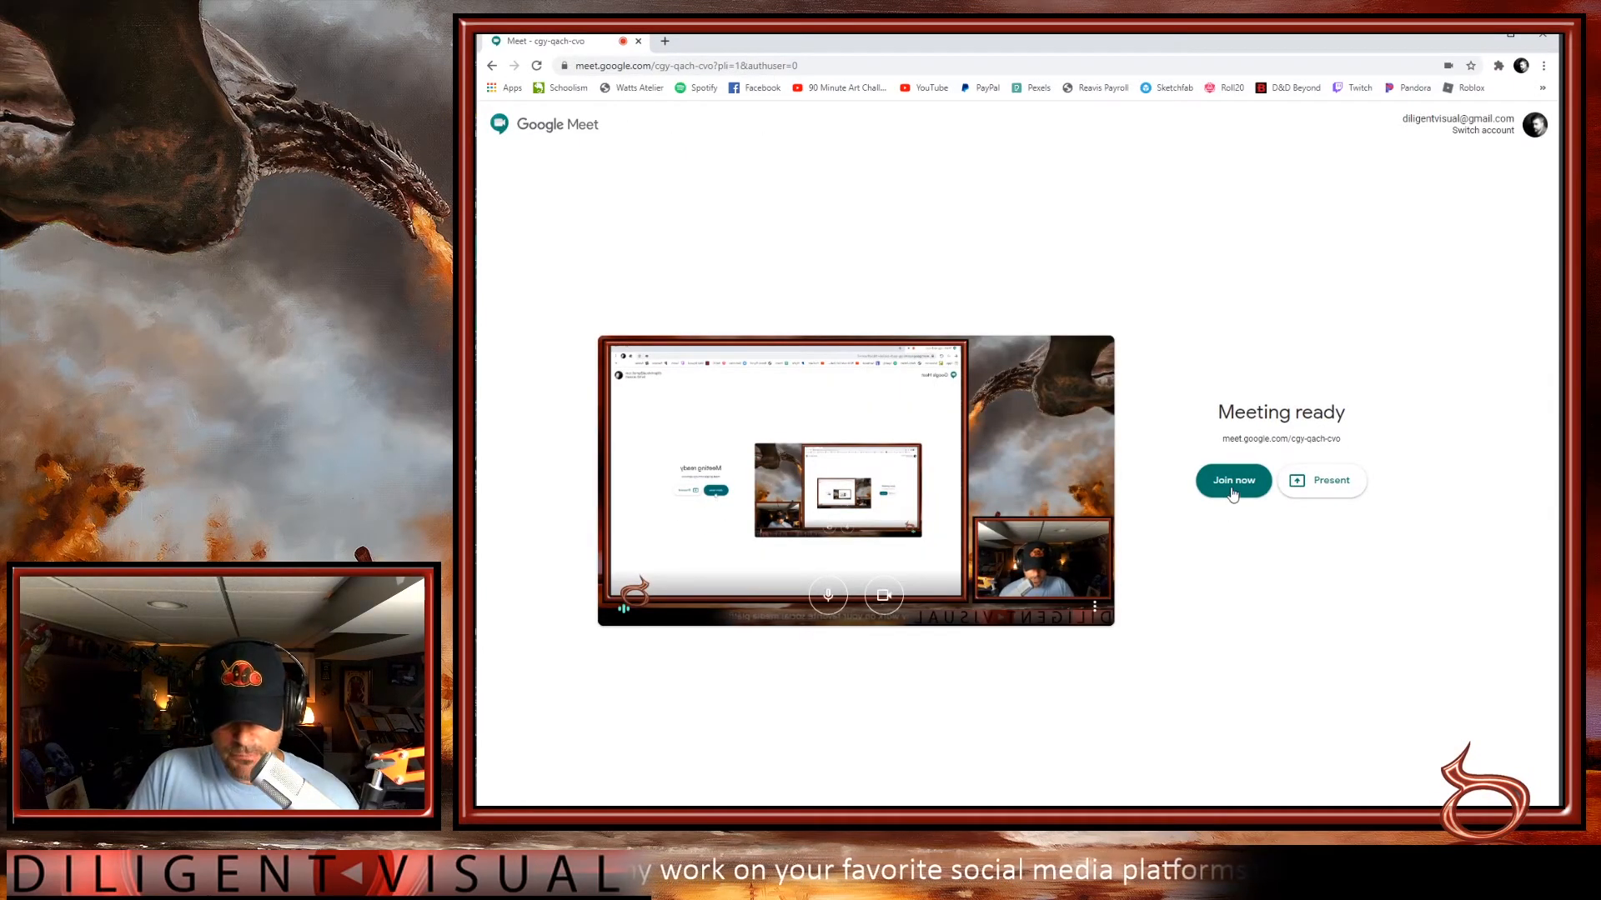
pyautogui.click(1232, 481)
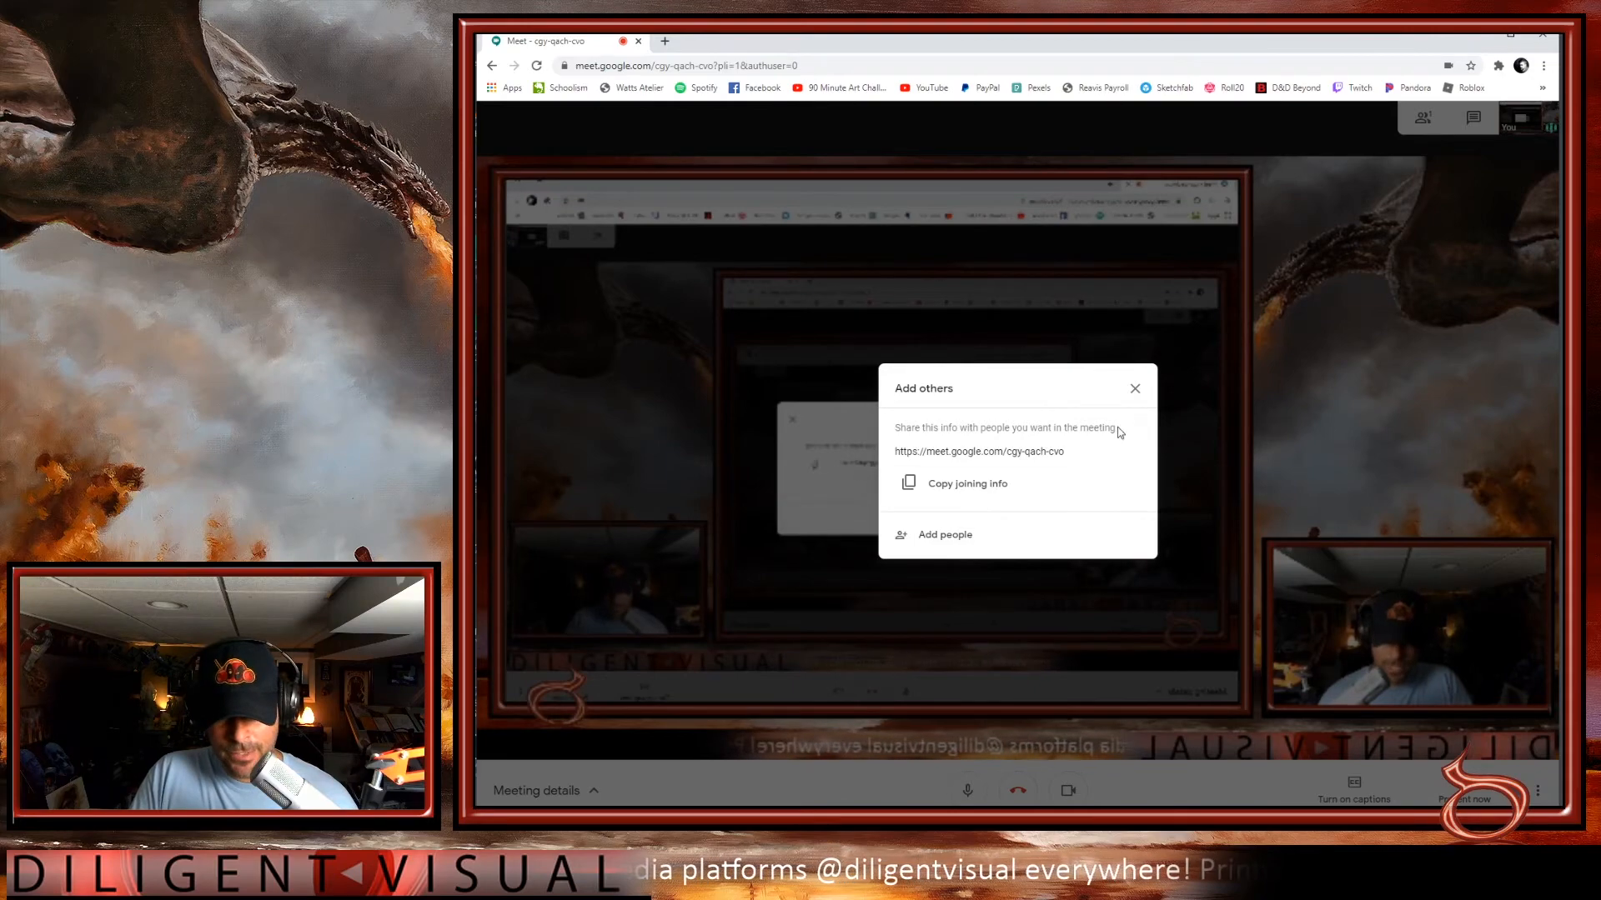
pyautogui.click(1133, 387)
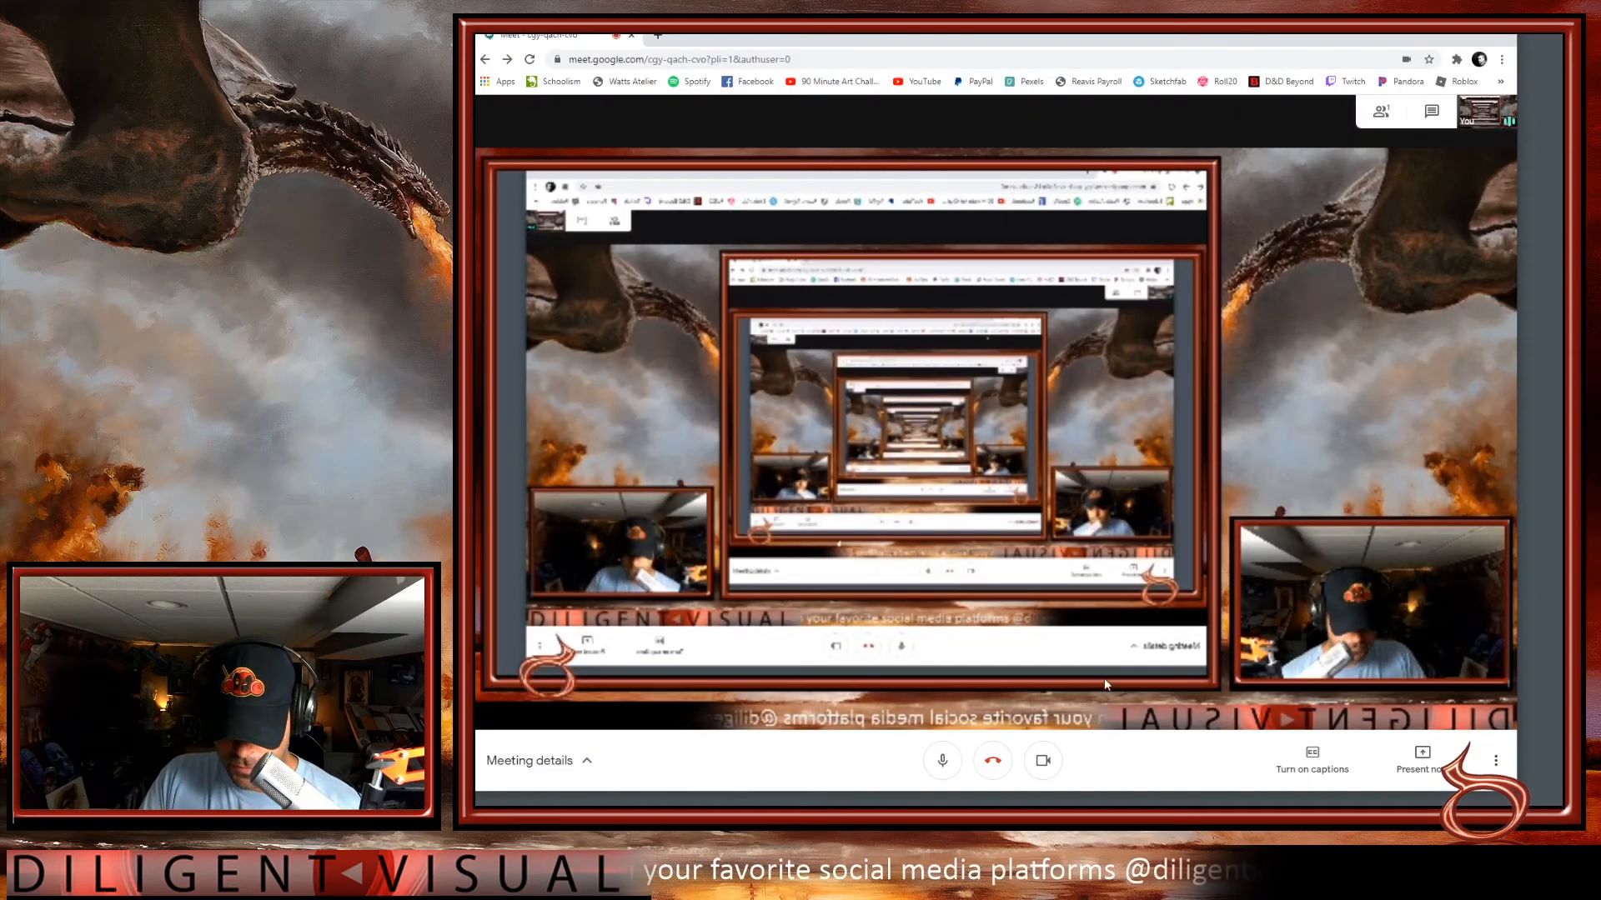
# - Open Meet Settings from More options and switch to the Video tab
pyautogui.click(1495, 760)
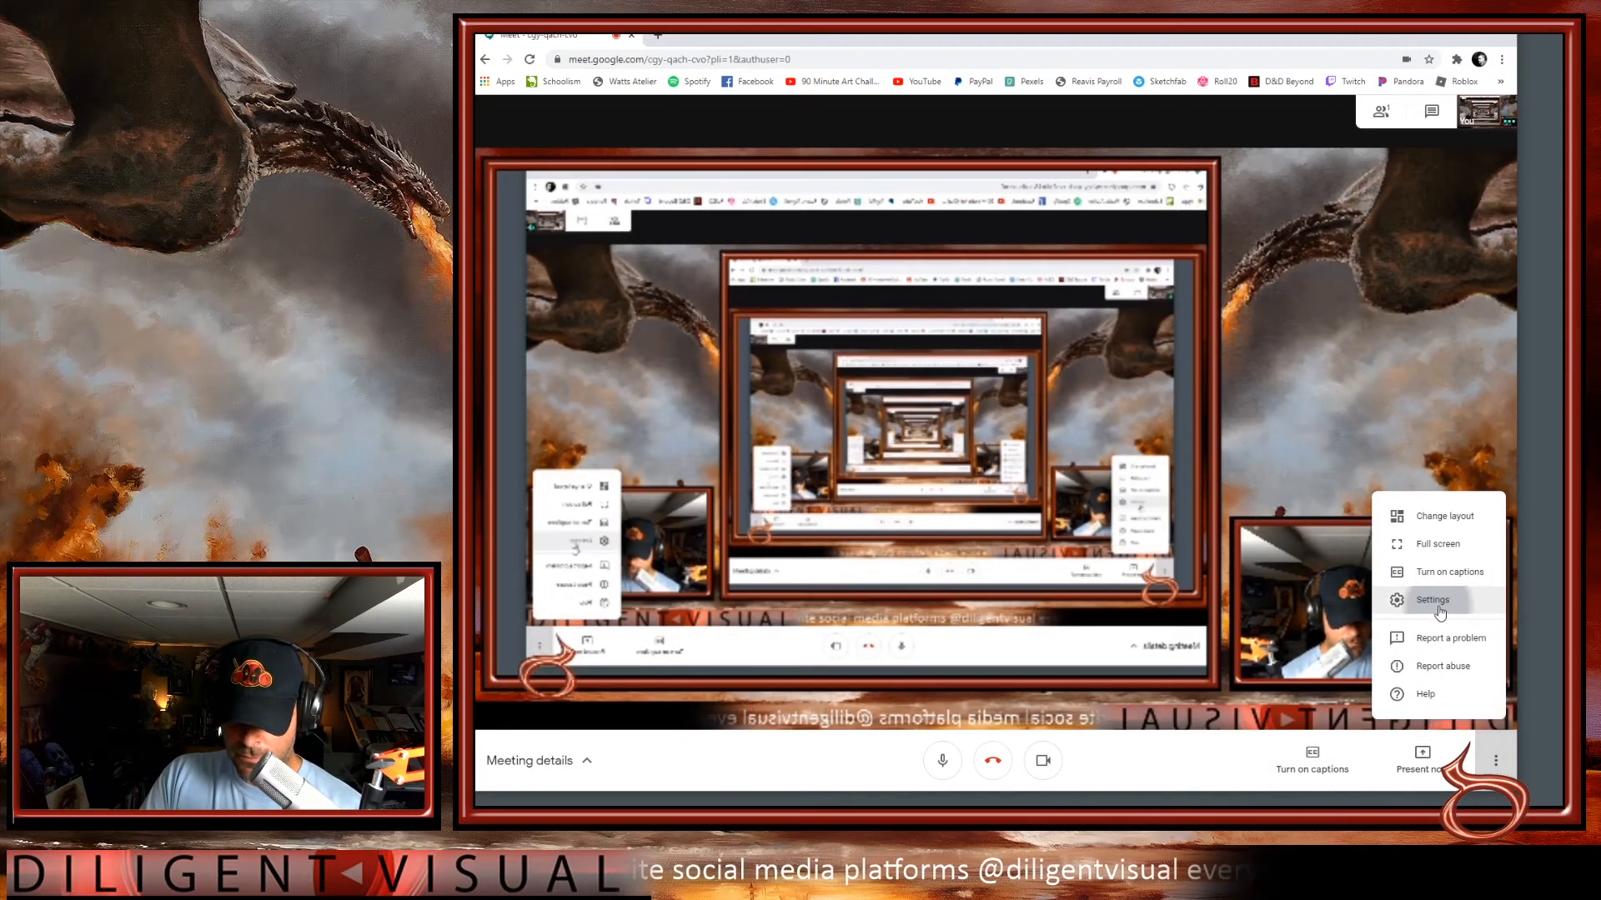
pyautogui.click(1432, 599)
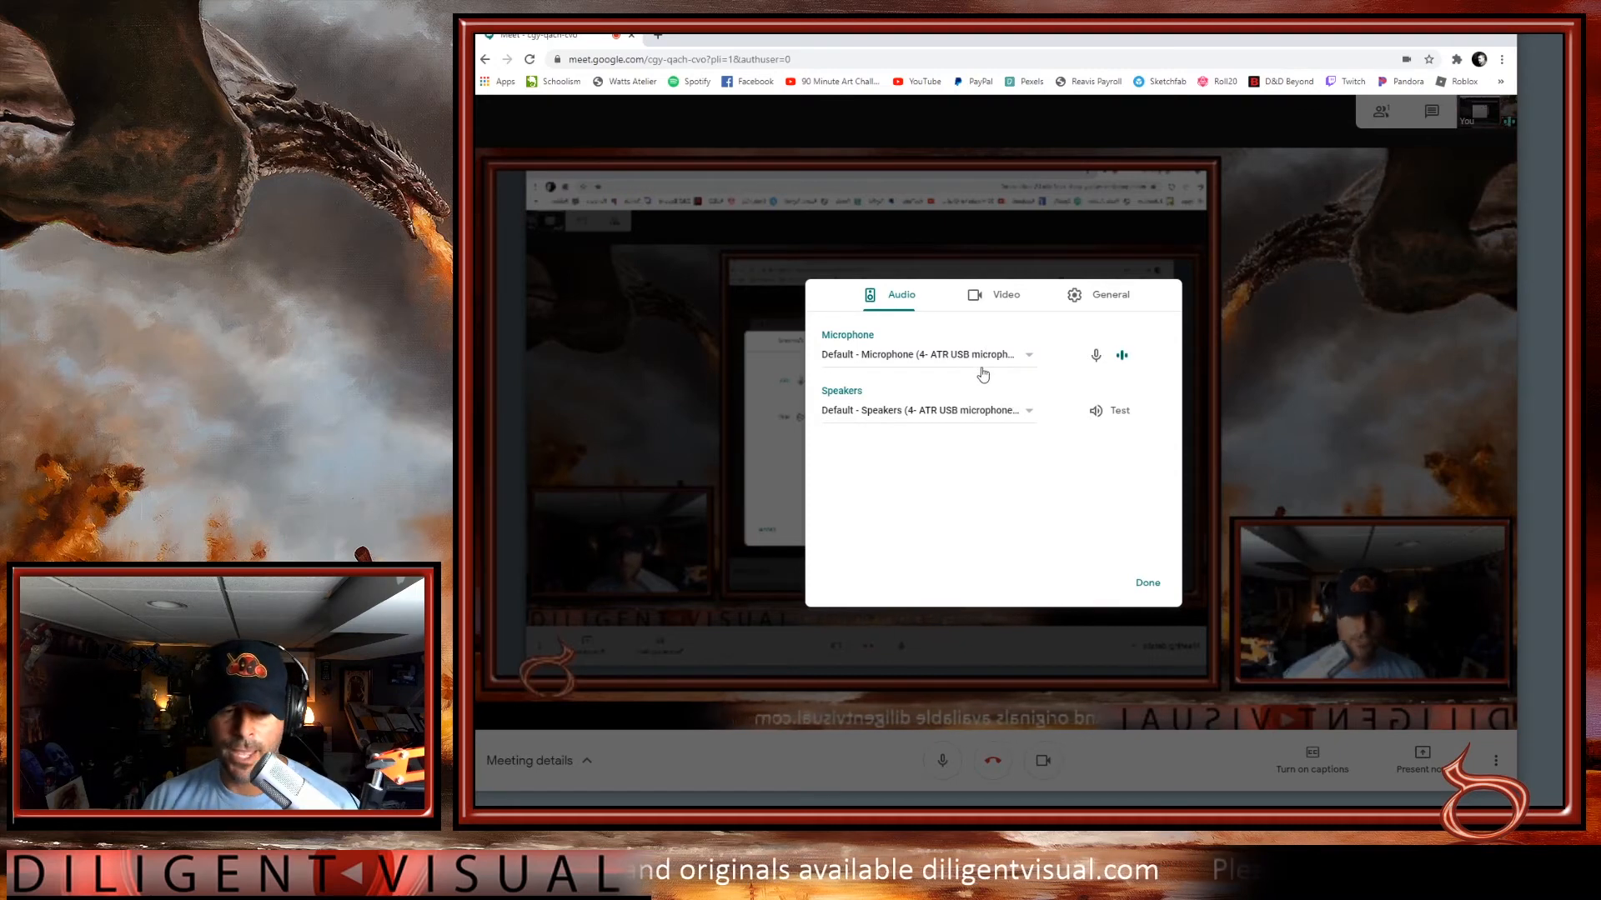
pyautogui.moveTo(1034, 428)
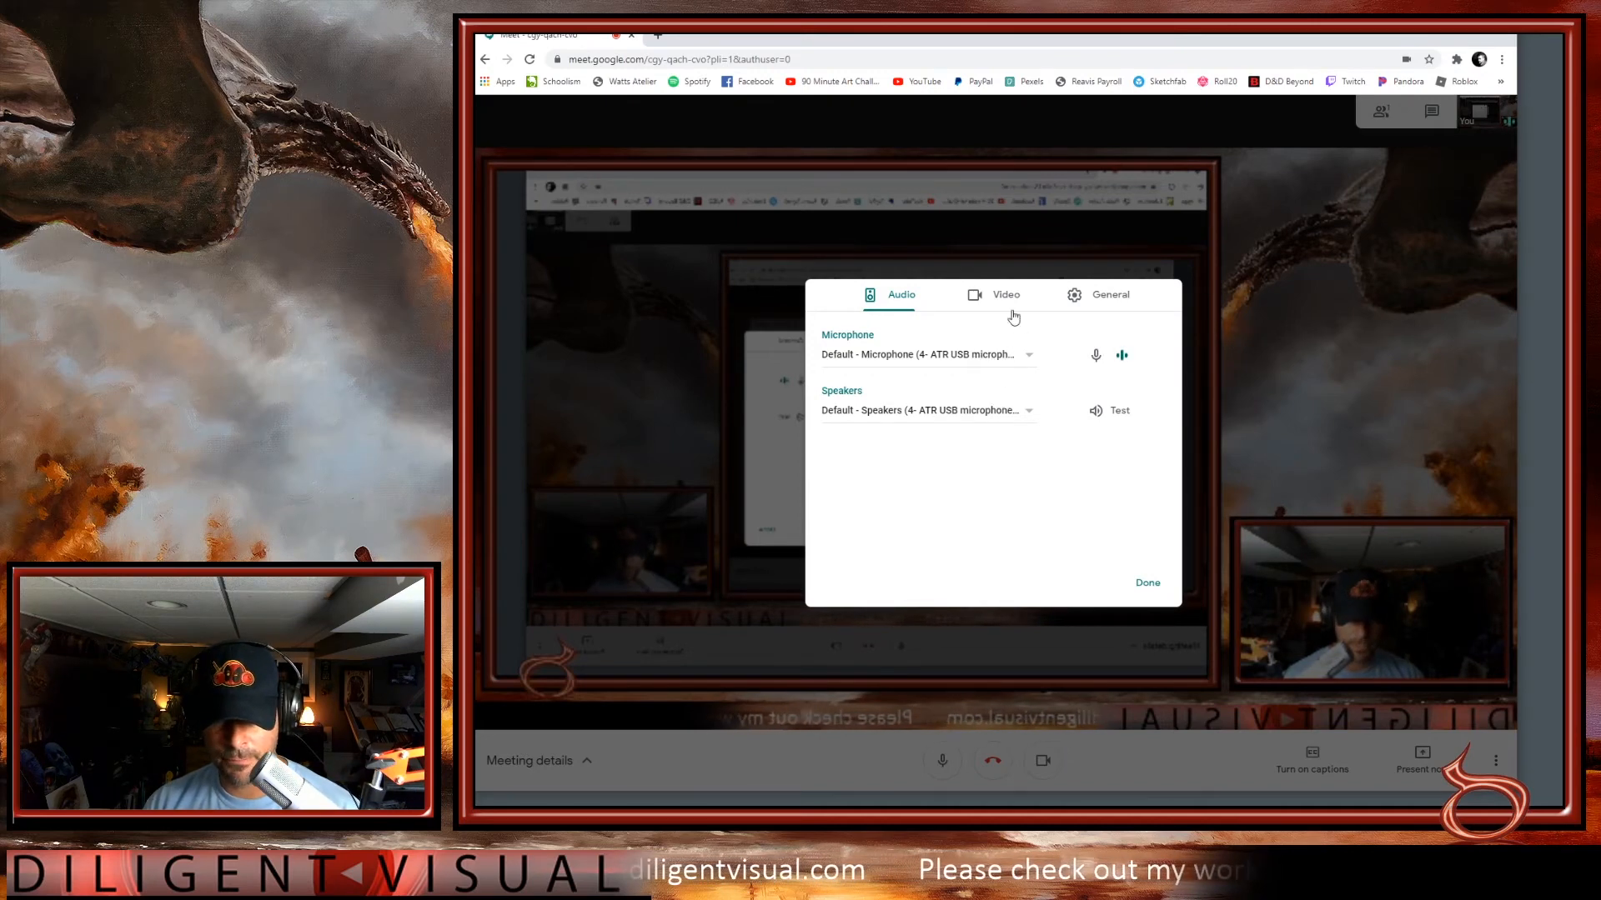
pyautogui.click(1004, 295)
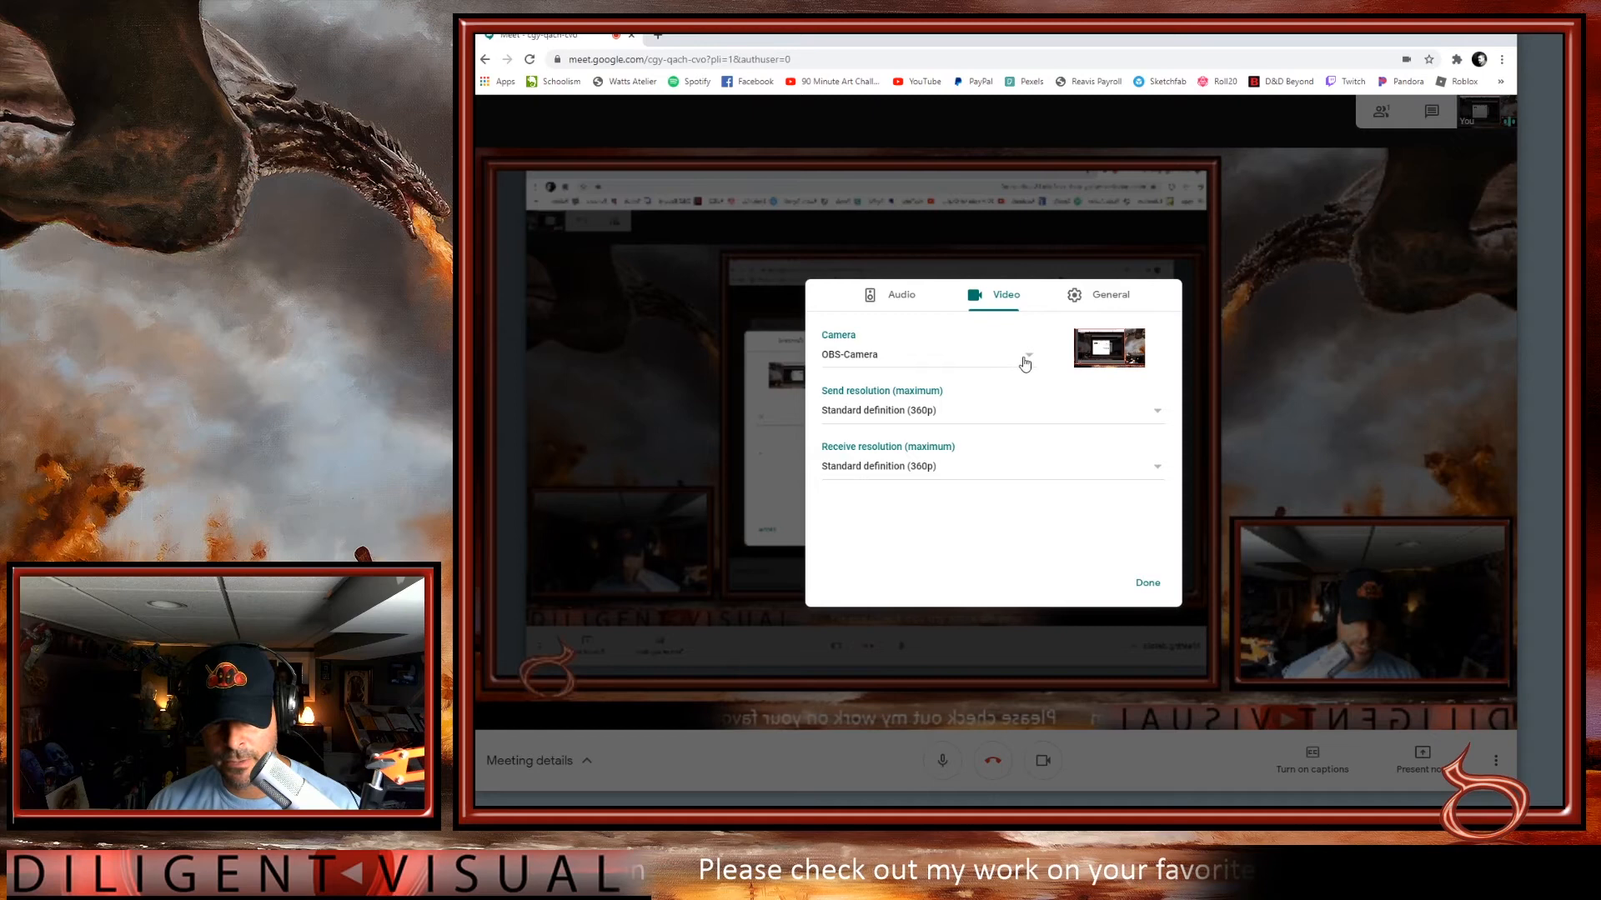
# - Set the camera to OBS-Camera with Standard definition (360p) sending, then click Done
pyautogui.click(1026, 354)
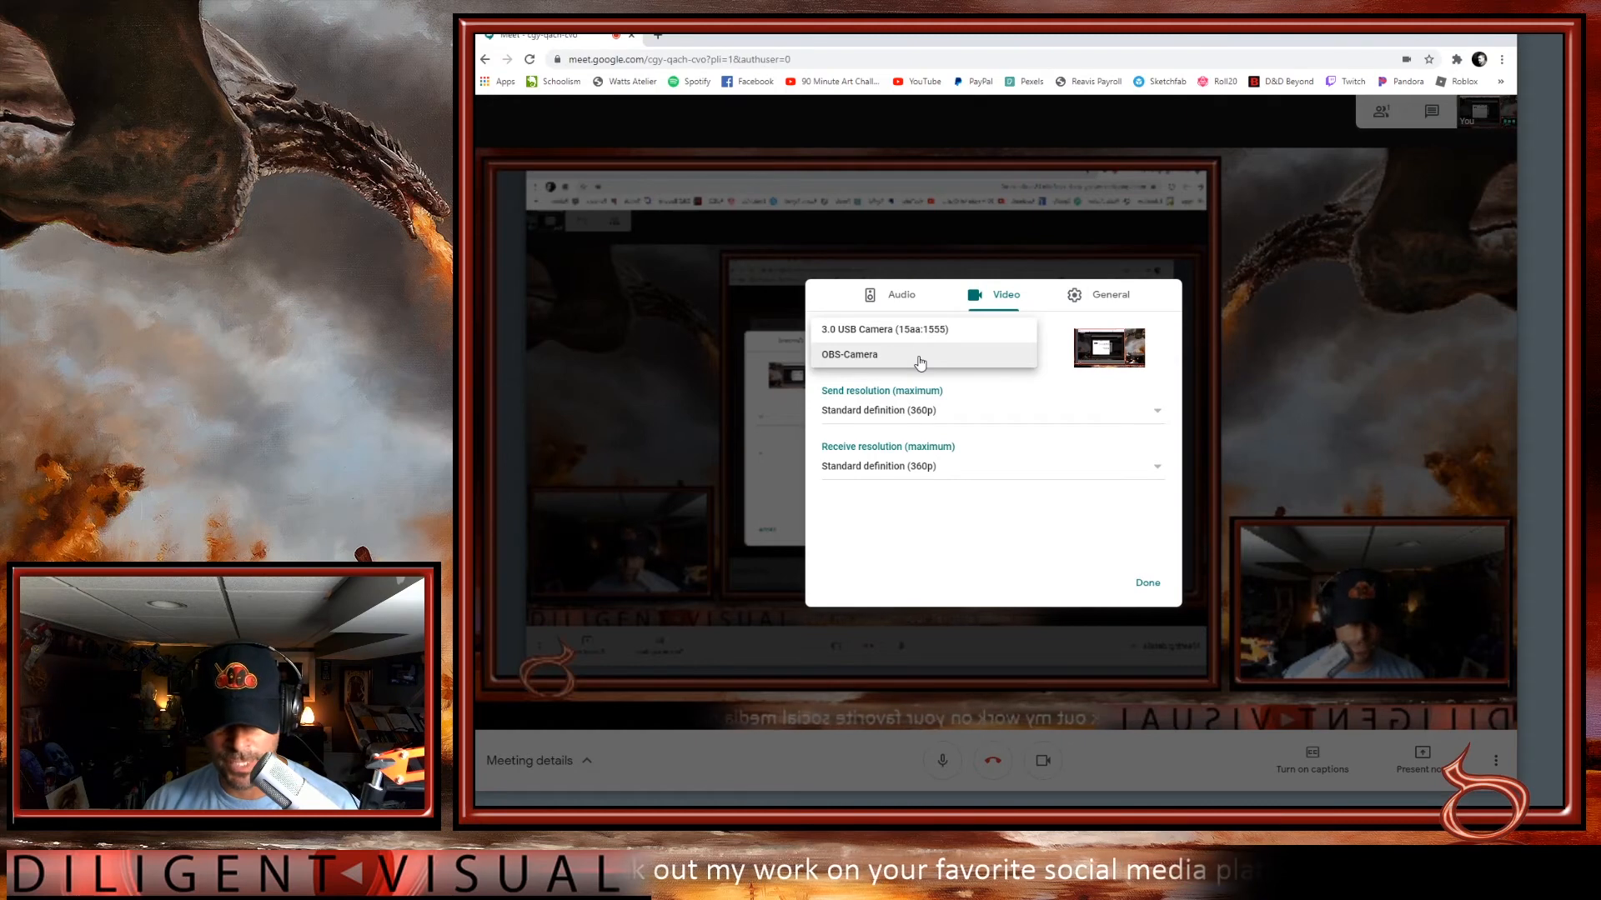
pyautogui.click(848, 355)
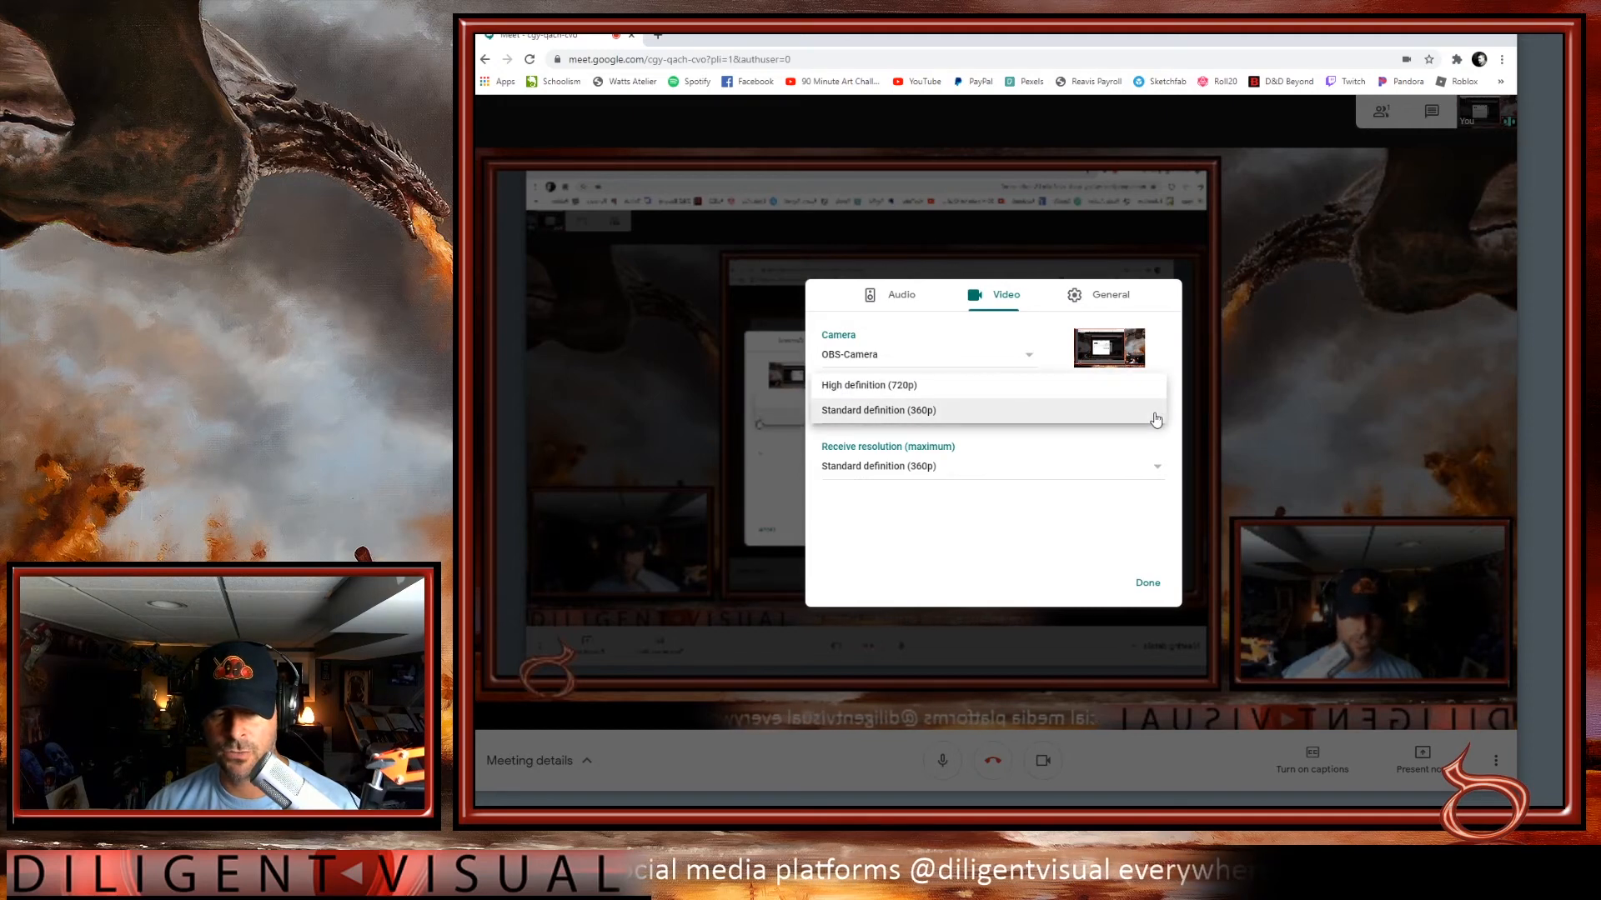
pyautogui.click(877, 409)
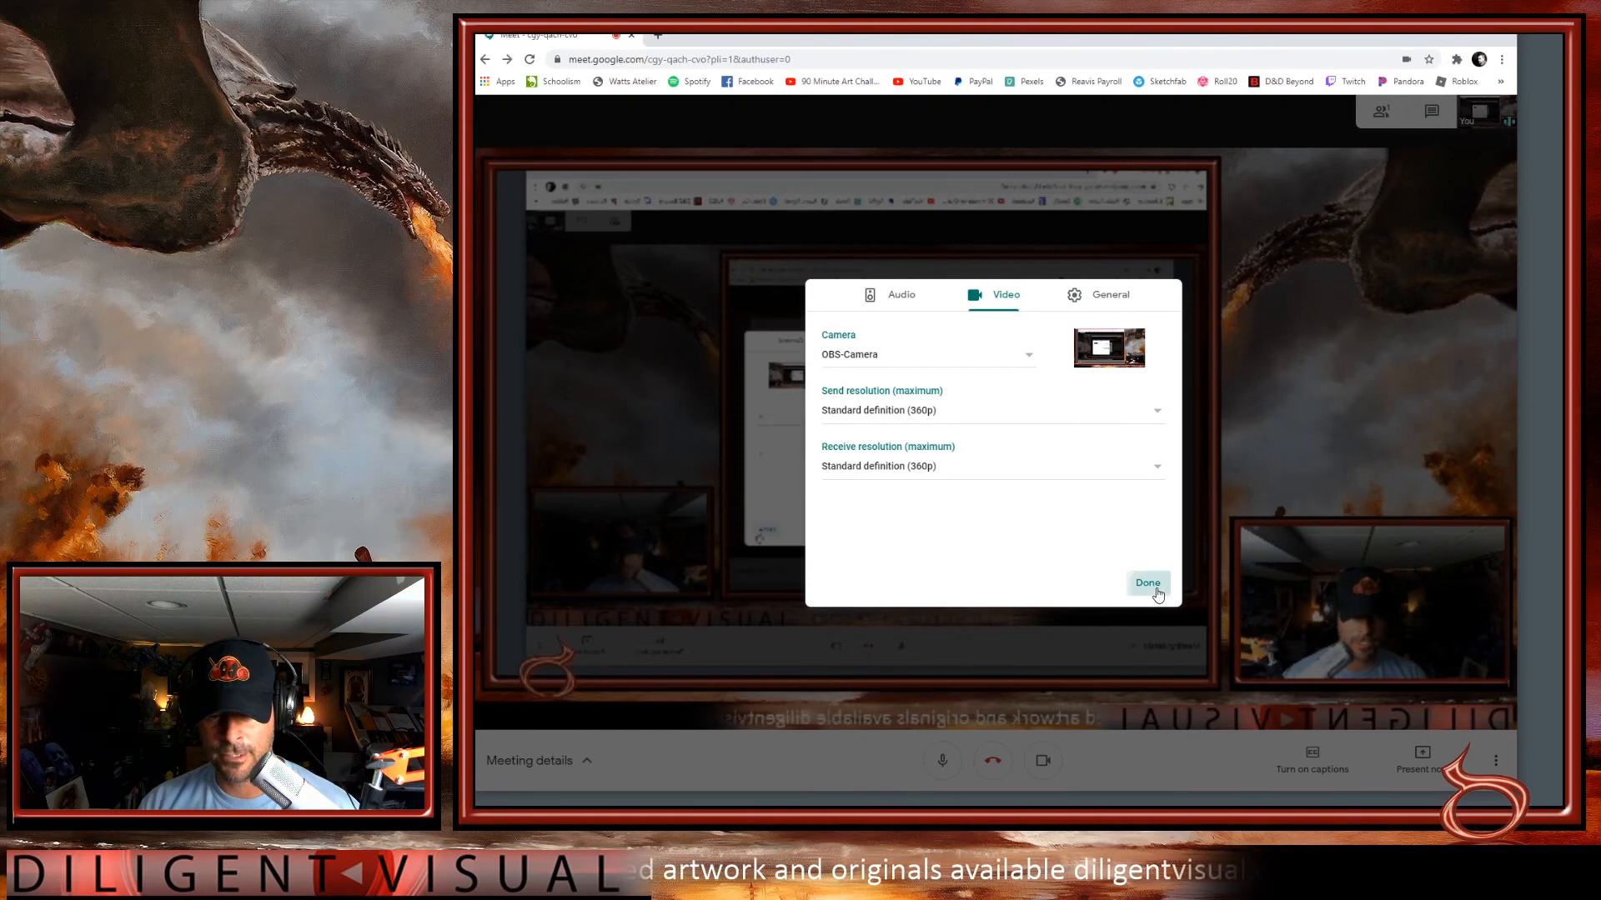
pyautogui.click(1146, 583)
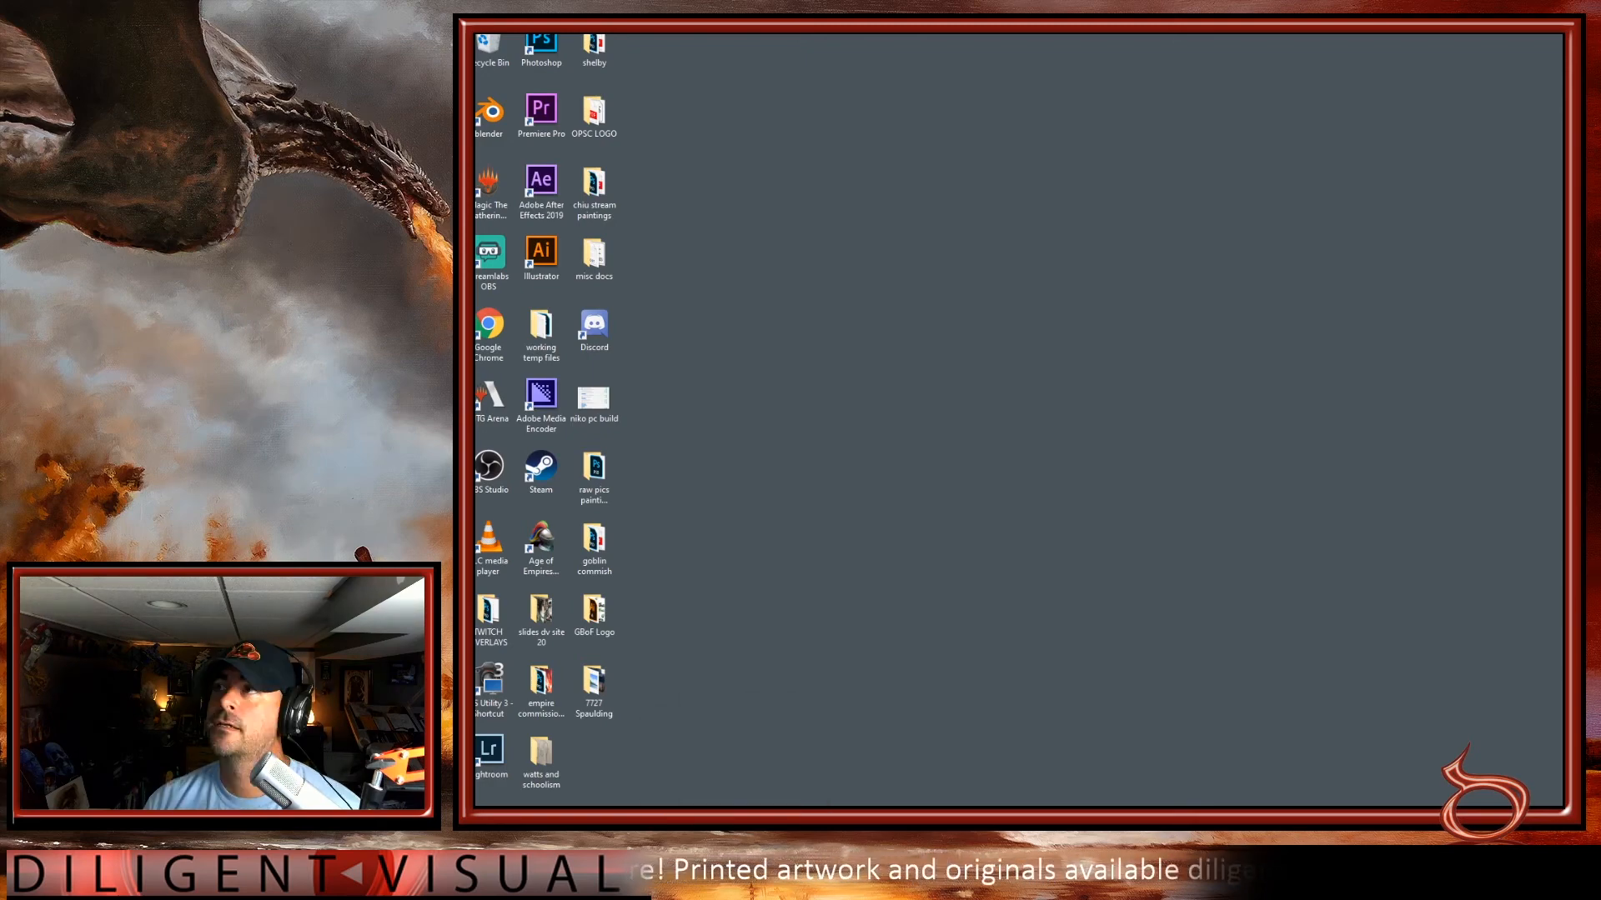
# - Launch a new Chrome window and load the Watts Atelier My Dashboard page via its bookmark
pyautogui.doubleClick(488, 325)
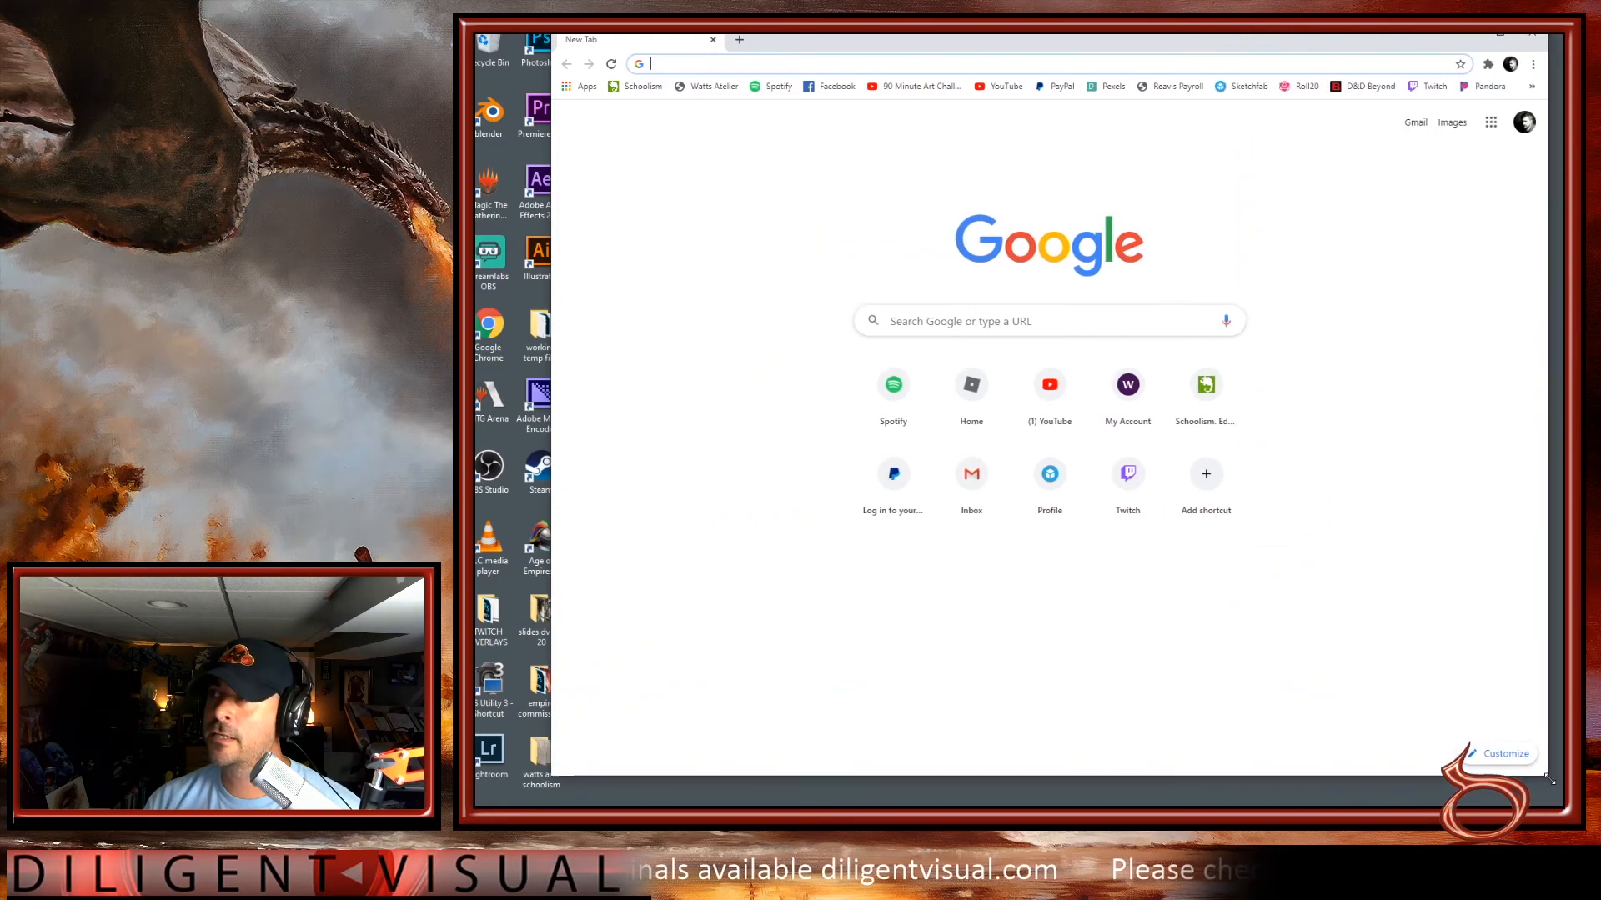
pyautogui.click(1049, 320)
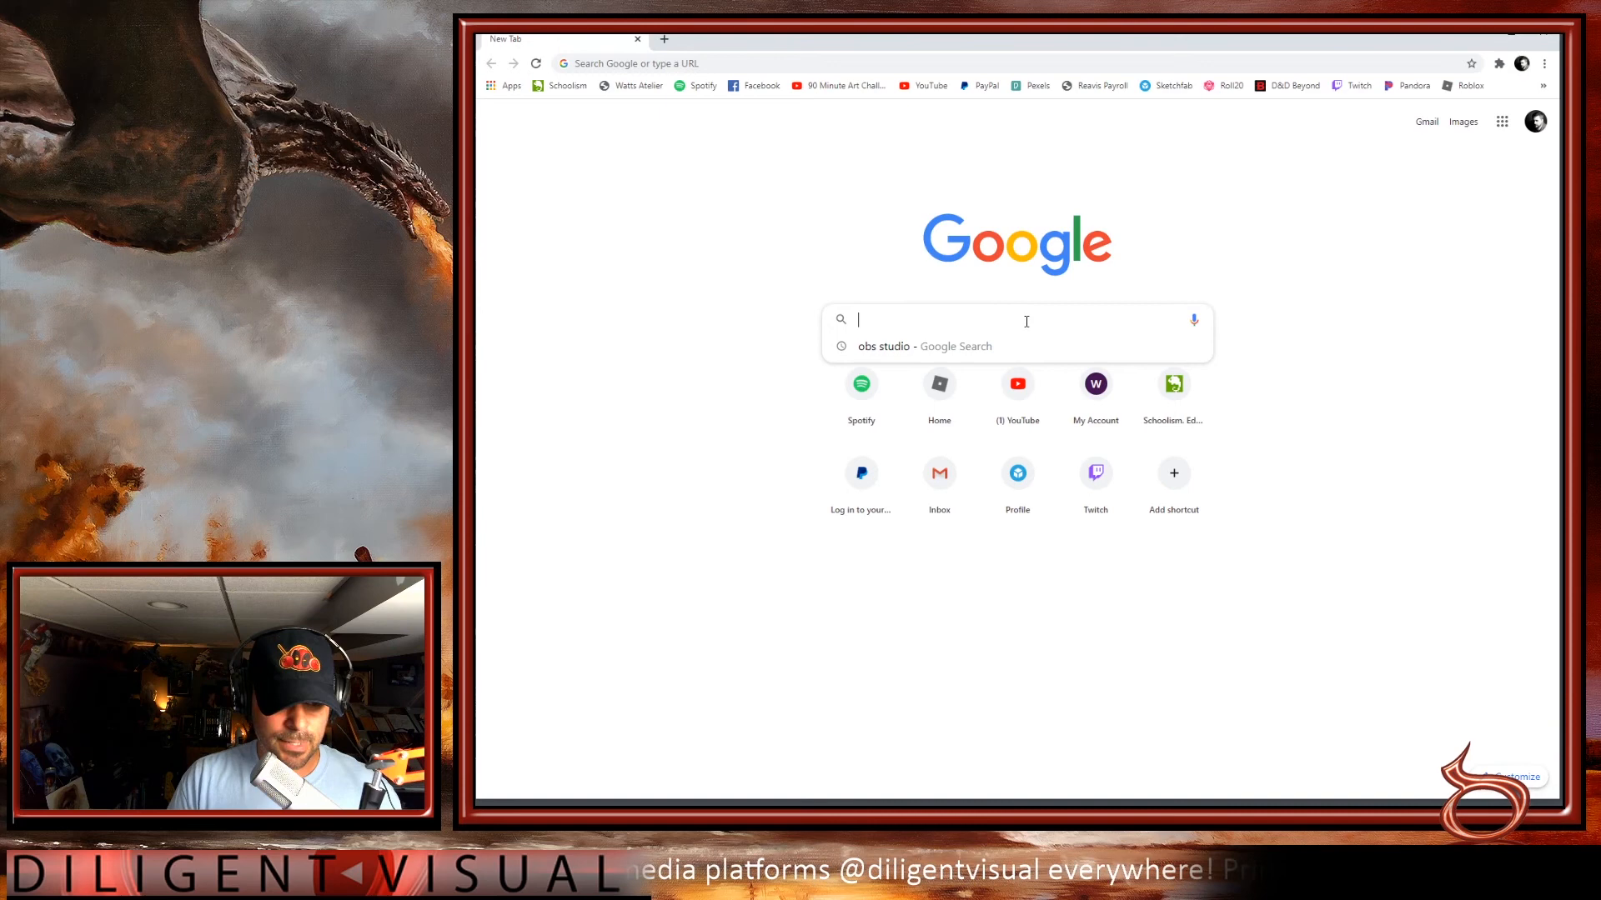
pyautogui.moveTo(1111, 211)
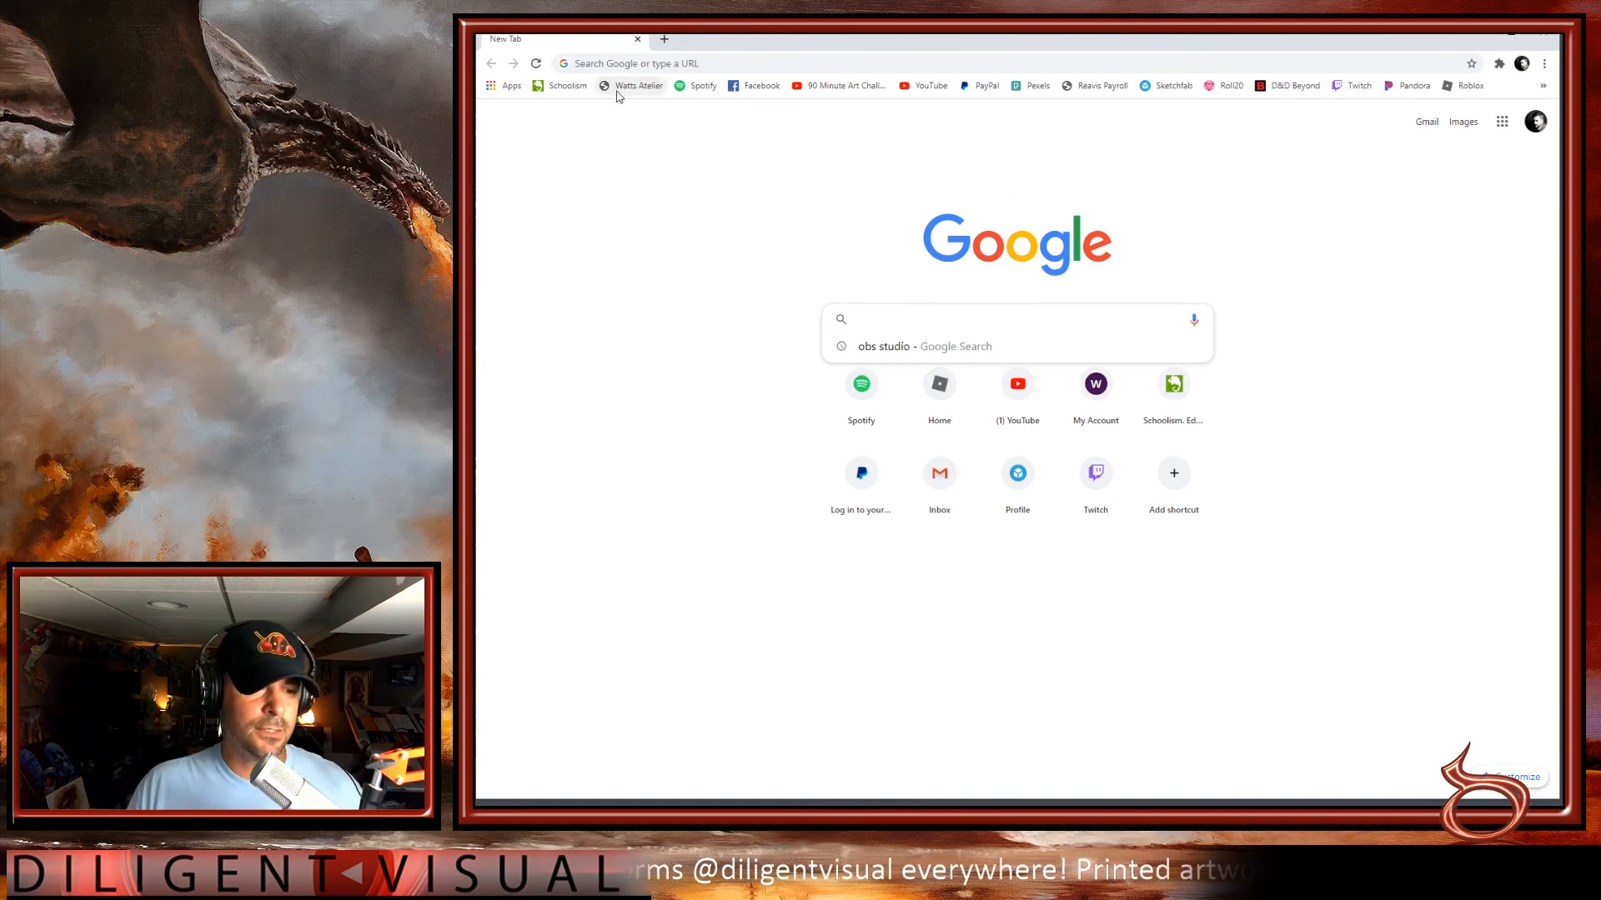
pyautogui.click(638, 85)
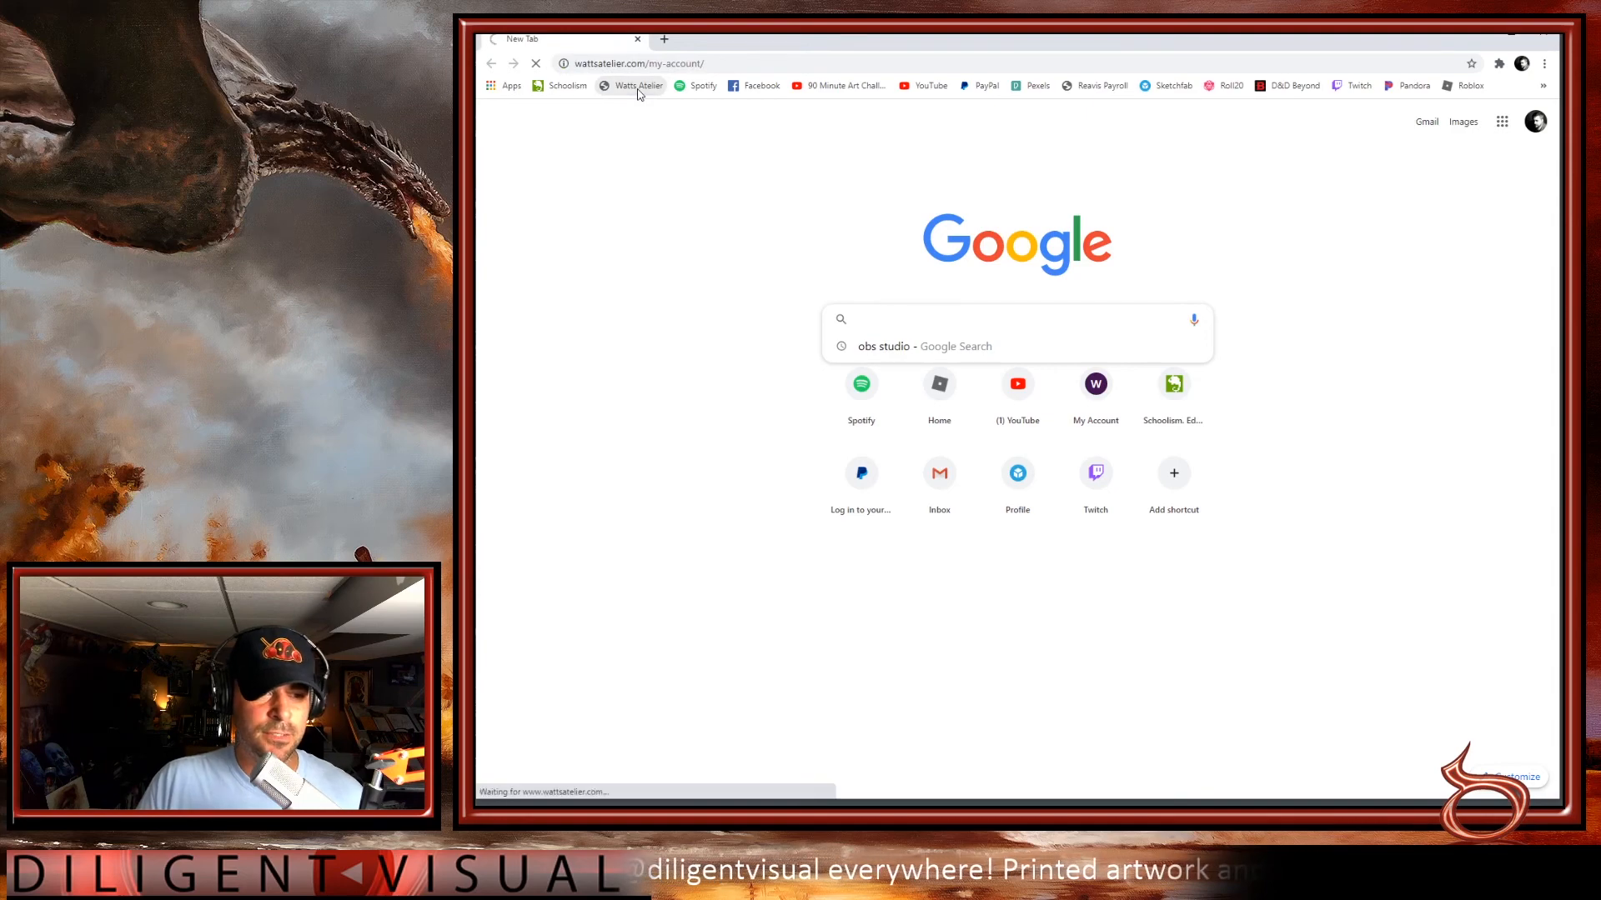
pyautogui.click(638, 85)
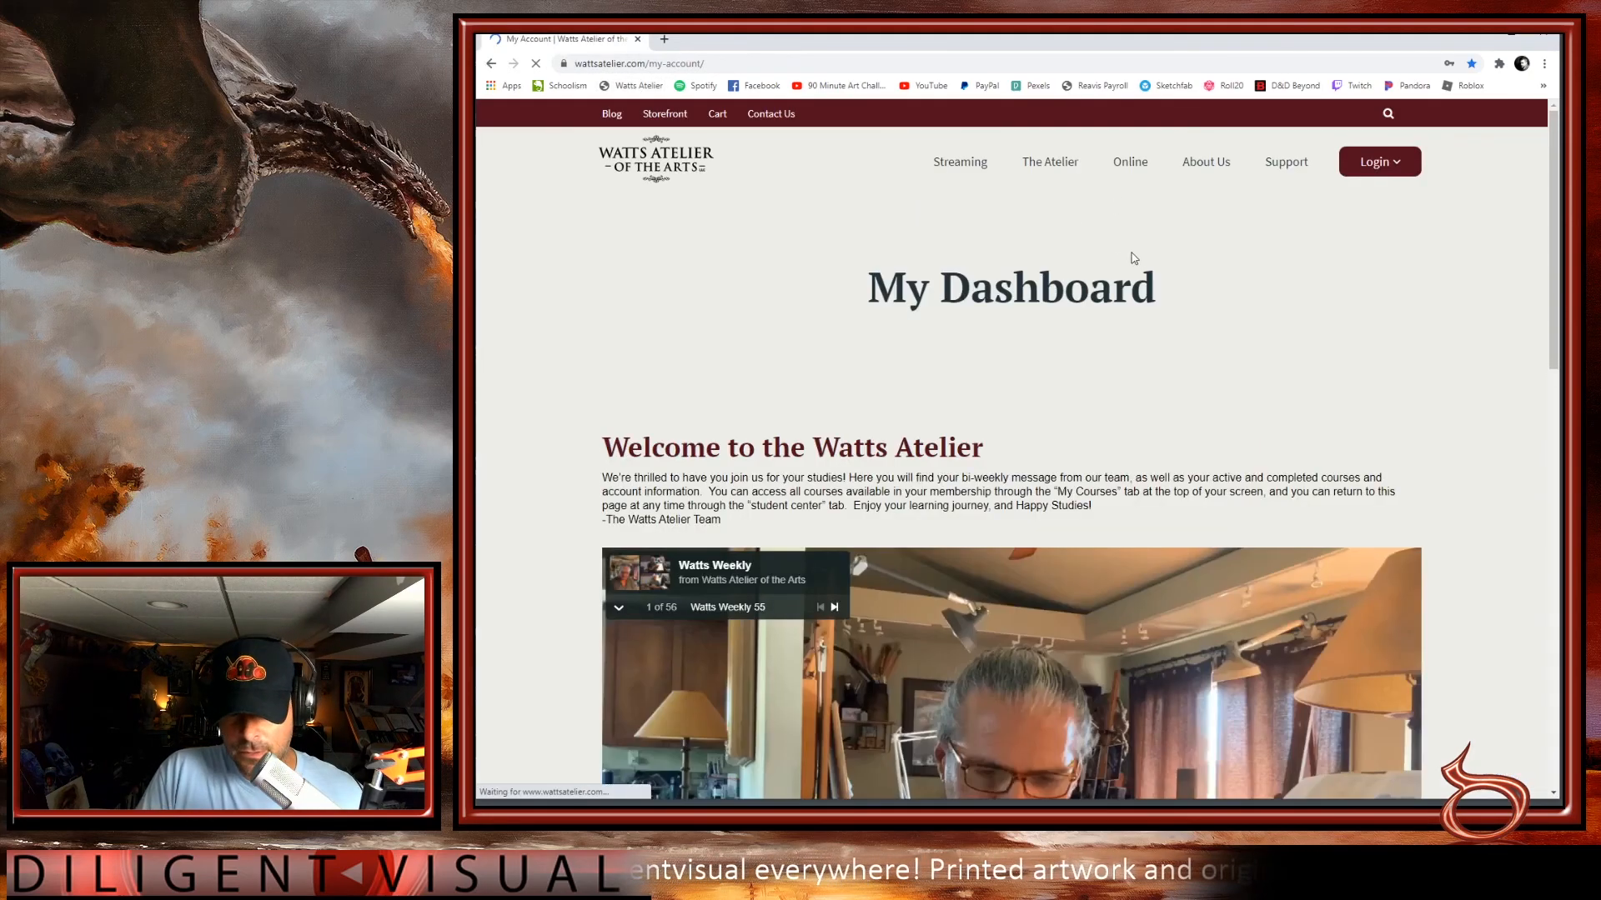
# - Play the Watts Weekly 55 video in the dashboard's Vimeo player
pyautogui.scroll(-3)
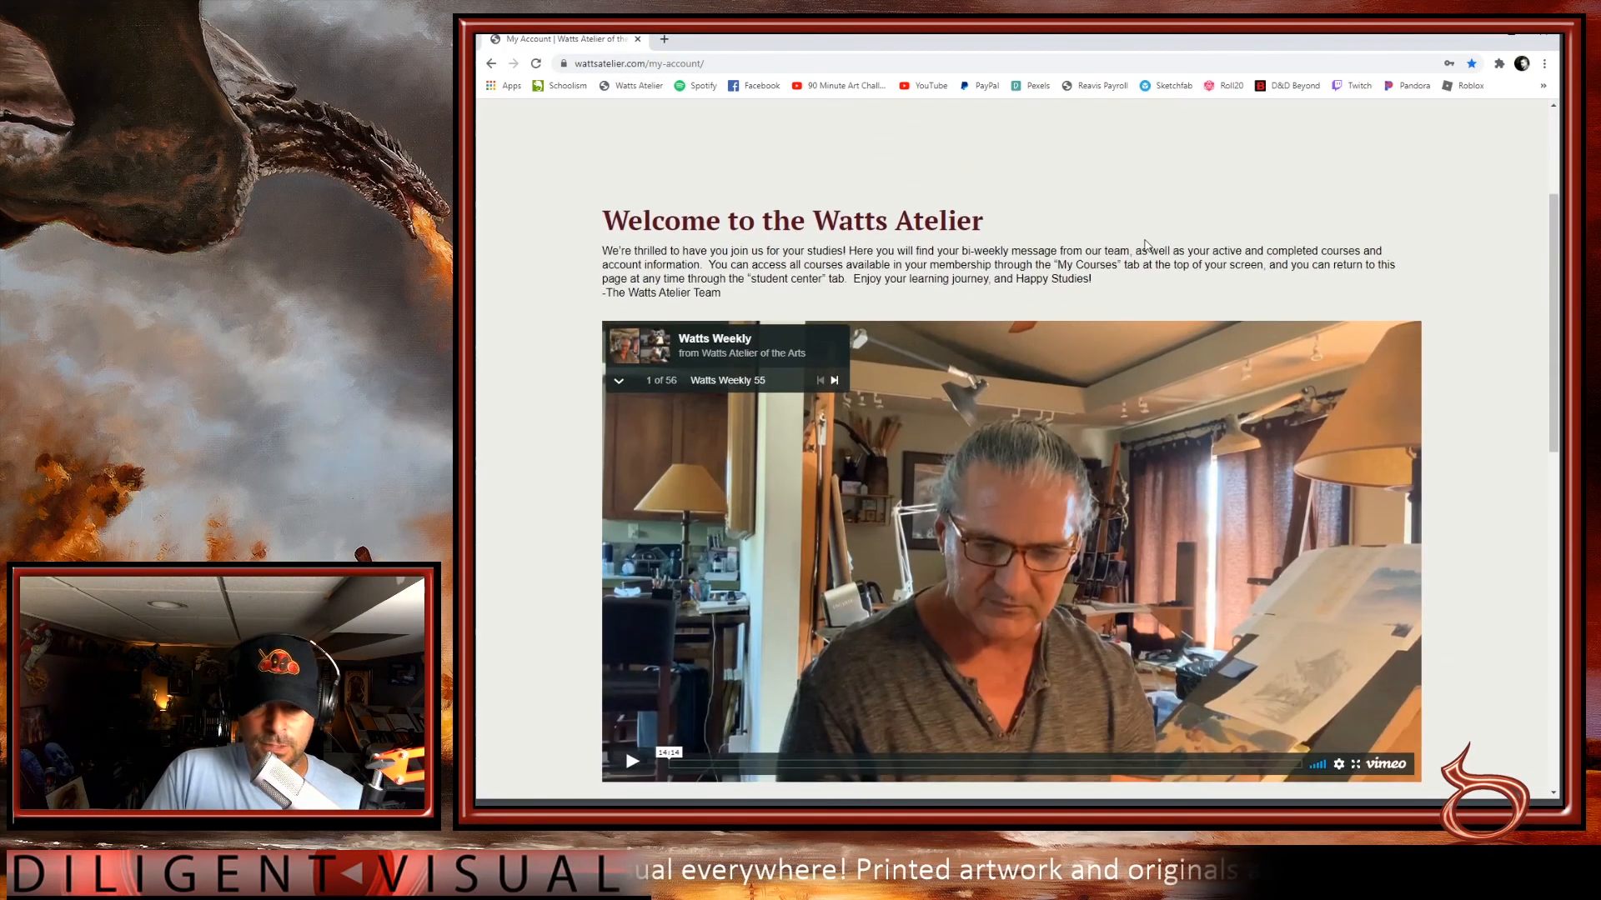
pyautogui.scroll(-3)
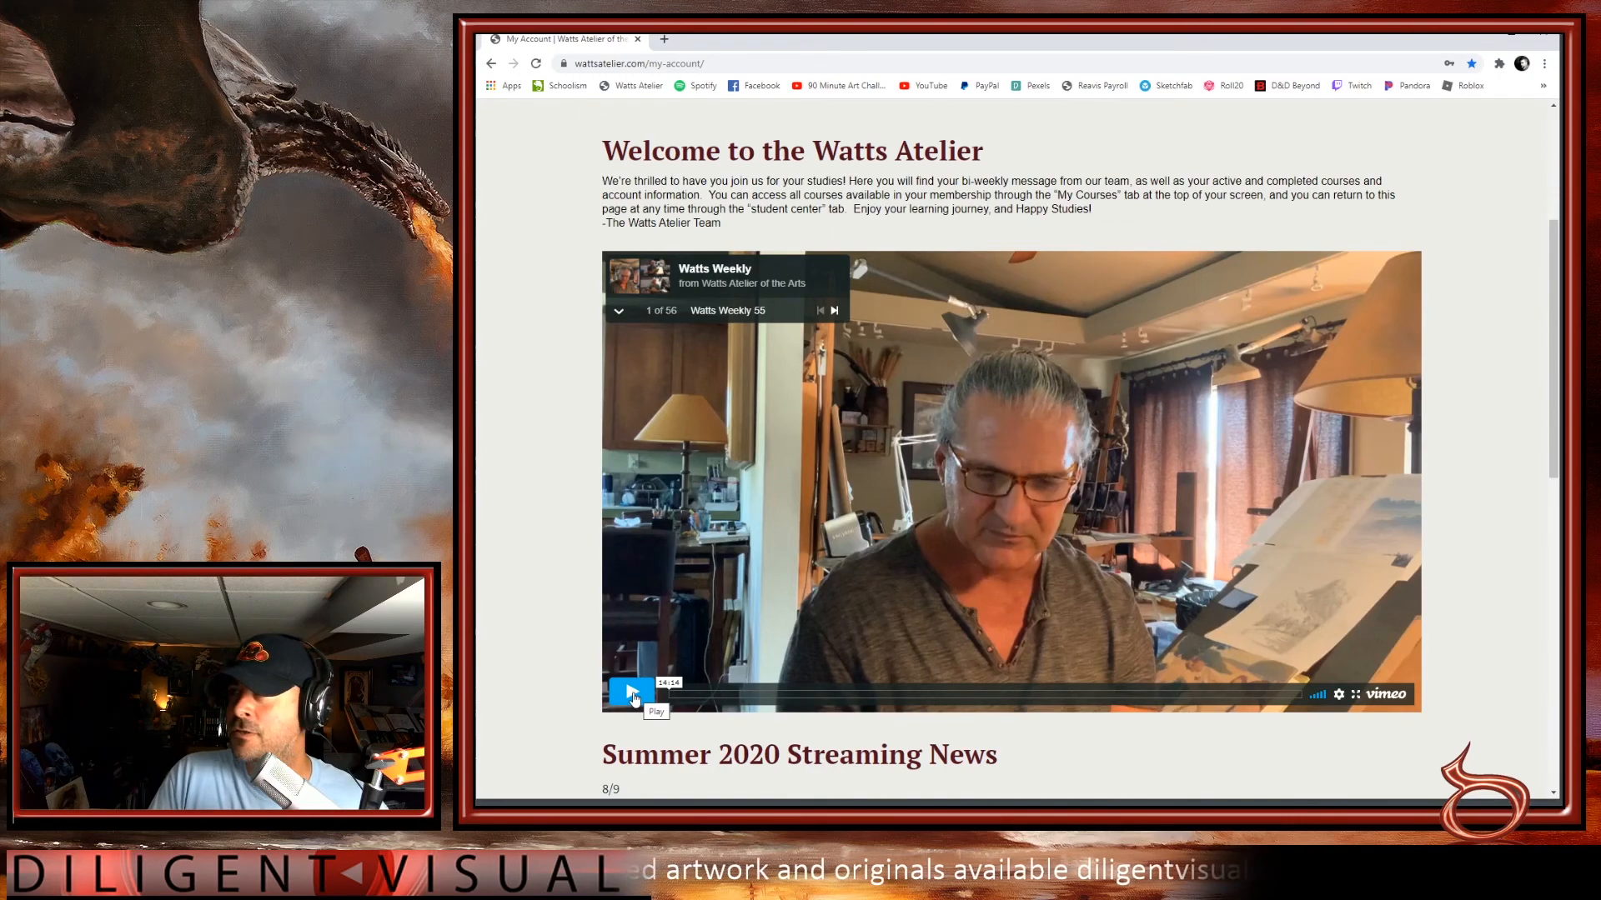
pyautogui.click(627, 694)
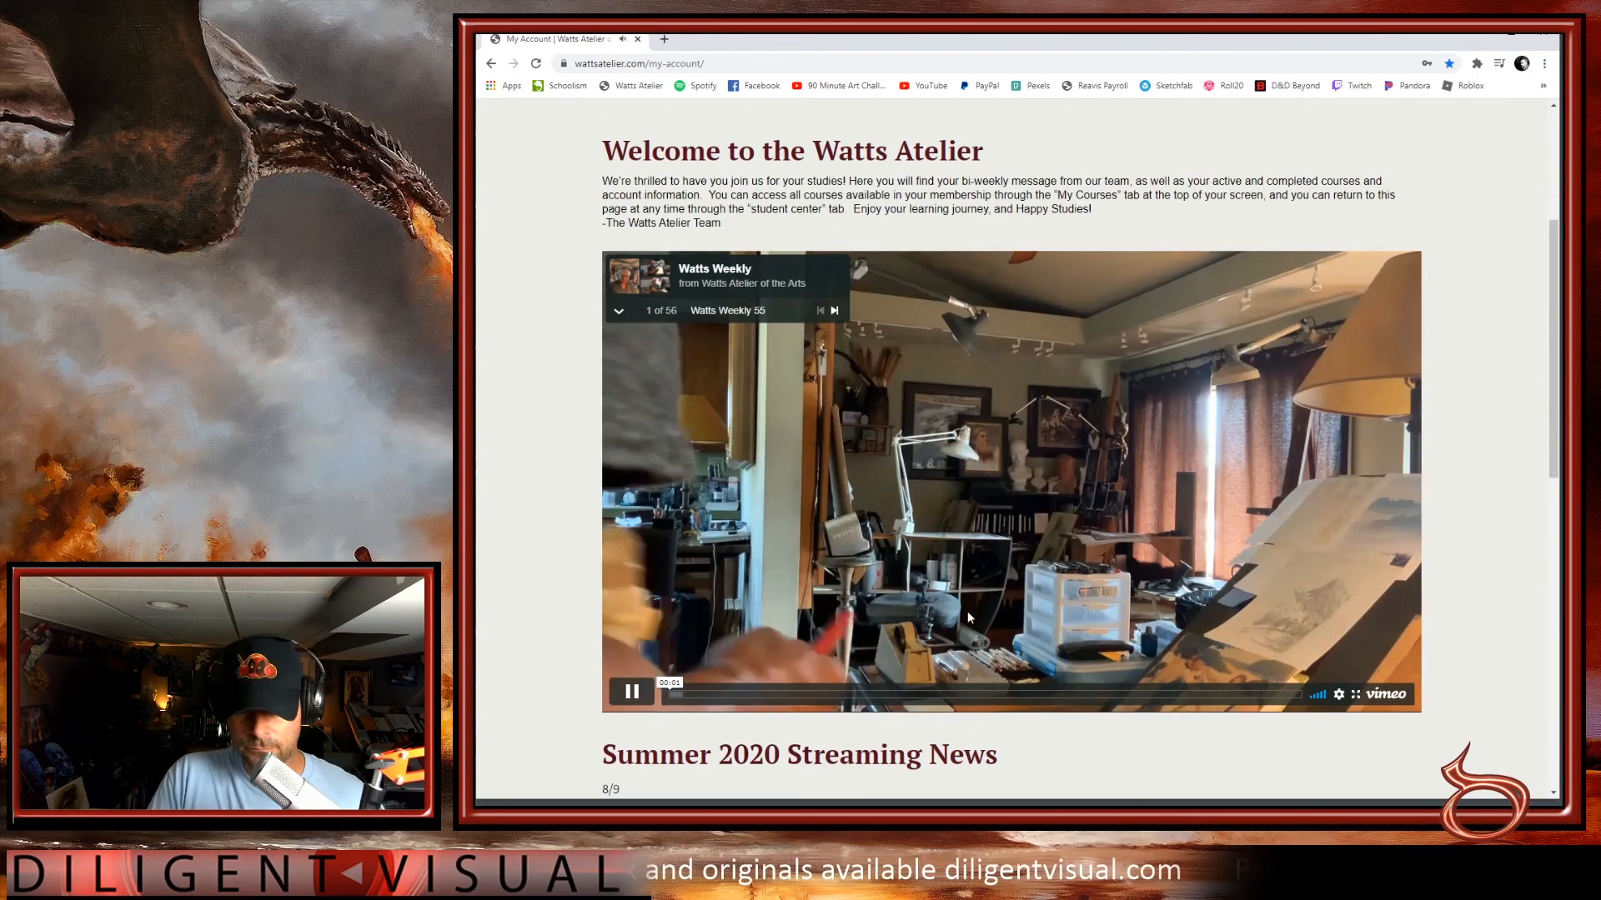